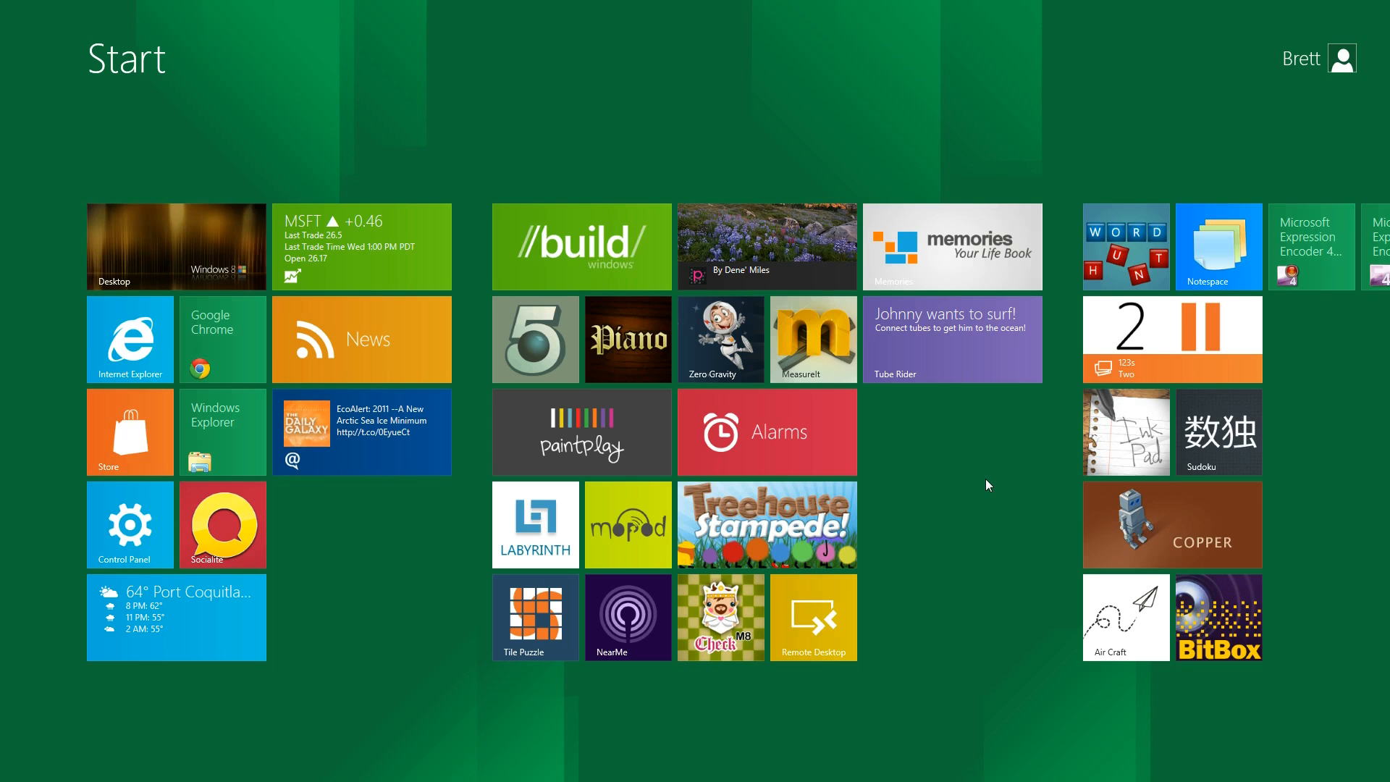
mouse_move(215, 72)
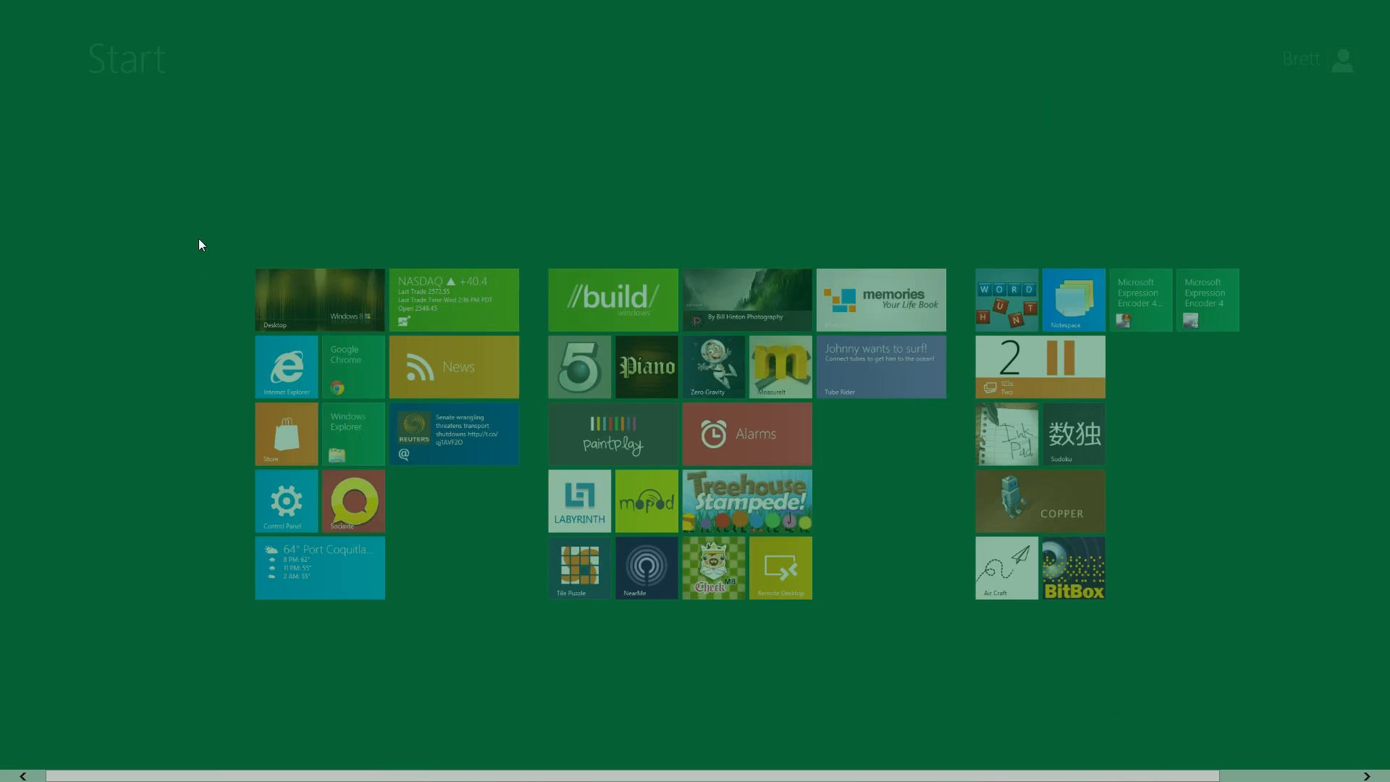
Open the classic desktop from its Start screen tile
left_click(320, 299)
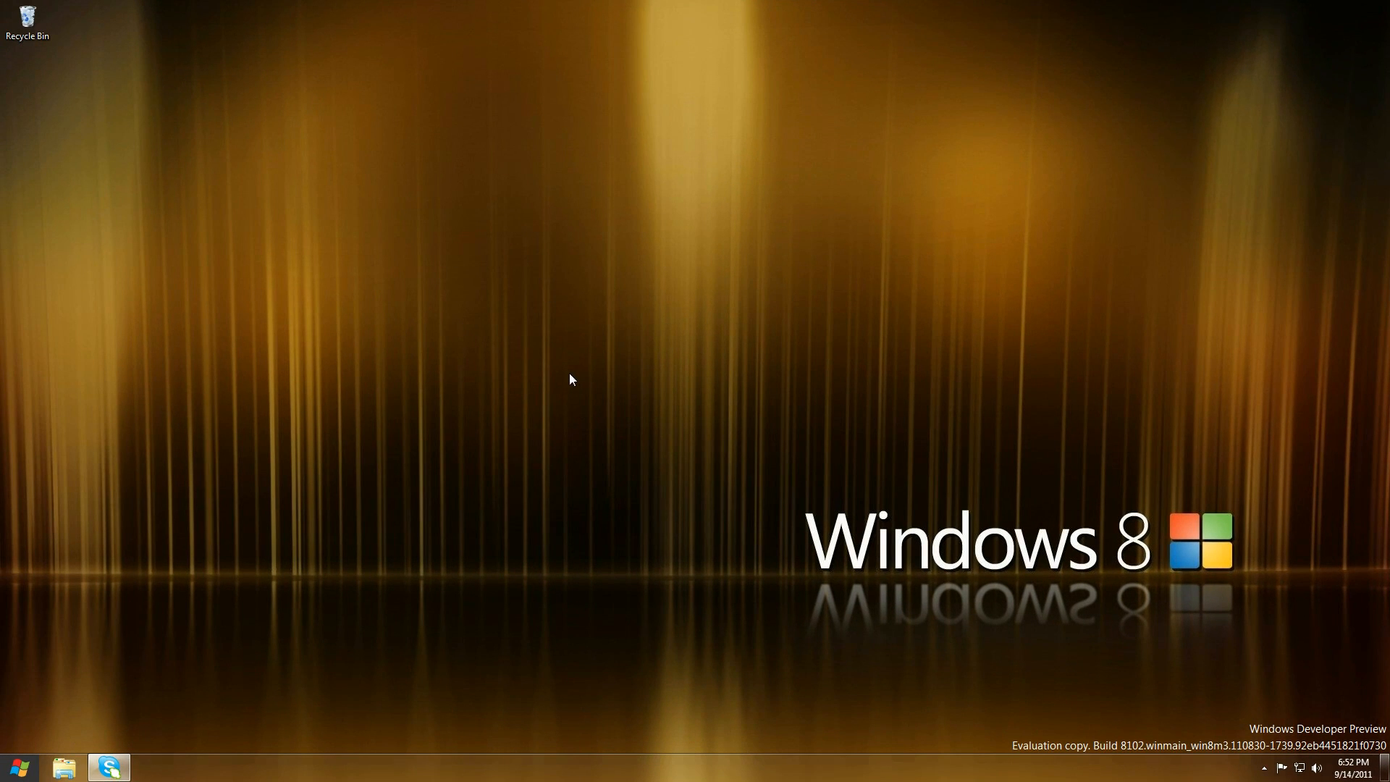
mouse_move(66, 7)
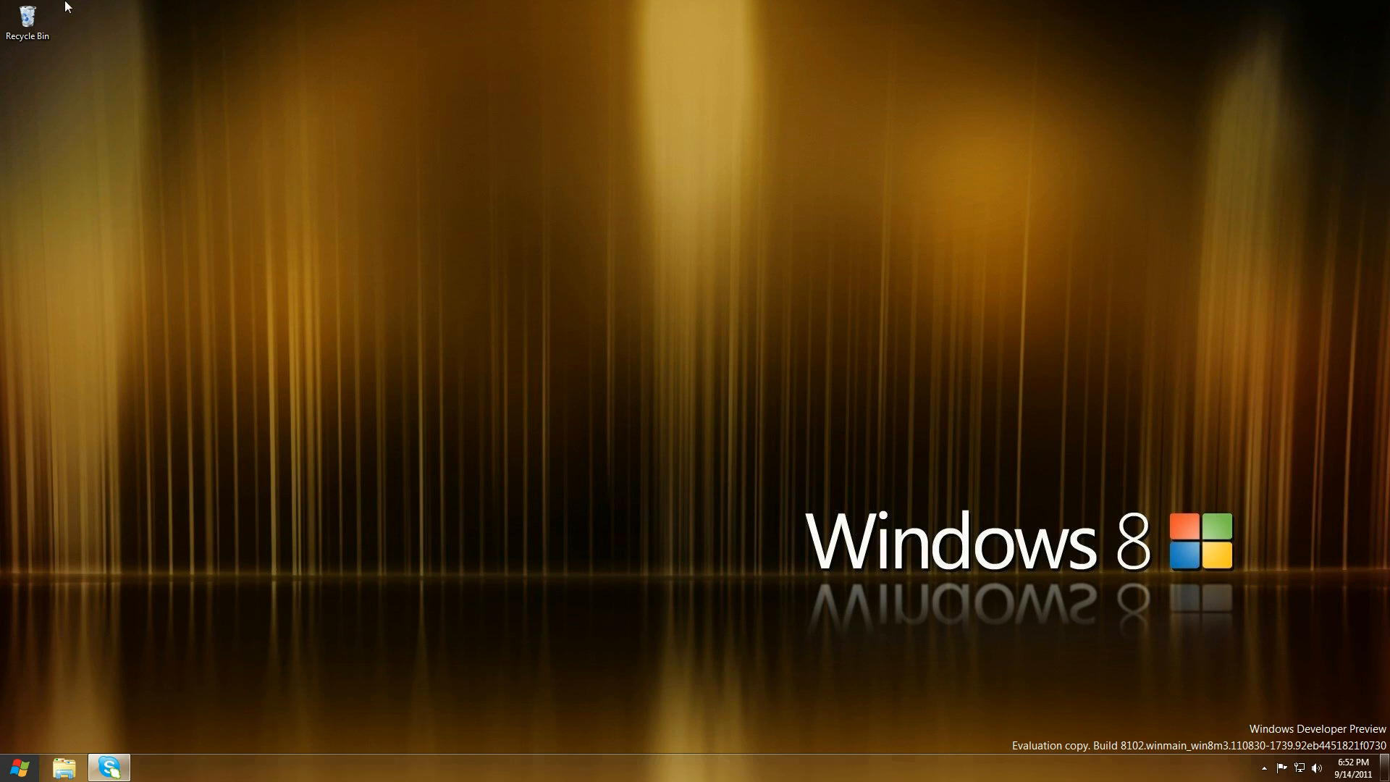
mouse_move(159, 51)
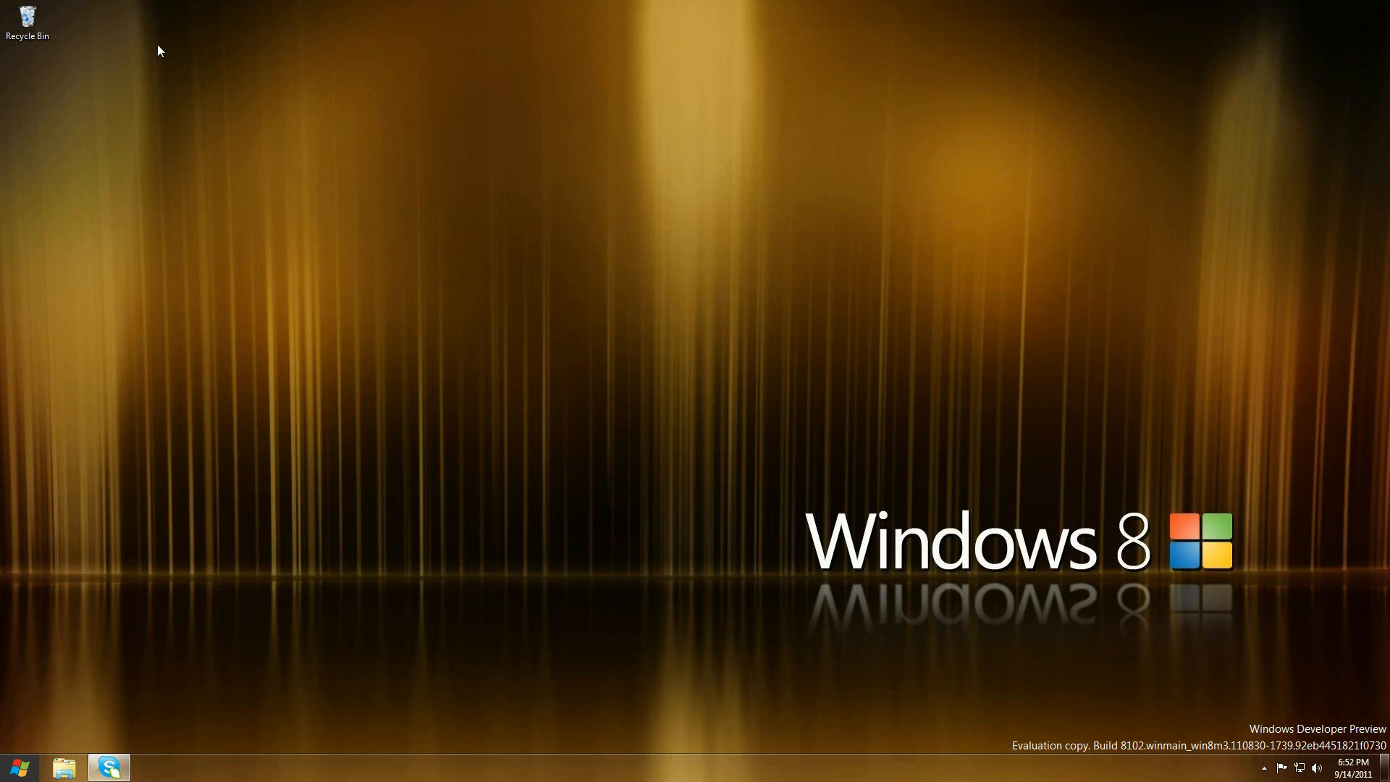
mouse_move(417, 775)
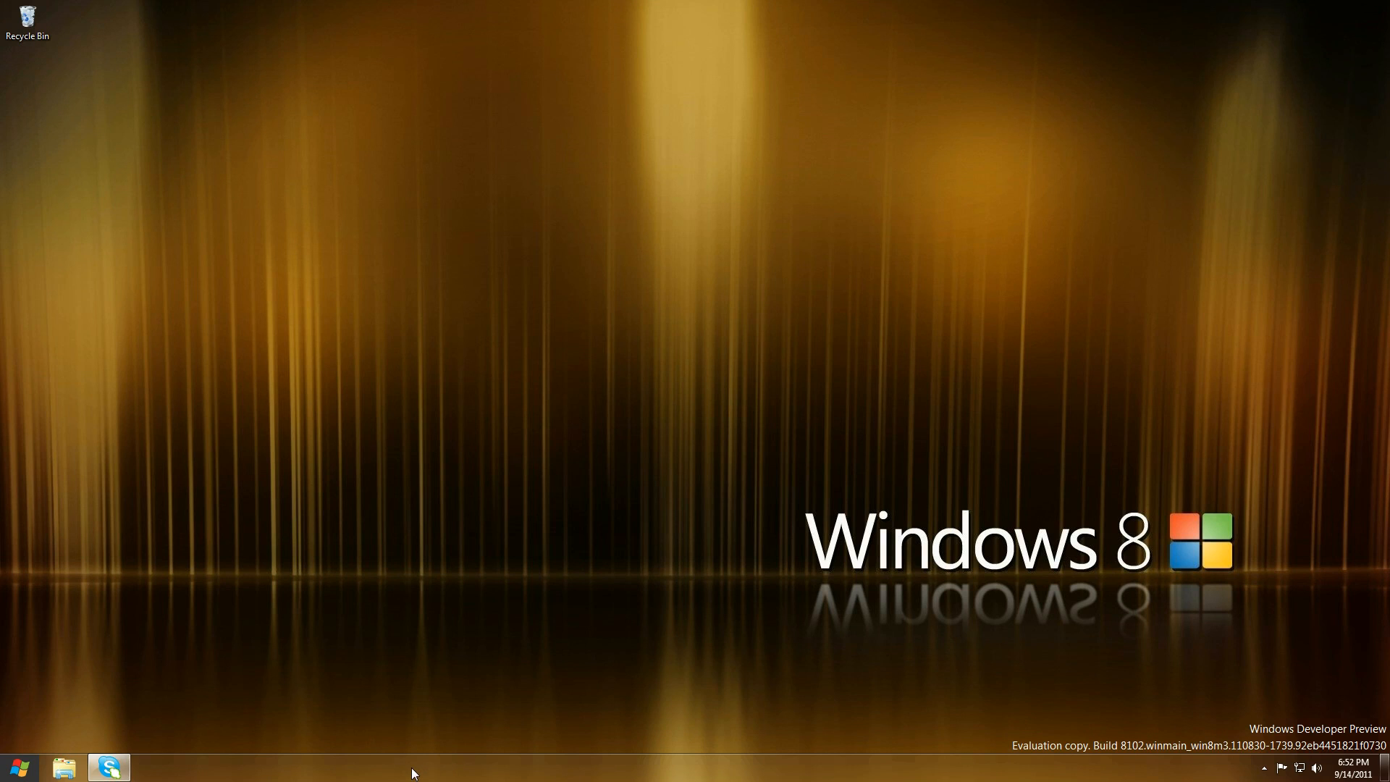
mouse_move(461, 611)
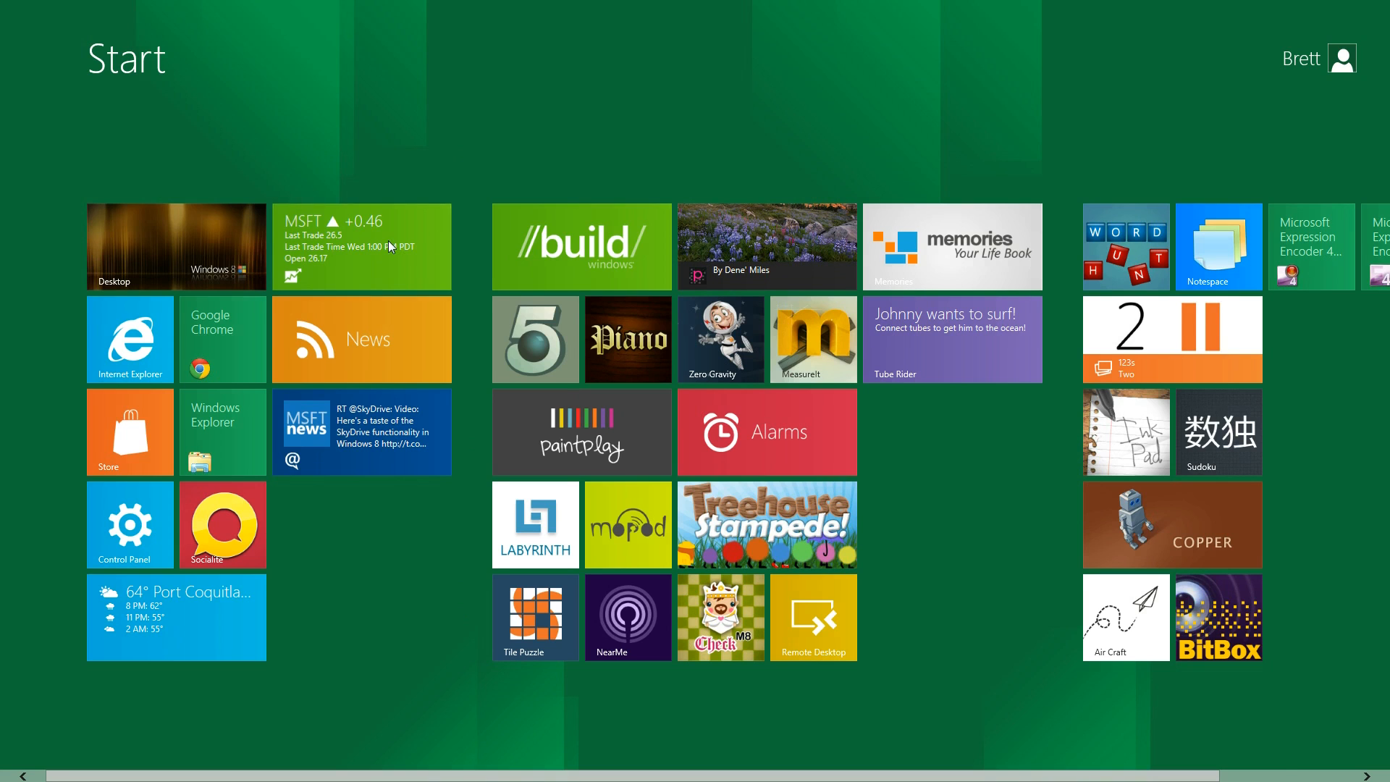
Open Microsoft's stock details, glance at the Dow Jones index, then return to MSFT
left_click(361, 247)
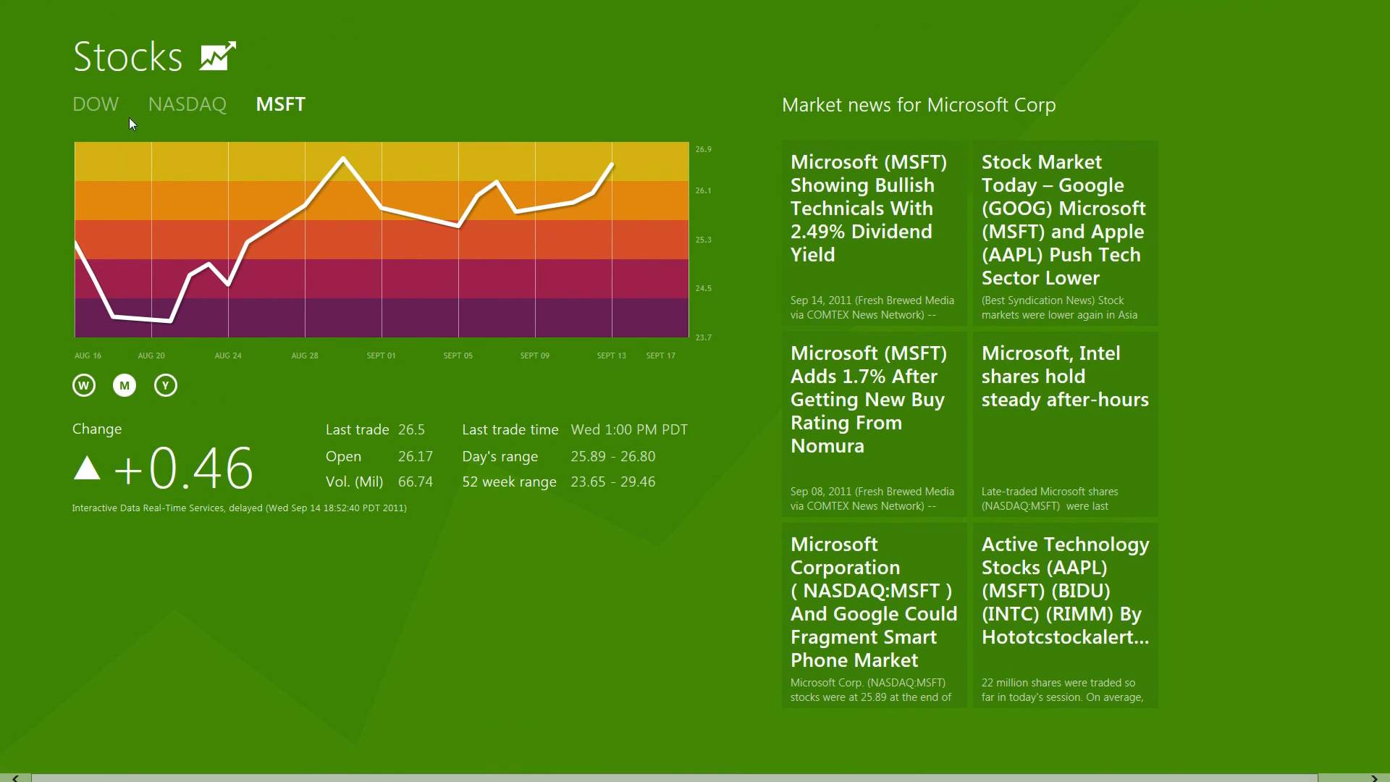
mouse_move(90, 103)
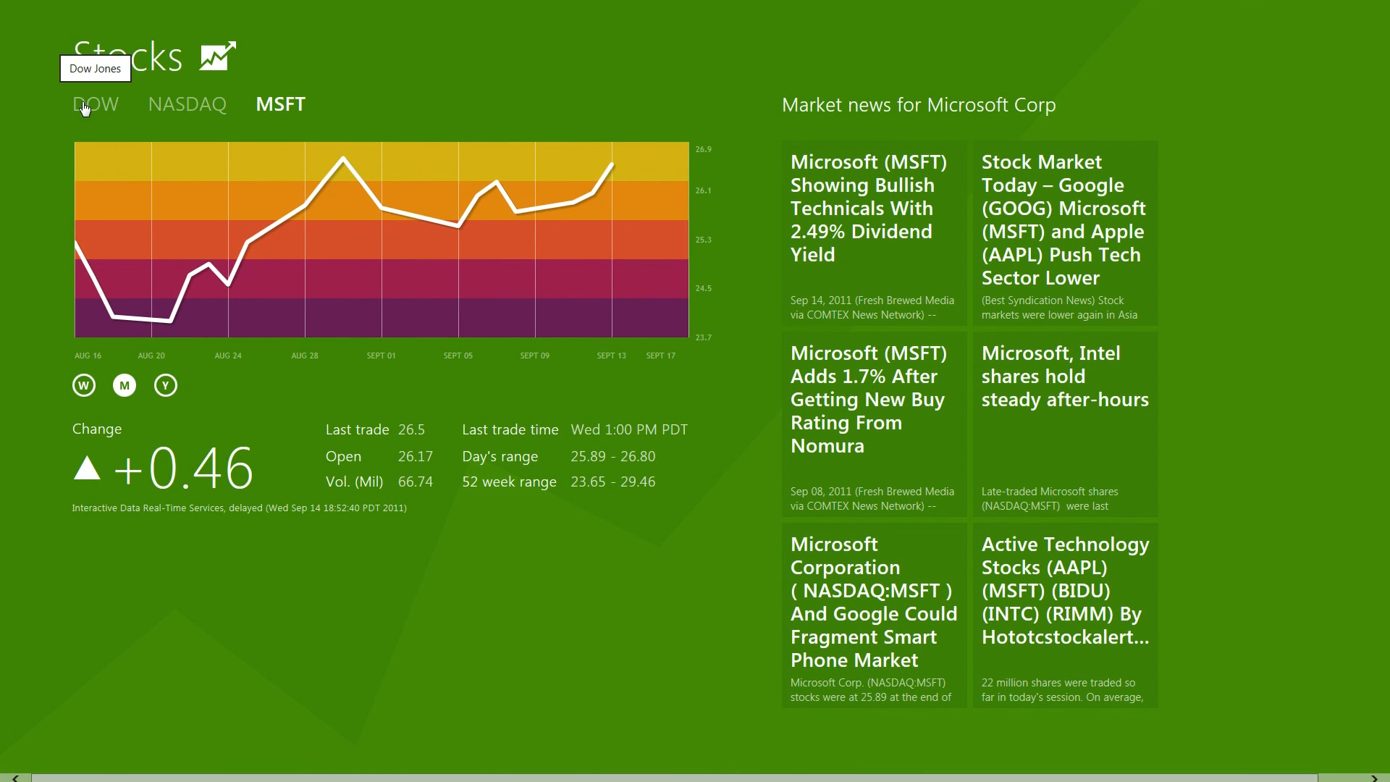
left_click(95, 103)
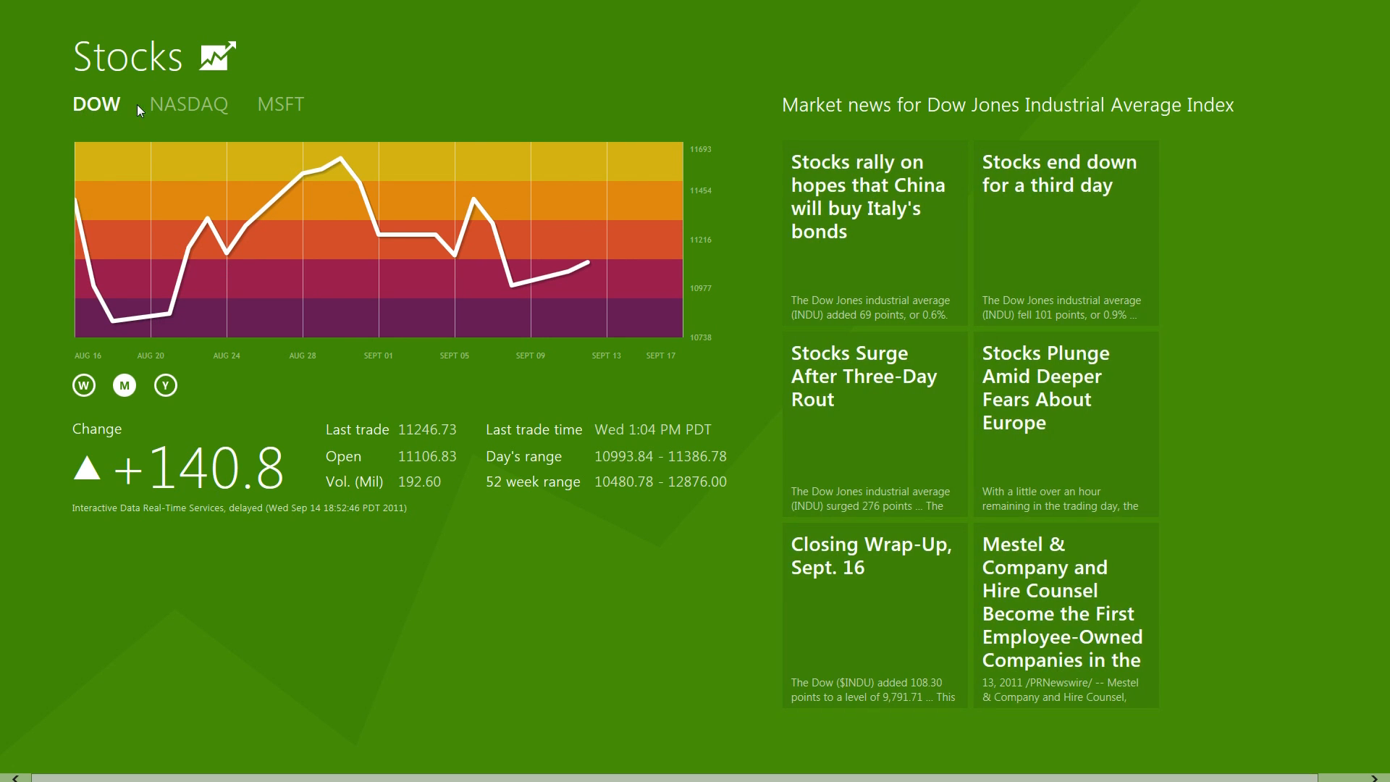
left_click(279, 104)
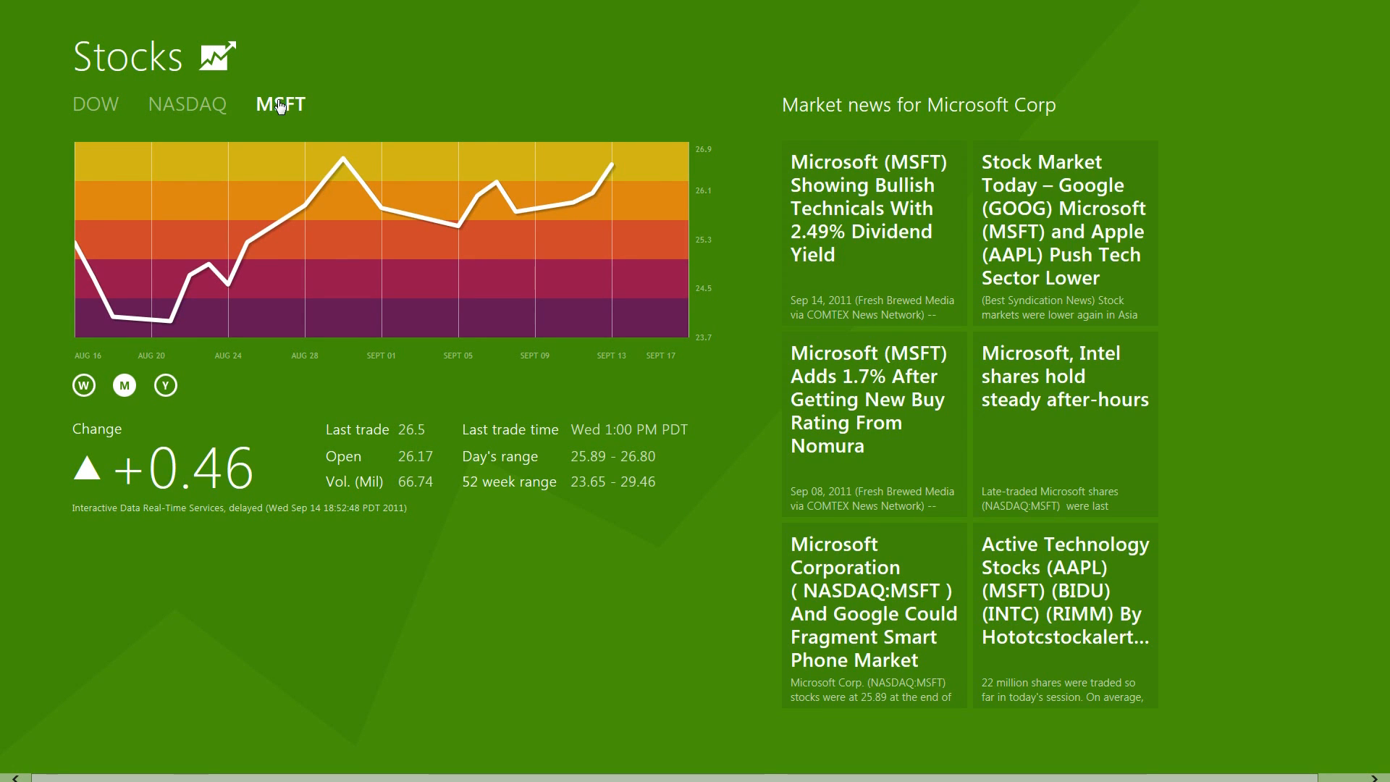
mouse_move(284, 115)
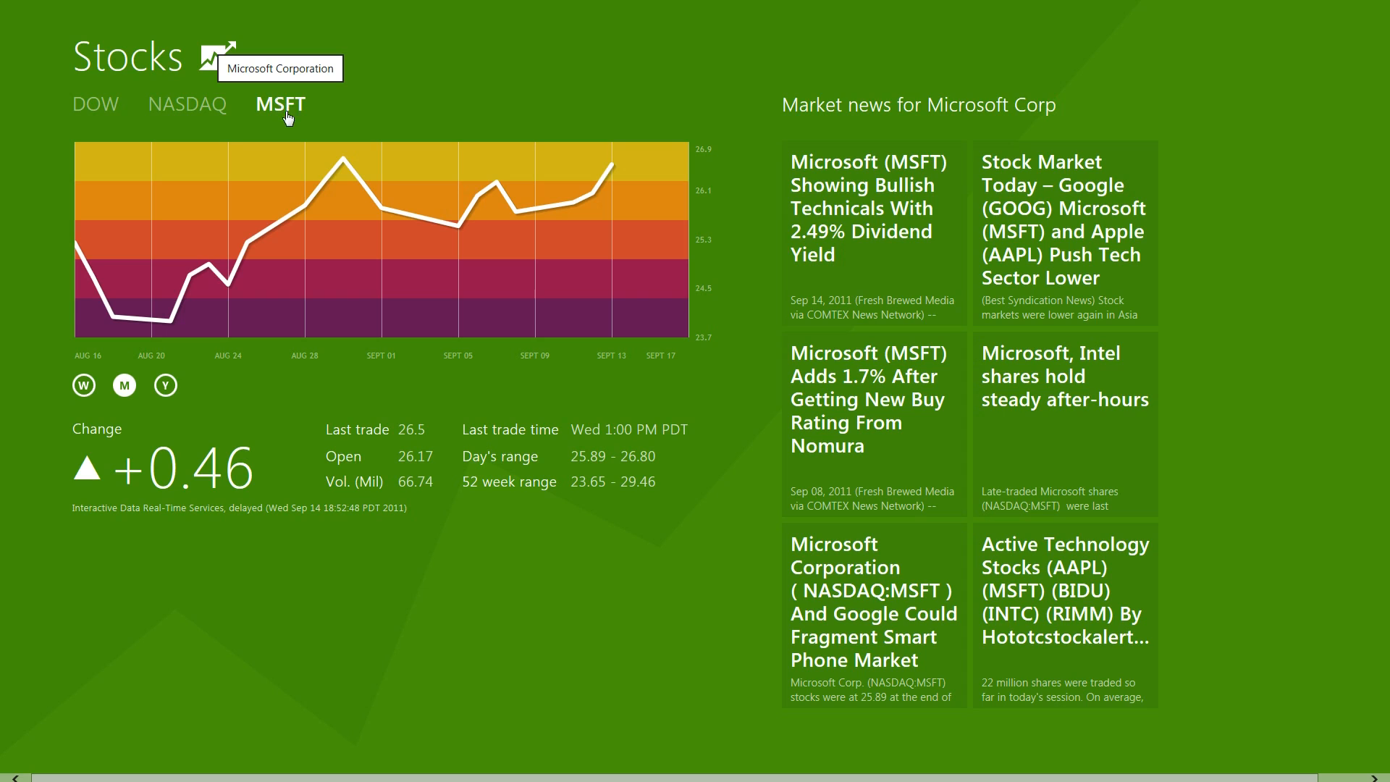
mouse_move(316, 98)
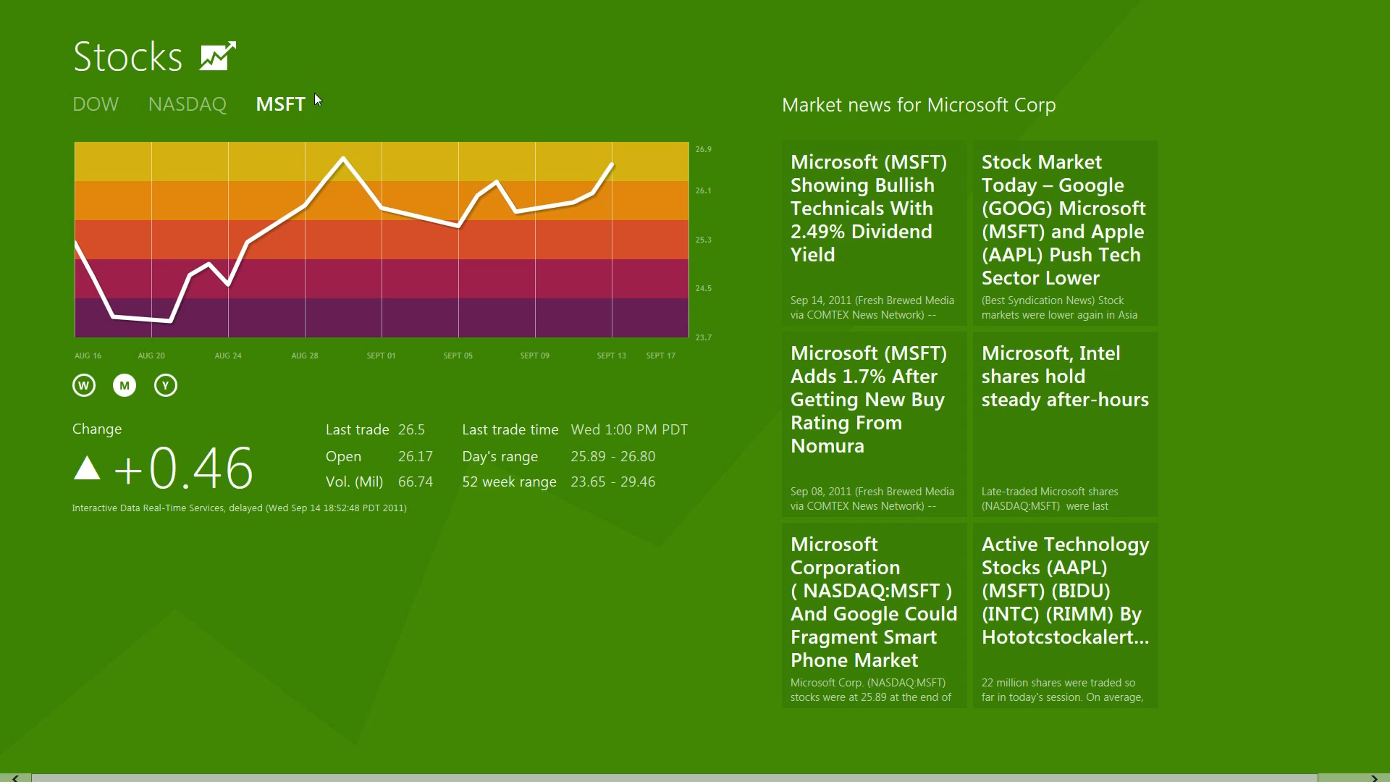
mouse_move(651, 588)
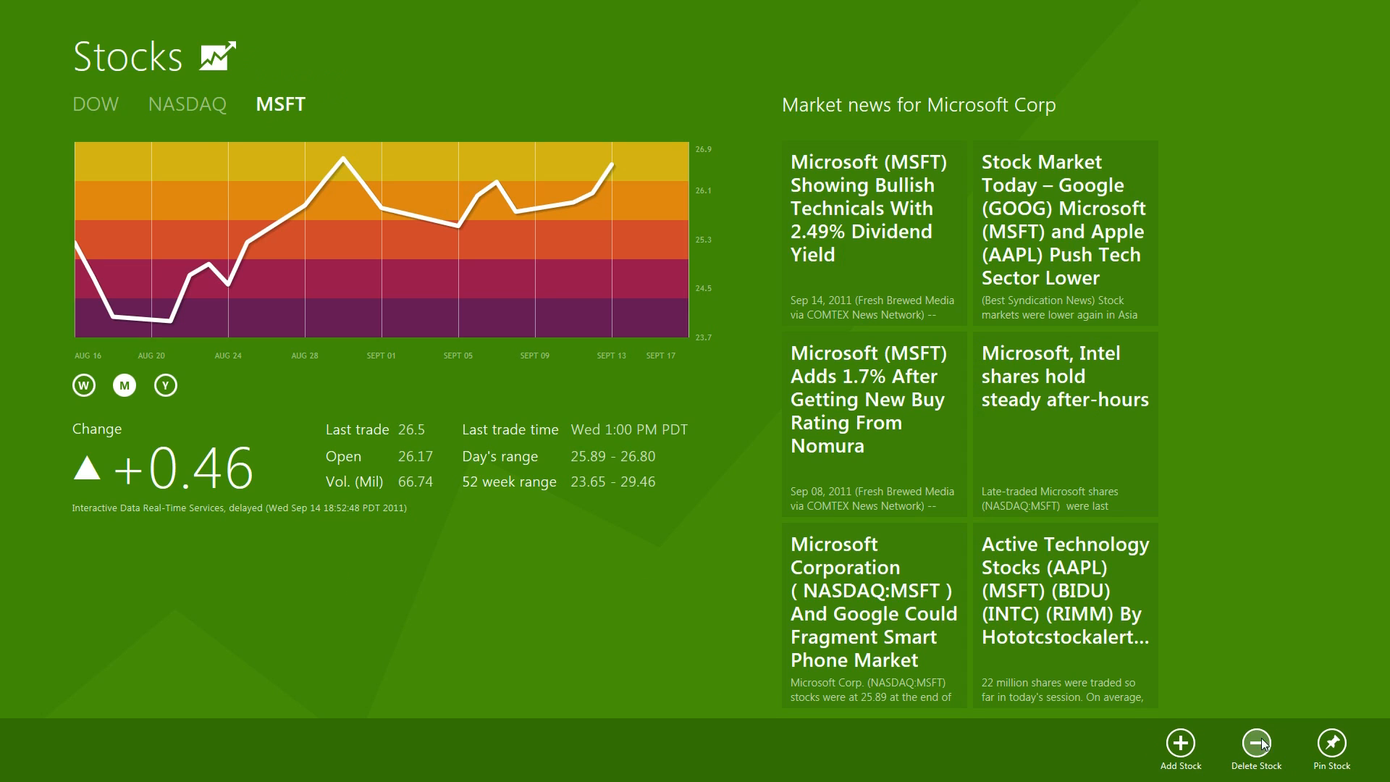
mouse_move(1331, 760)
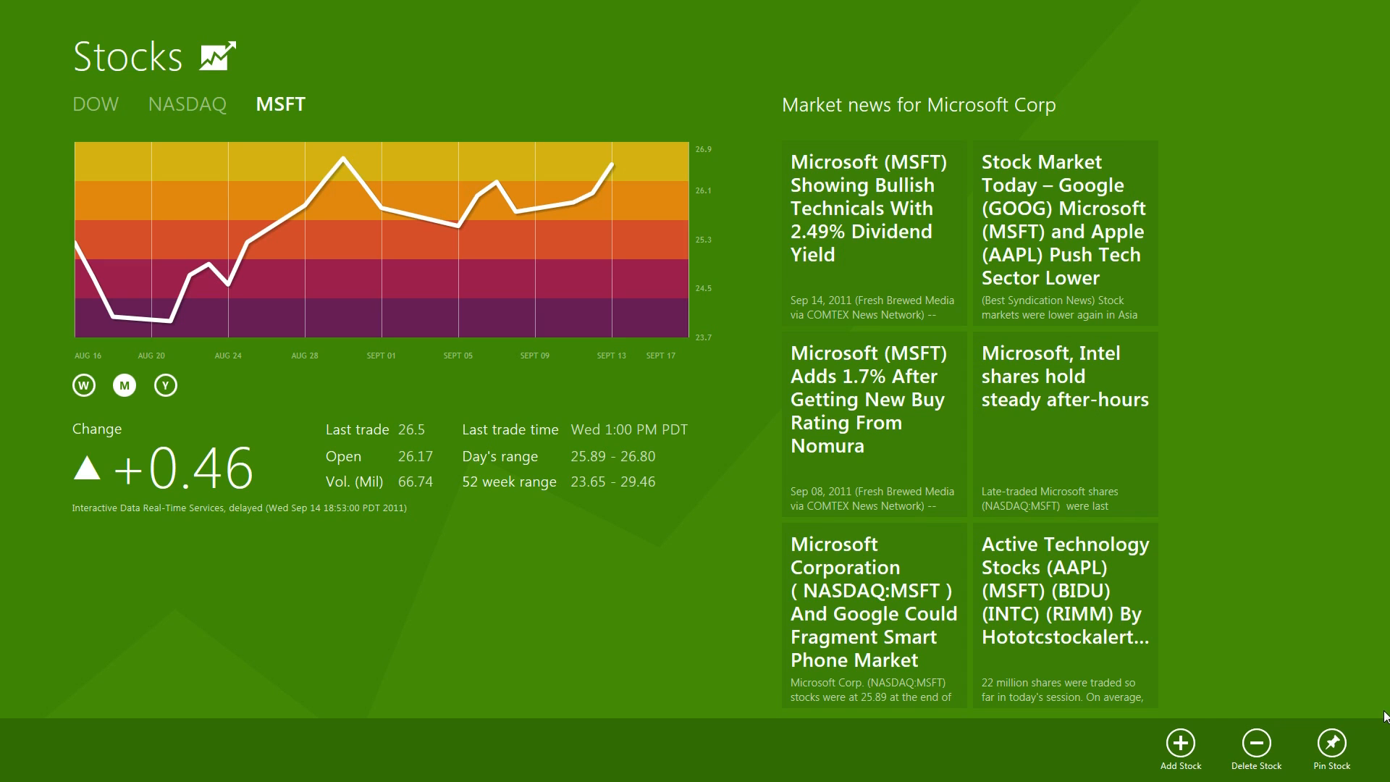
Return to the Start screen, where the Microsoft stock tile shows +0.46
key("Win")
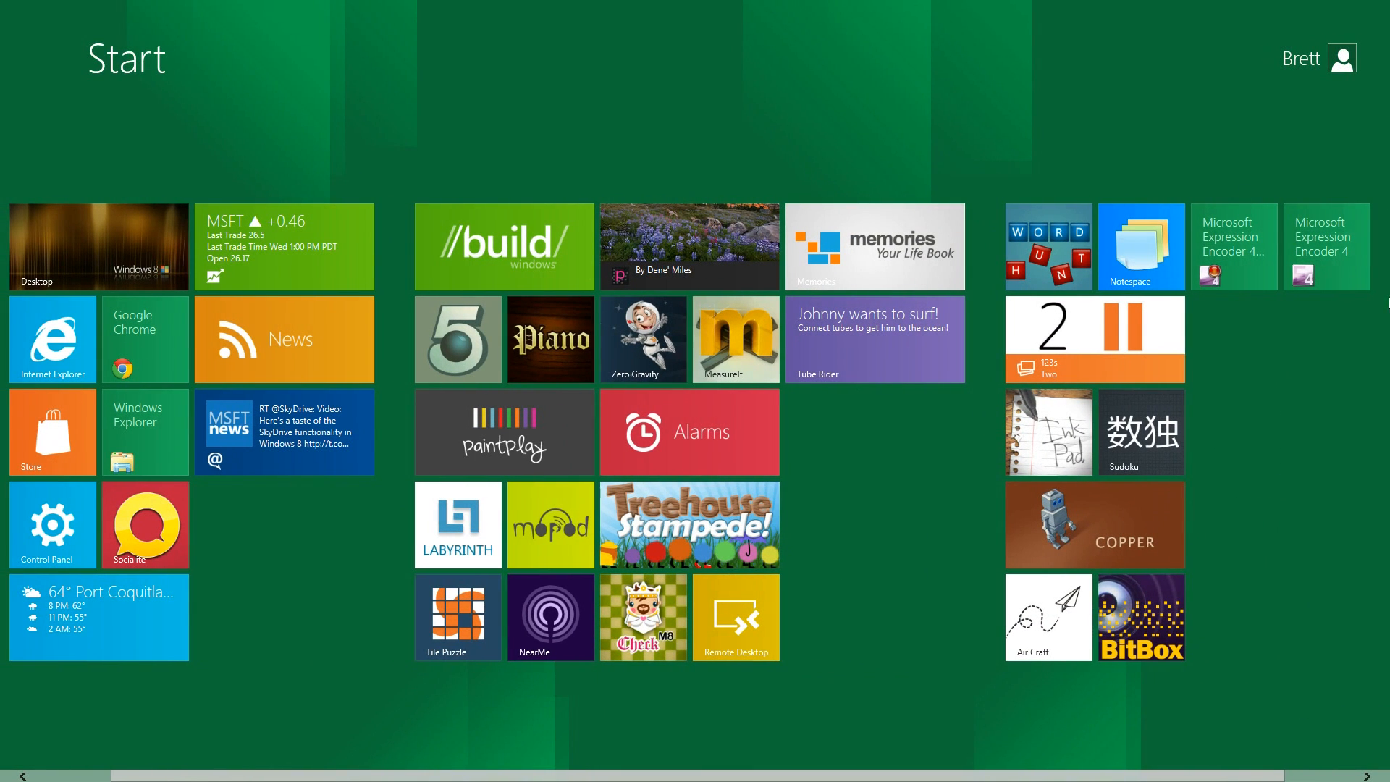
mouse_move(1328, 525)
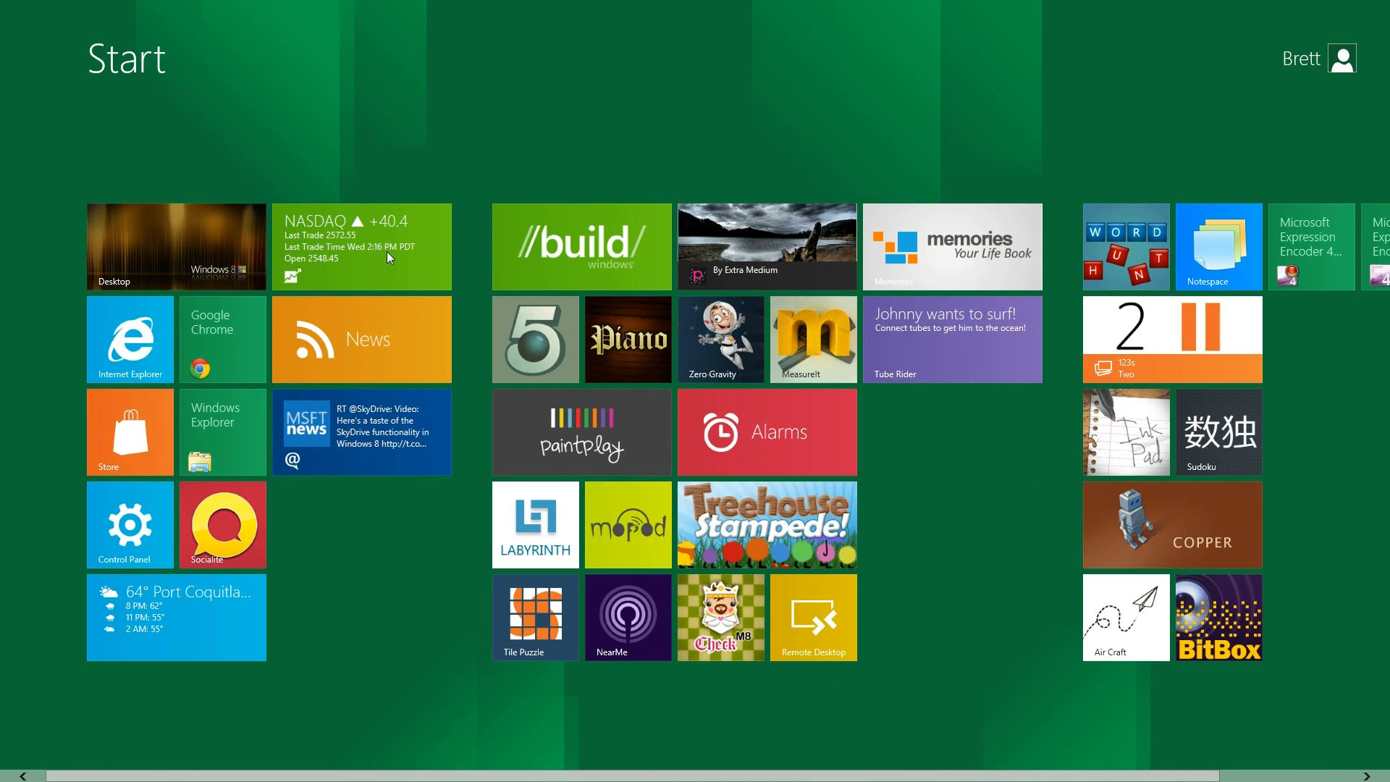
mouse_move(3, 346)
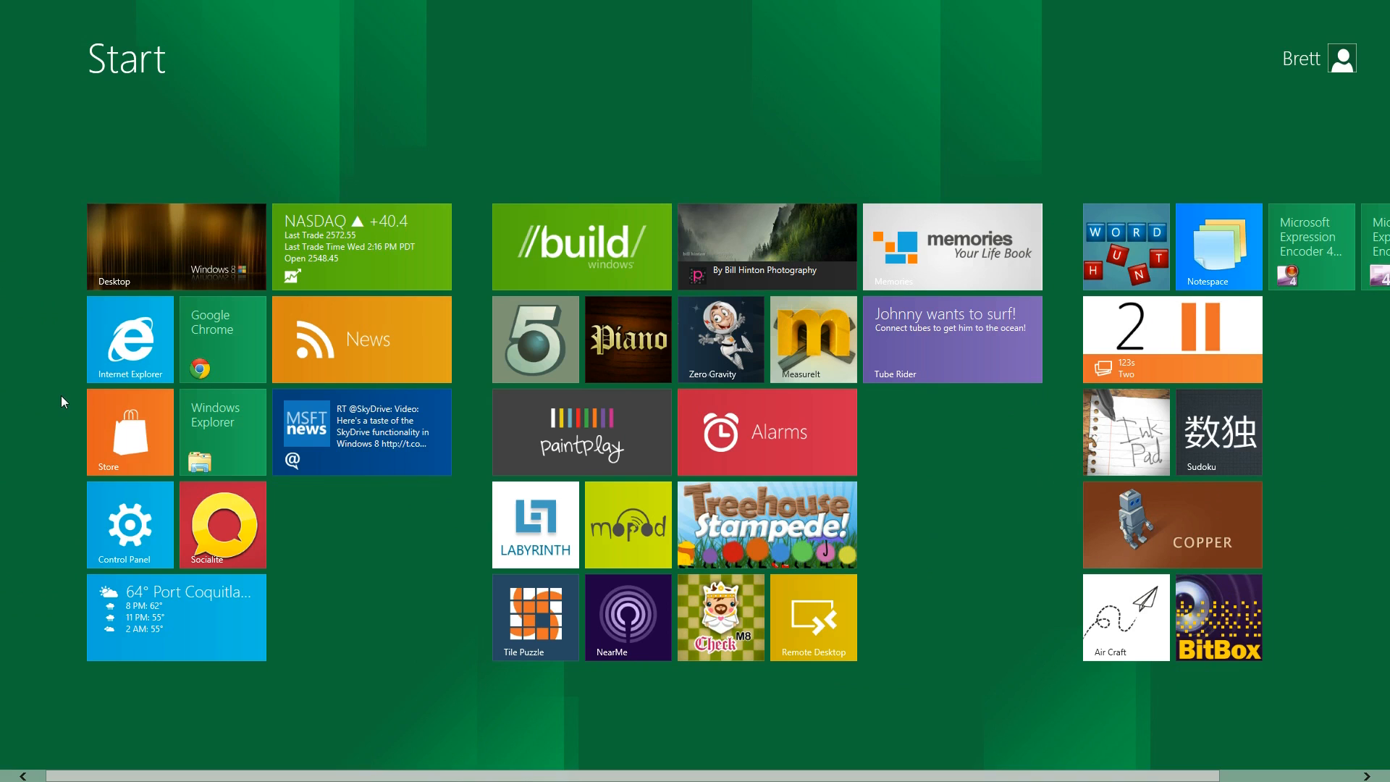
mouse_move(119, 343)
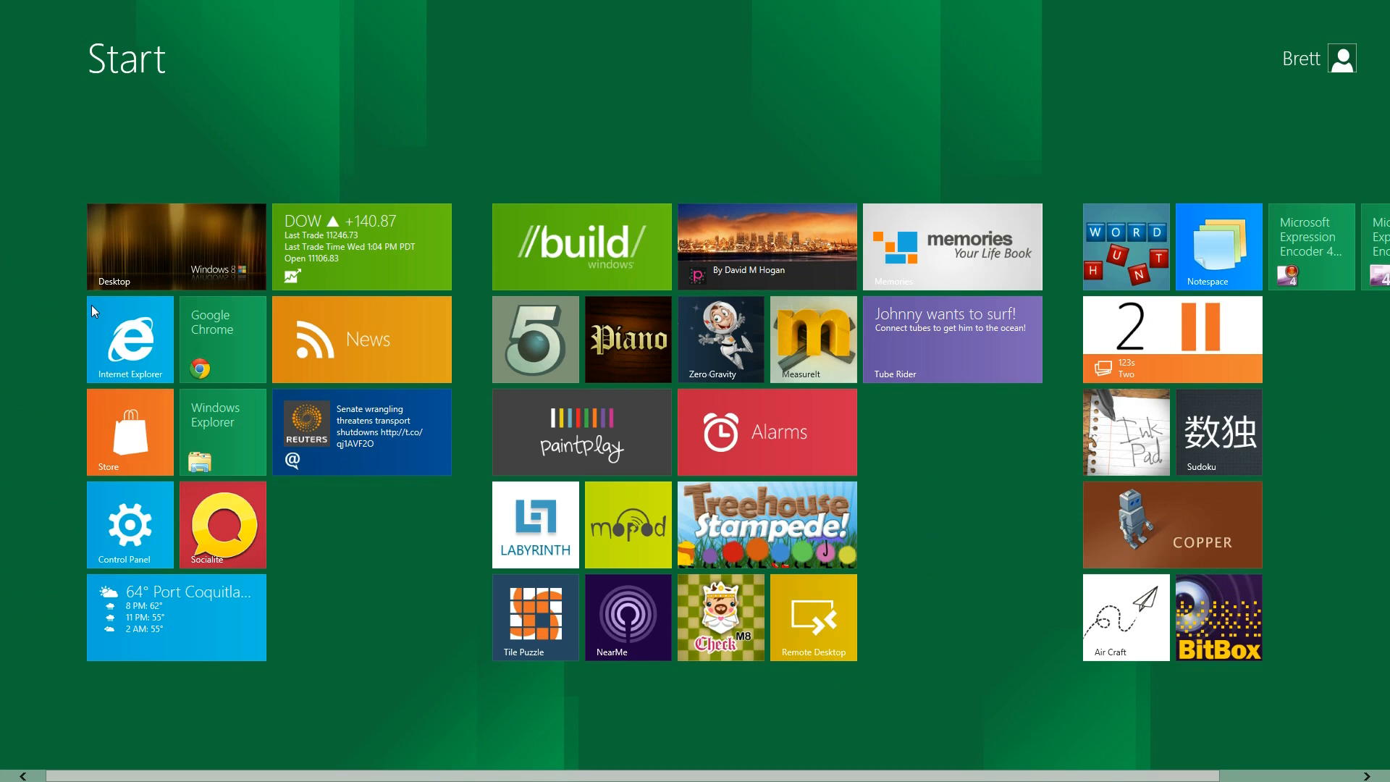
mouse_move(99, 313)
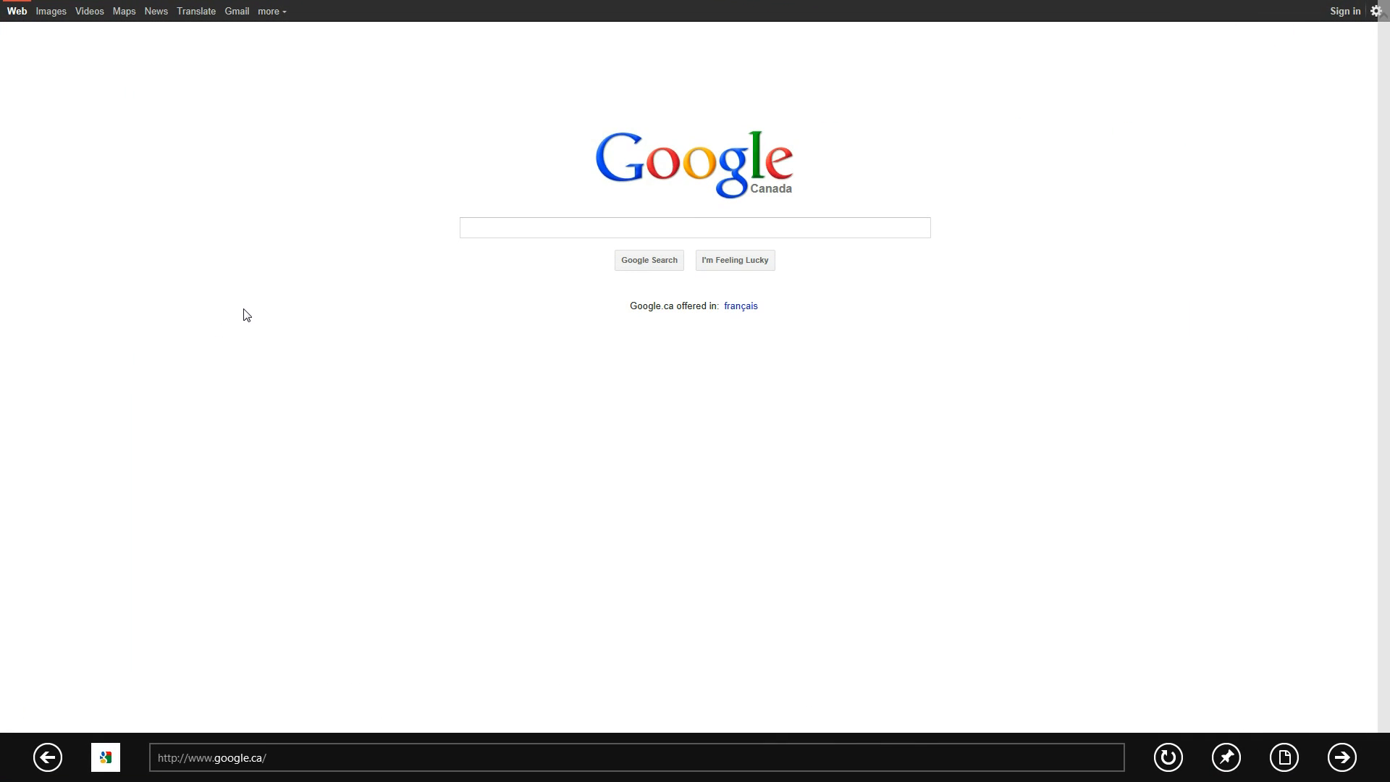
mouse_move(312, 559)
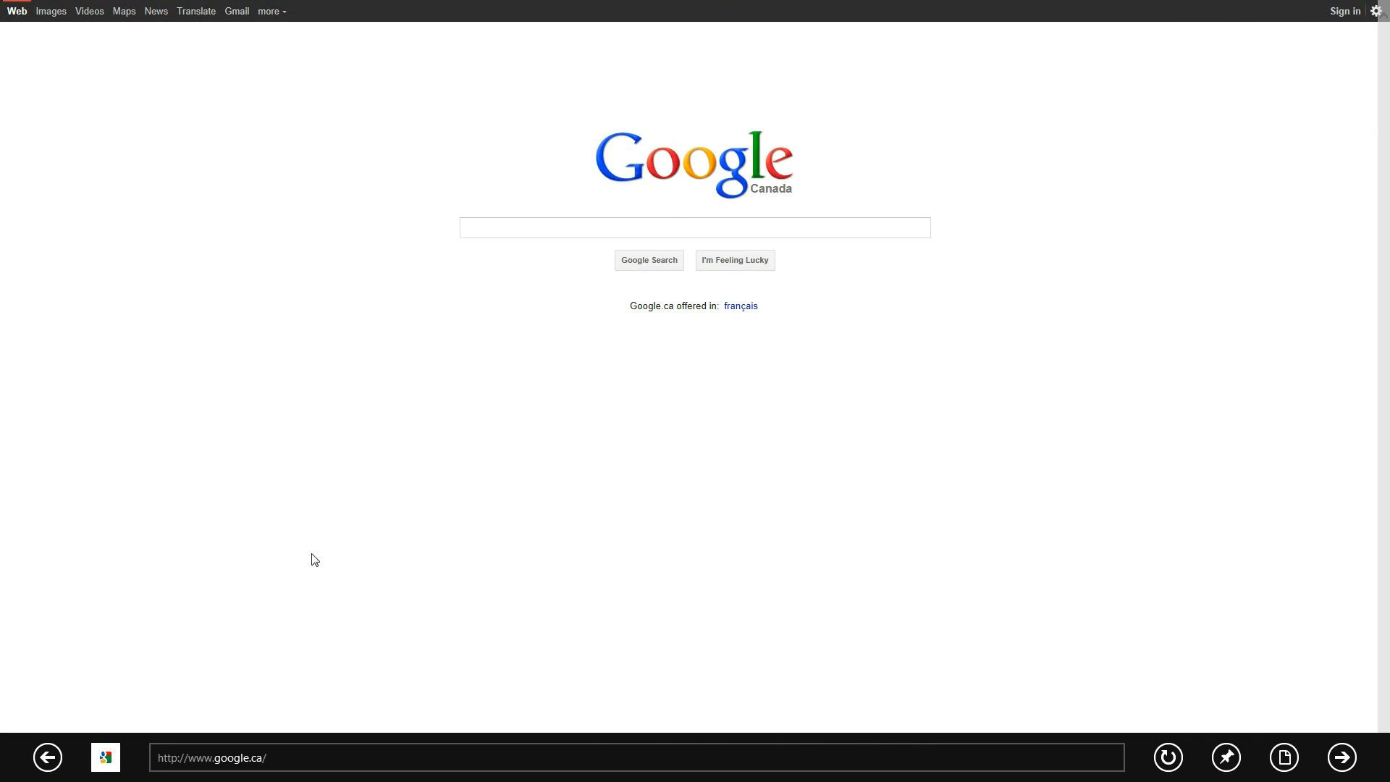
mouse_move(703, 540)
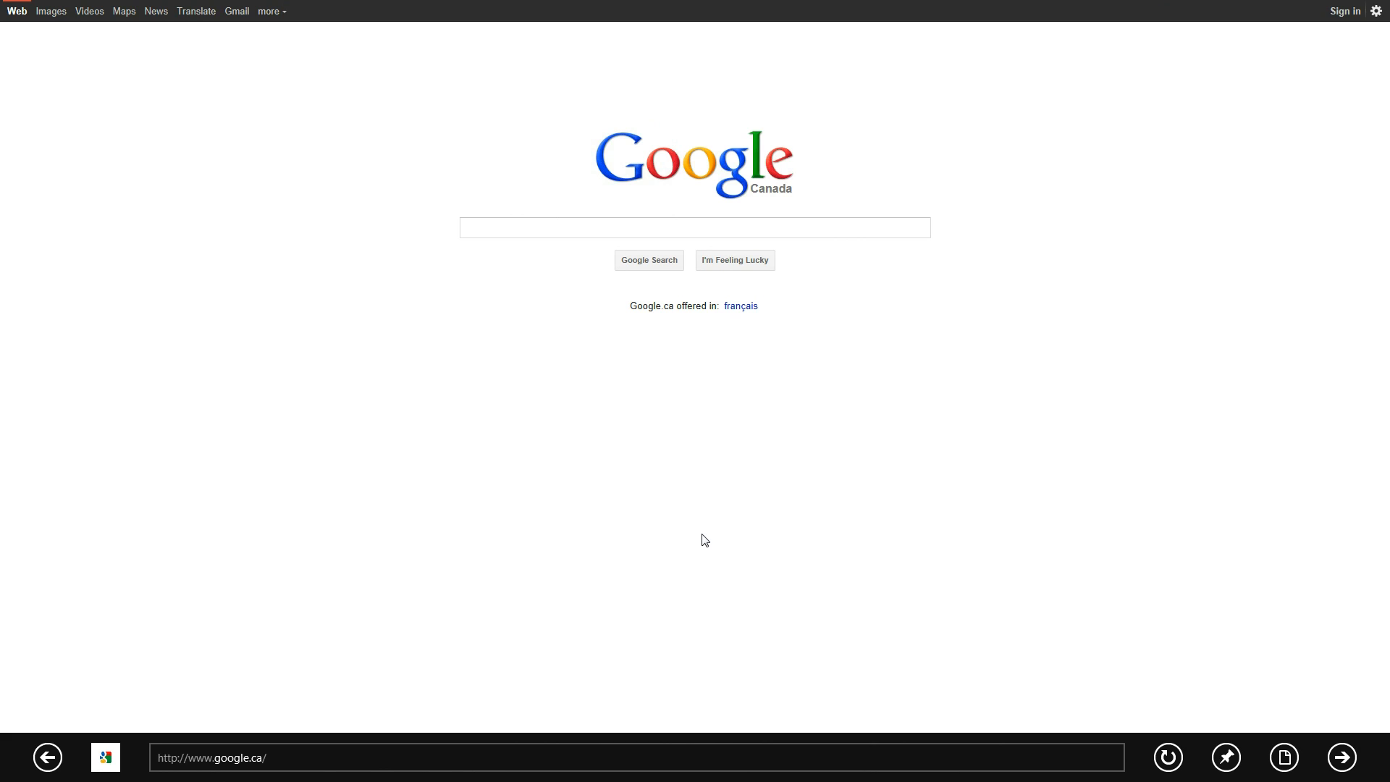
mouse_move(868, 481)
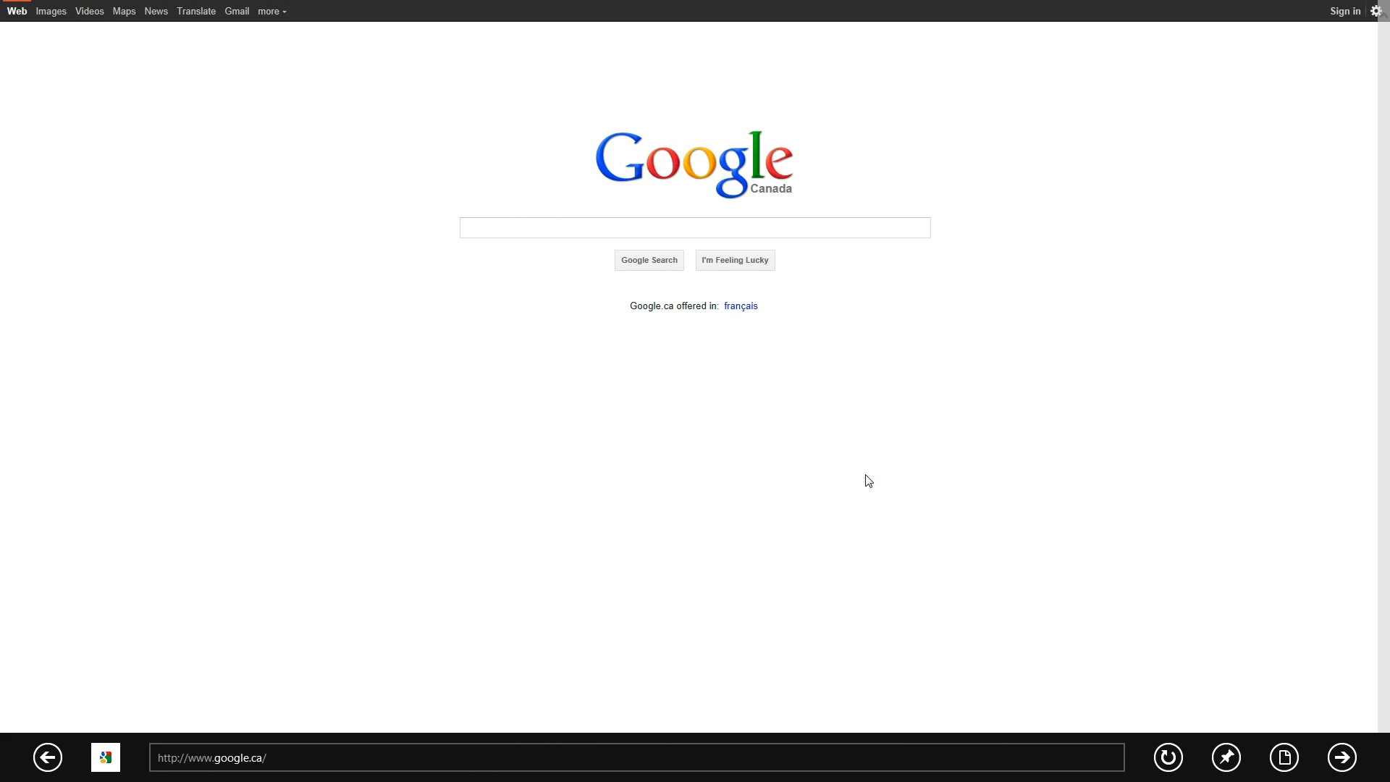
mouse_move(373, 9)
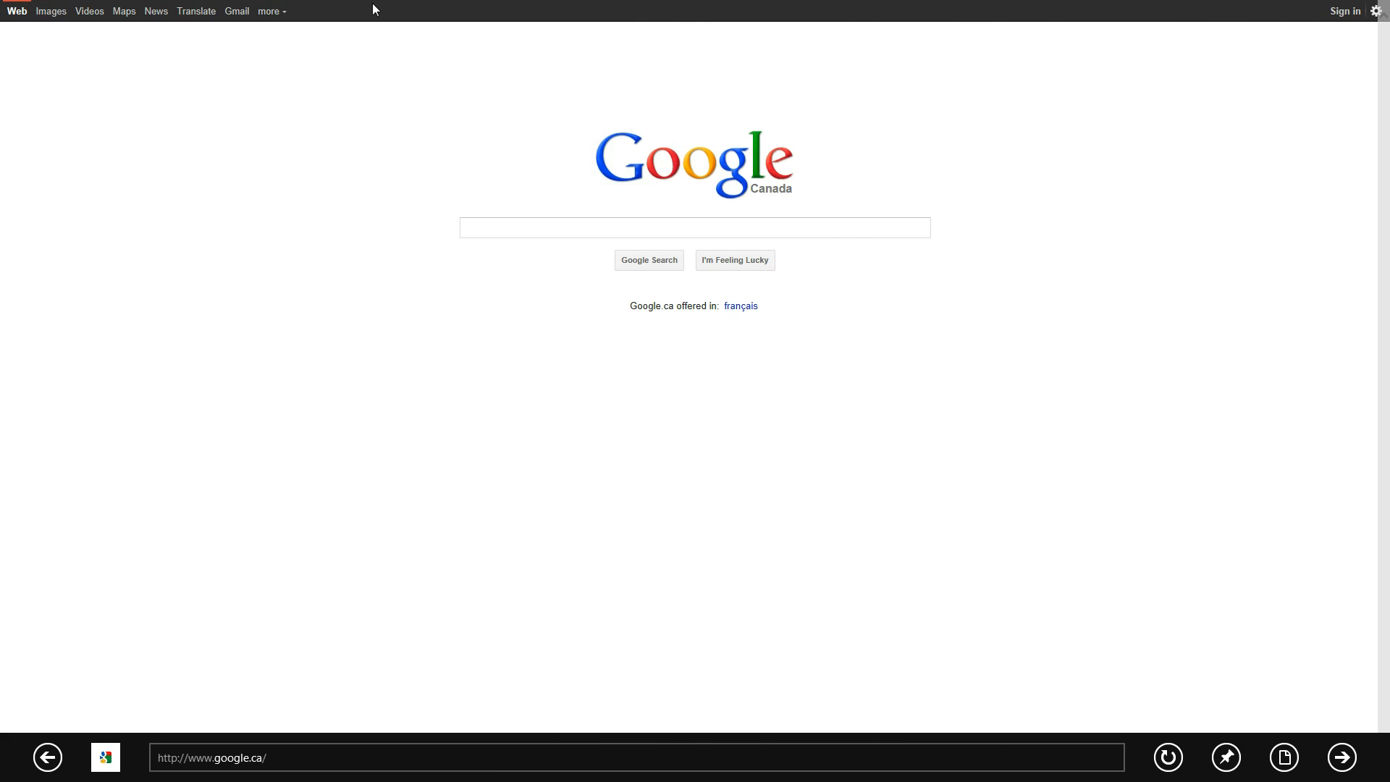
mouse_move(846, 7)
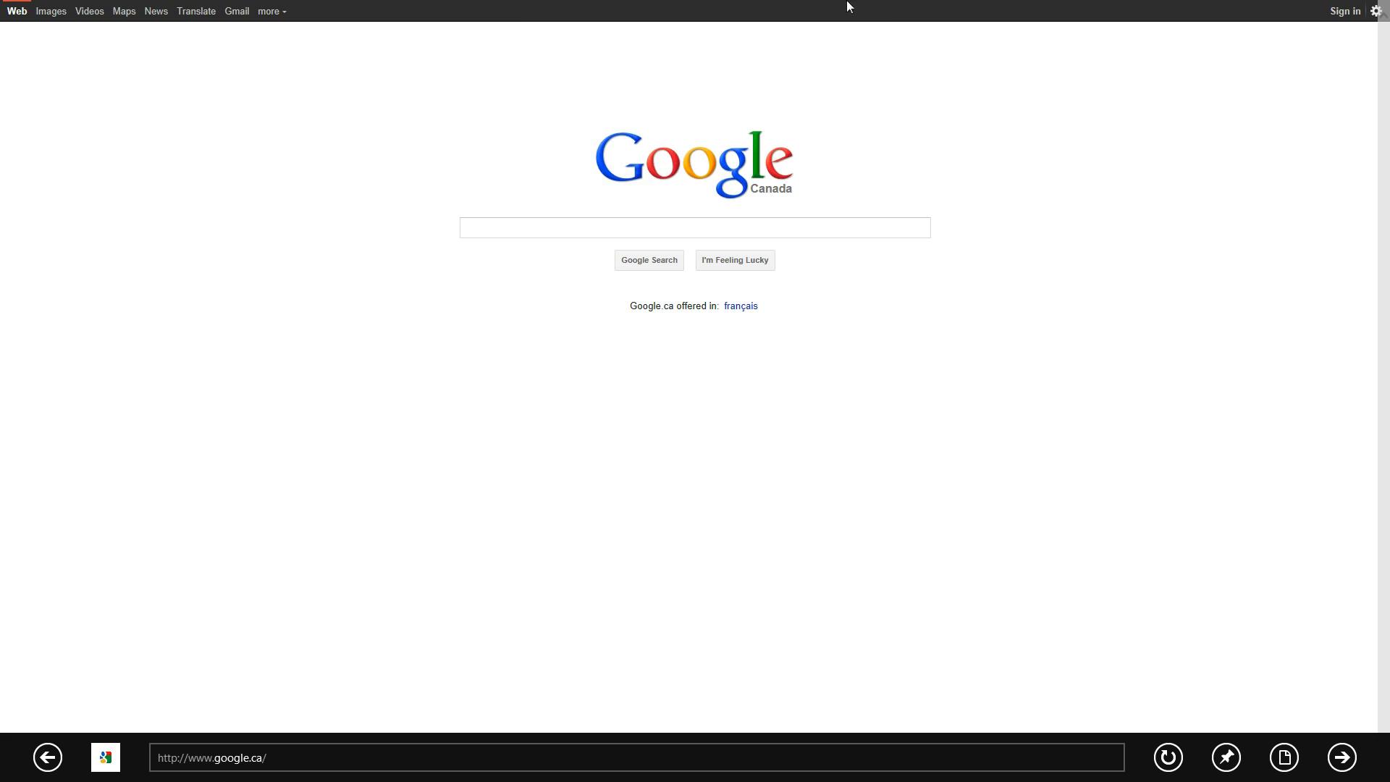
mouse_move(79, 760)
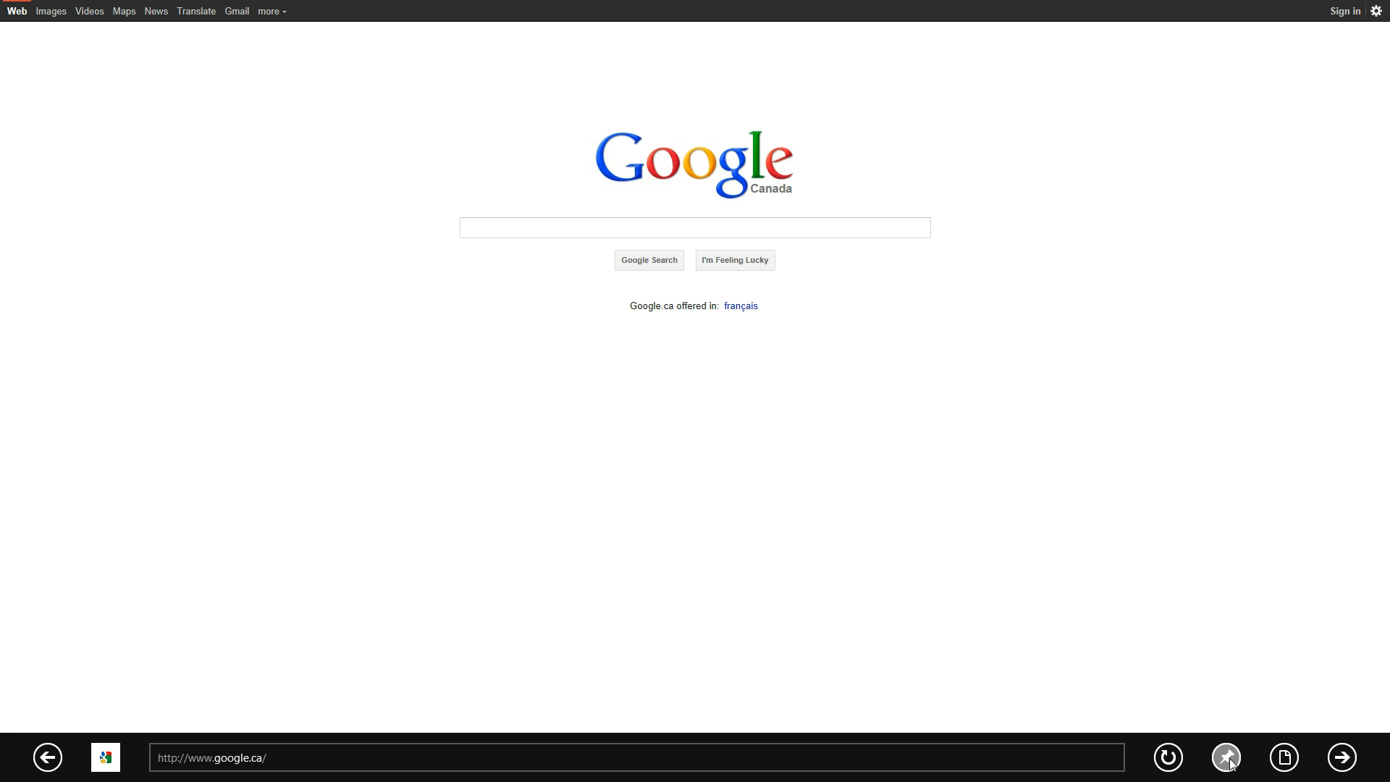
Open the page tools menu on the Google Canada page
left_click(1283, 757)
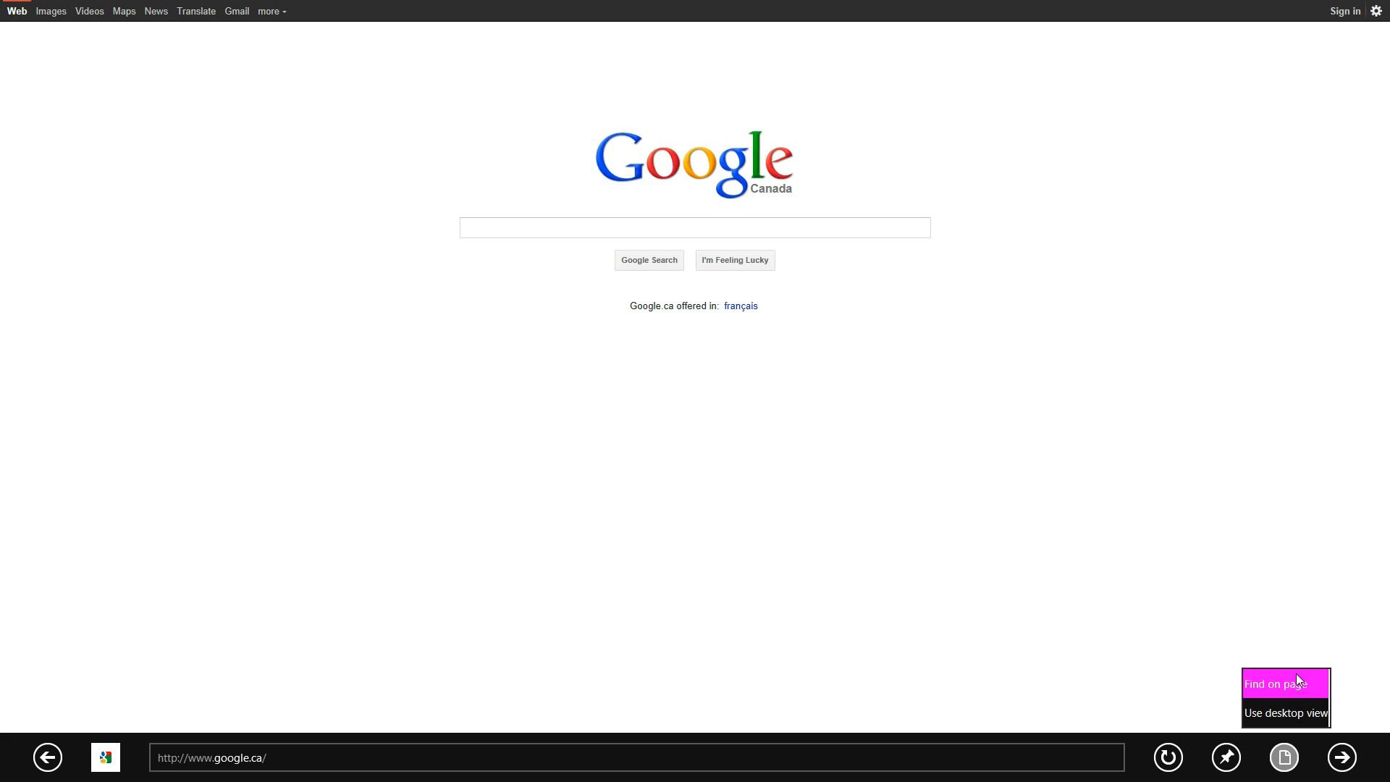
mouse_move(1287, 723)
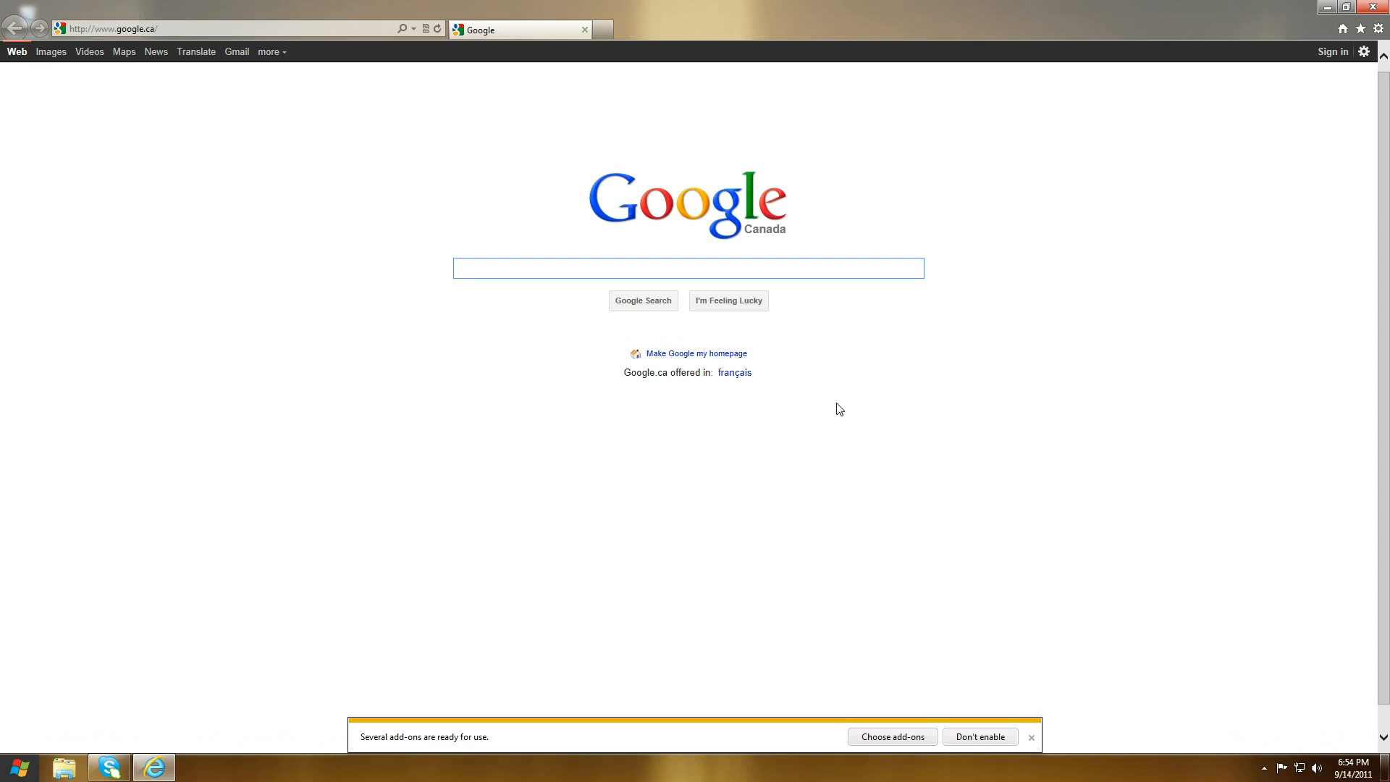
mouse_move(508, 16)
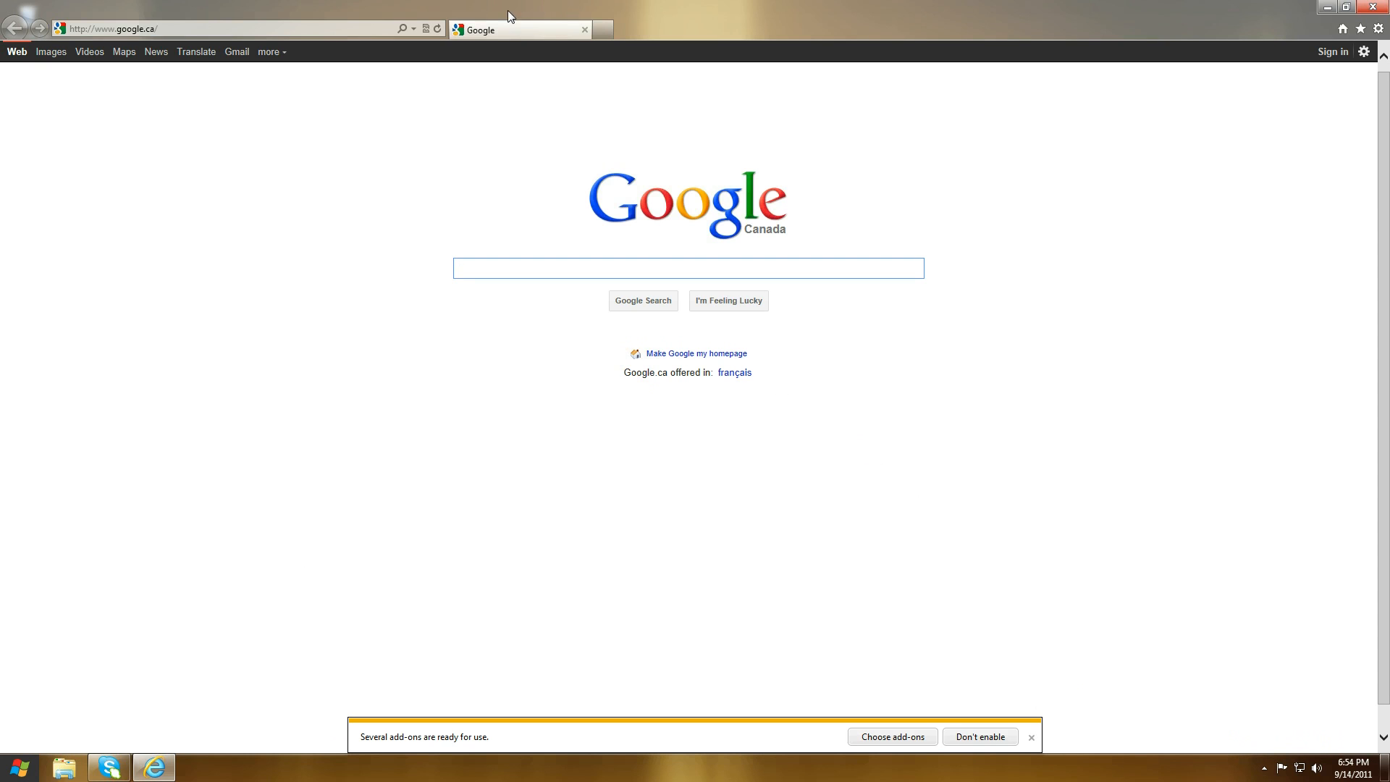
mouse_move(45, 513)
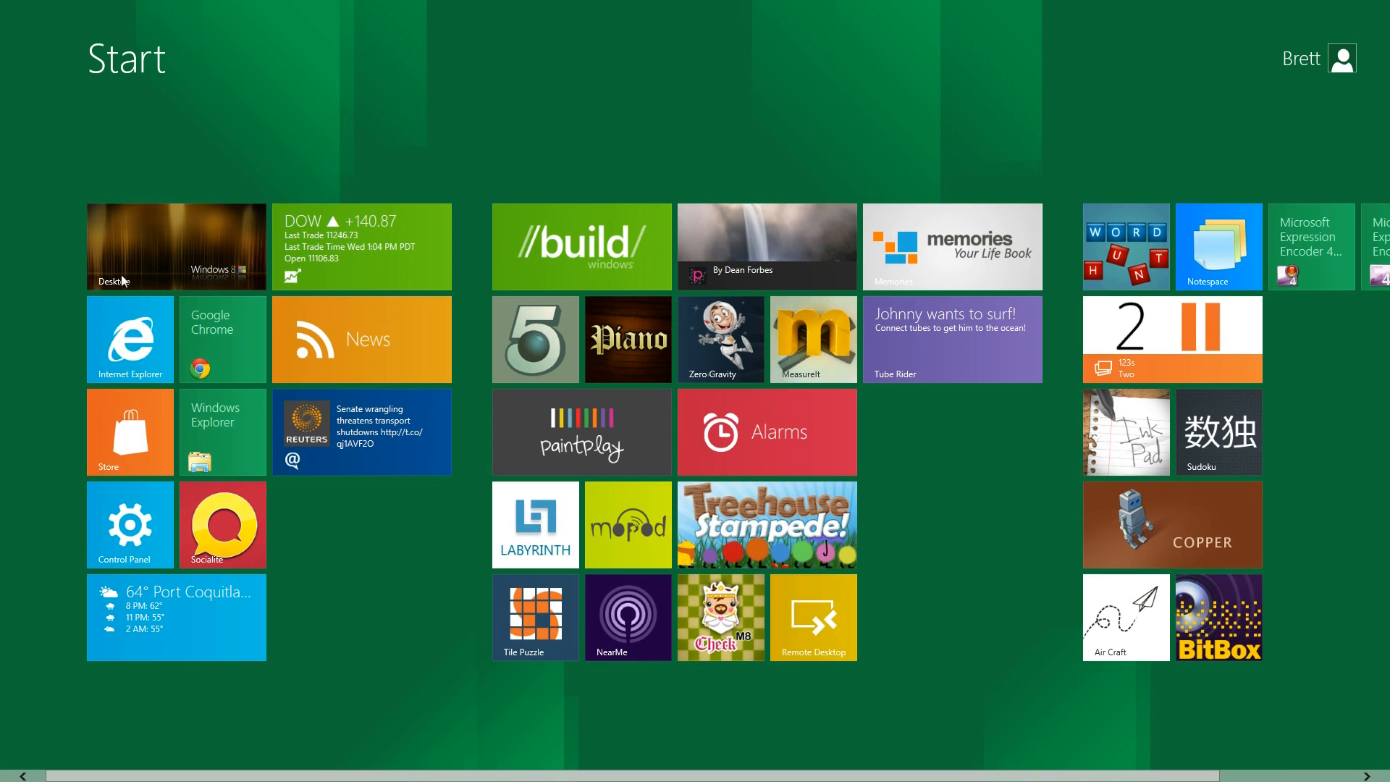
Return to Google Canada in full-screen Internet Explorer 10
left_click(129, 339)
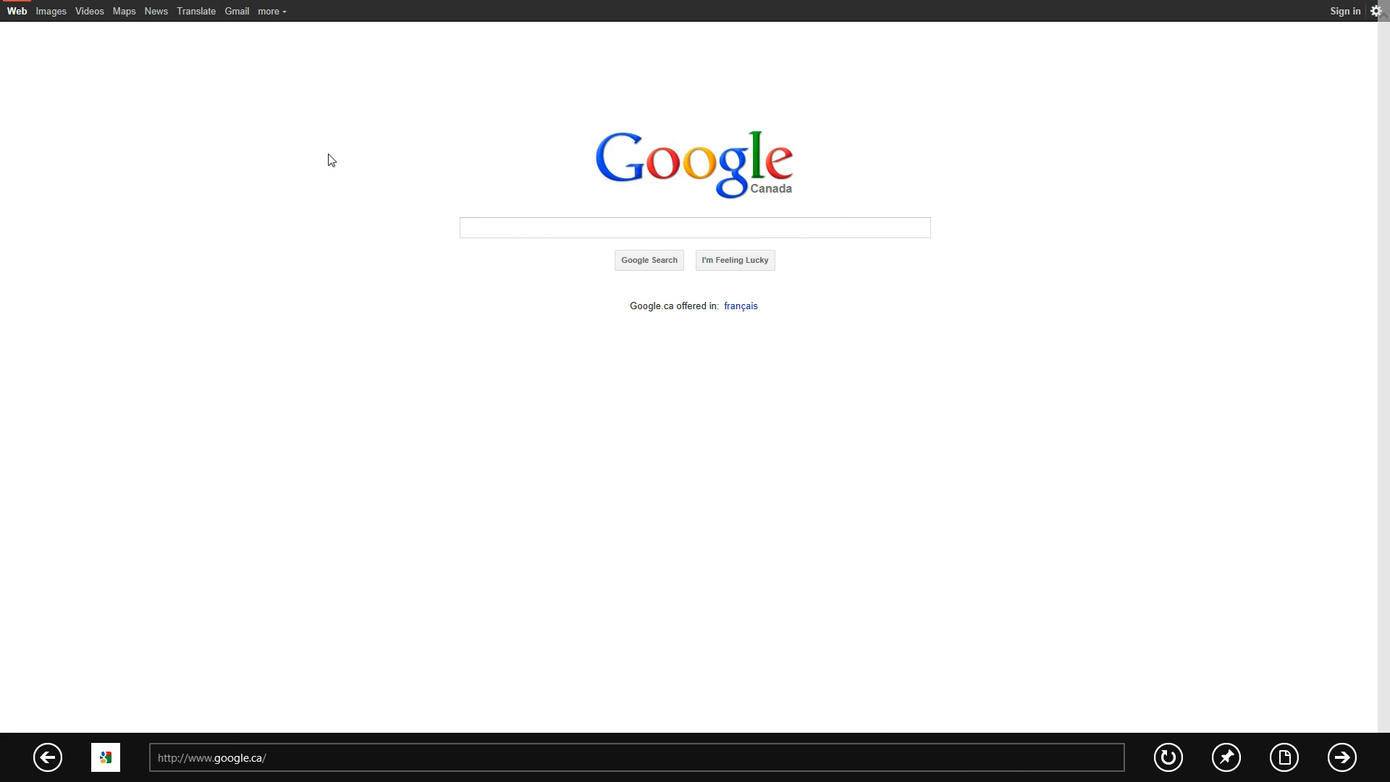
mouse_move(470, 493)
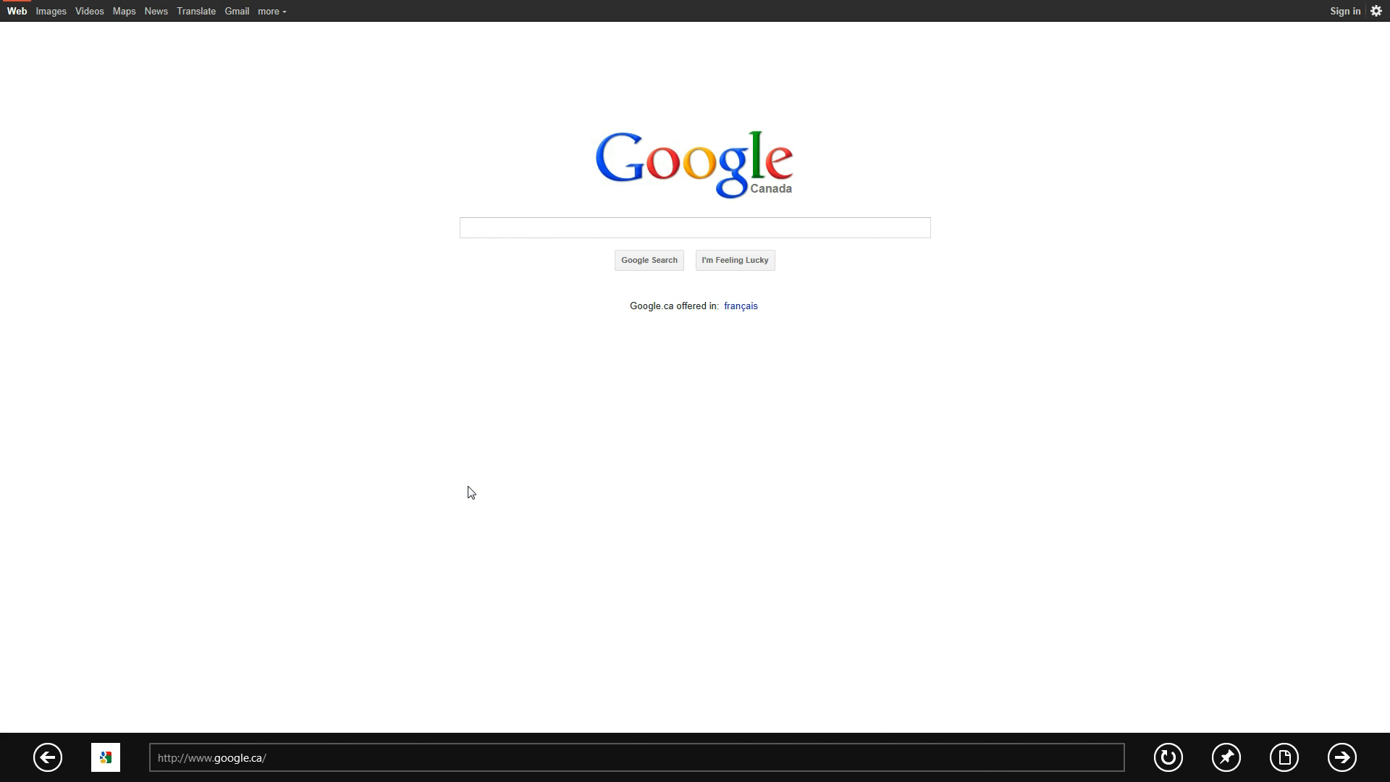
mouse_move(332, 336)
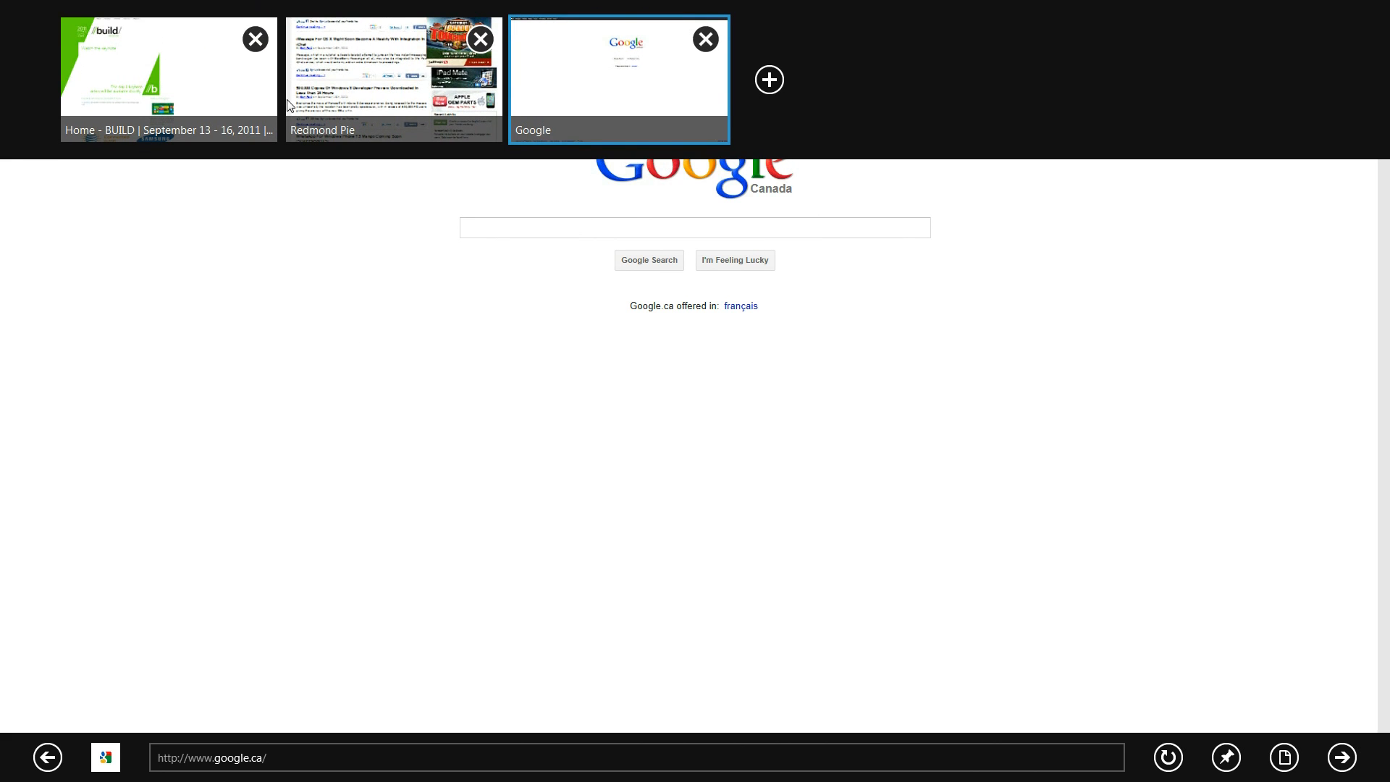
mouse_move(301, 260)
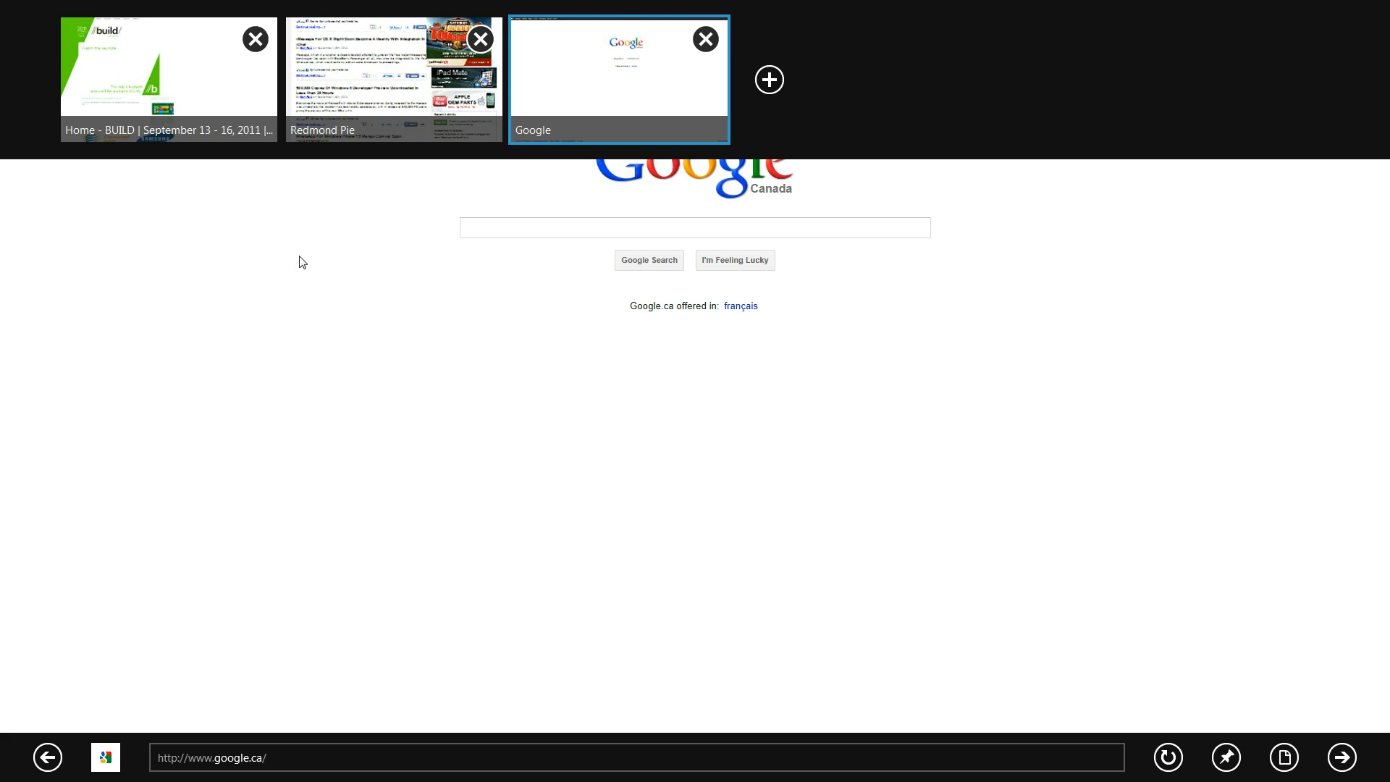
mouse_move(297, 267)
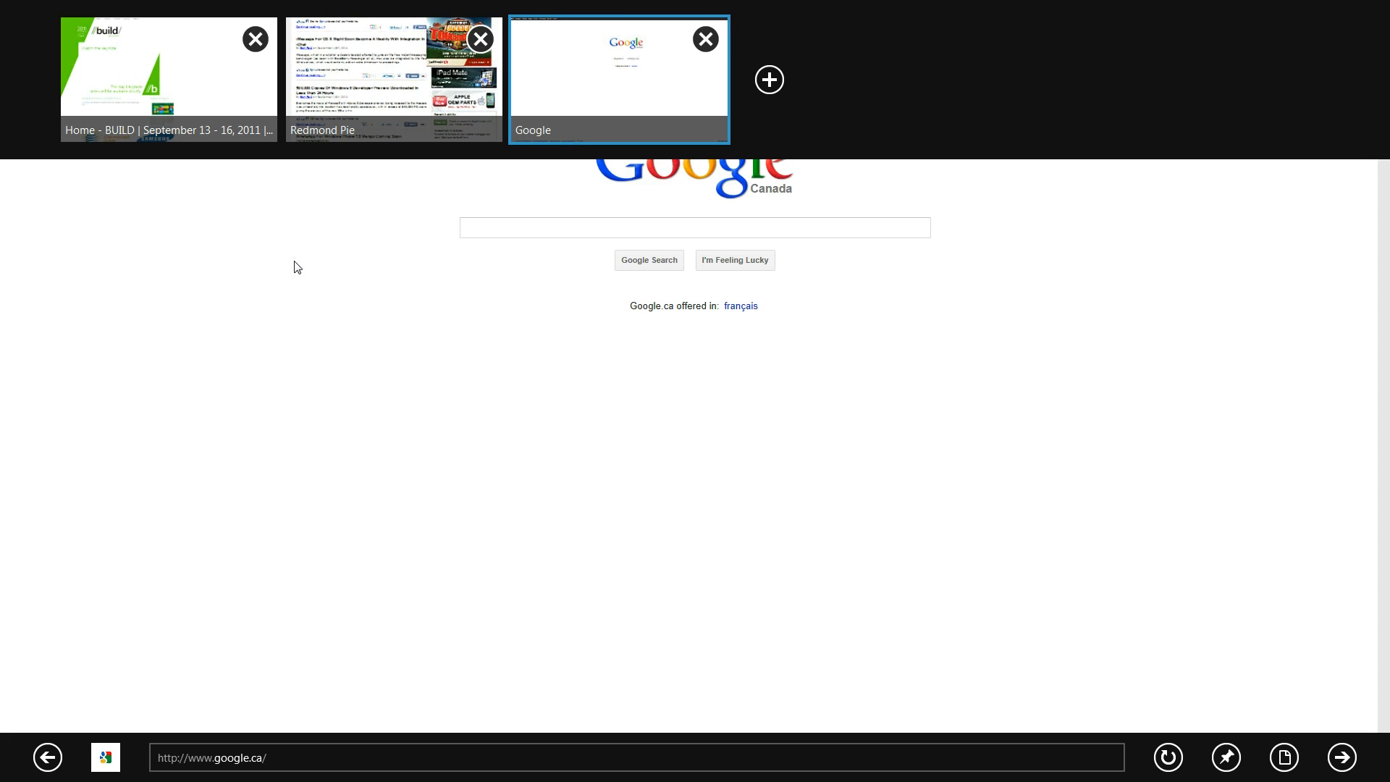
mouse_move(687, 90)
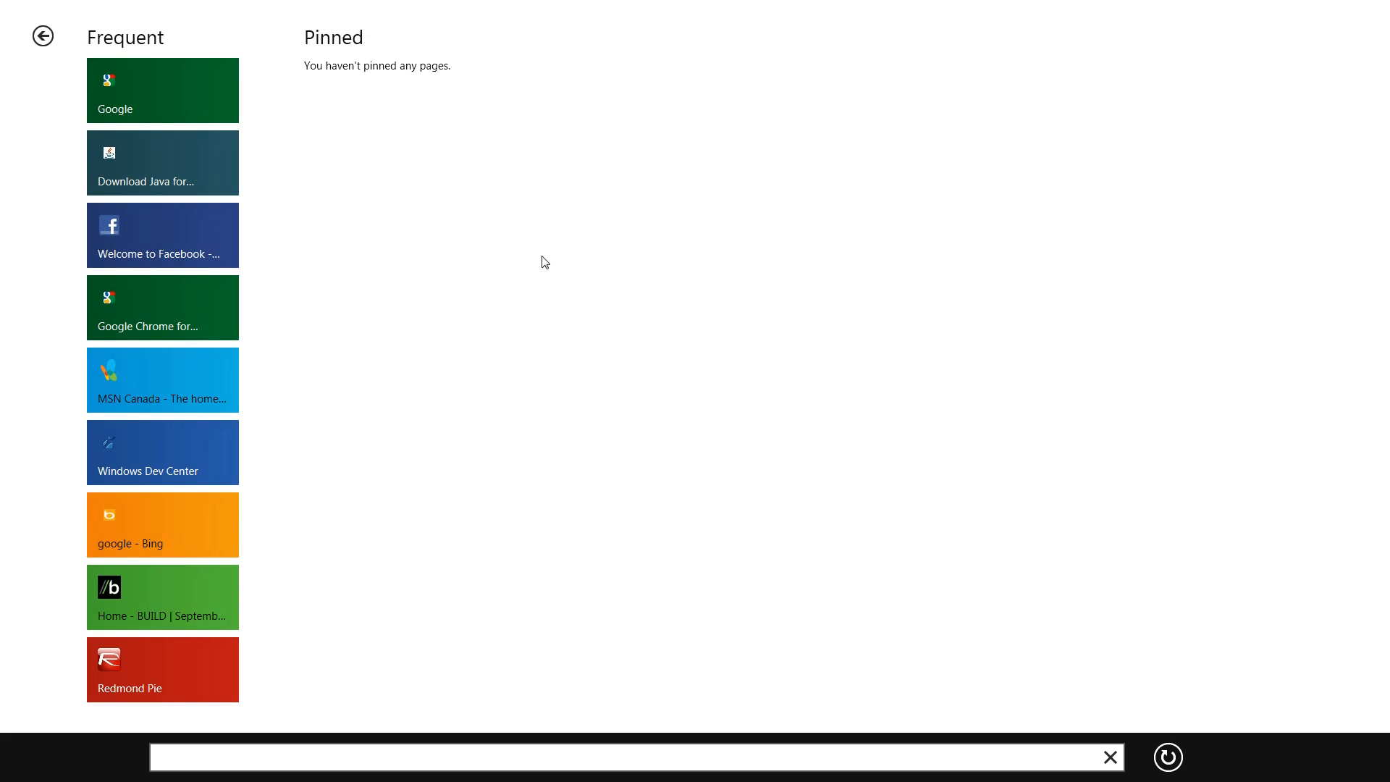
mouse_move(84, 577)
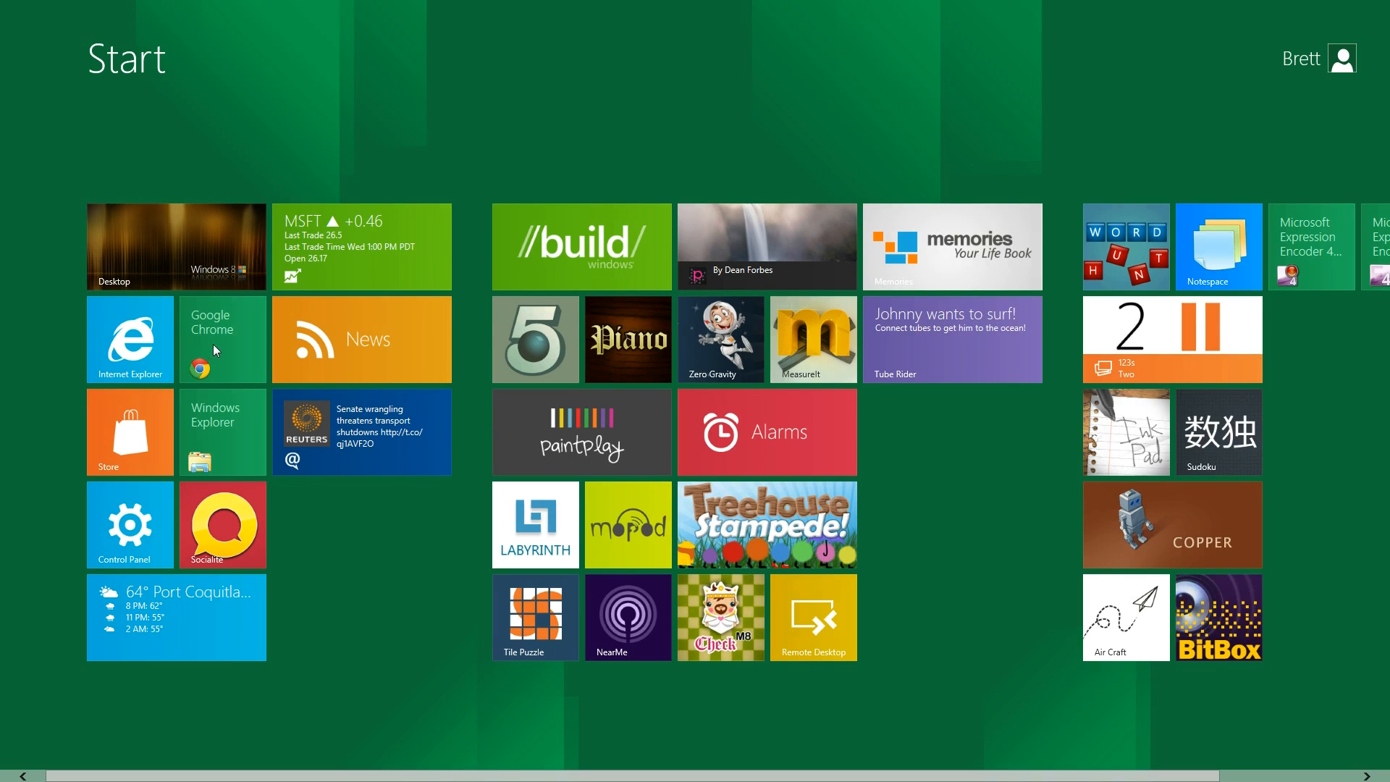
mouse_move(227, 344)
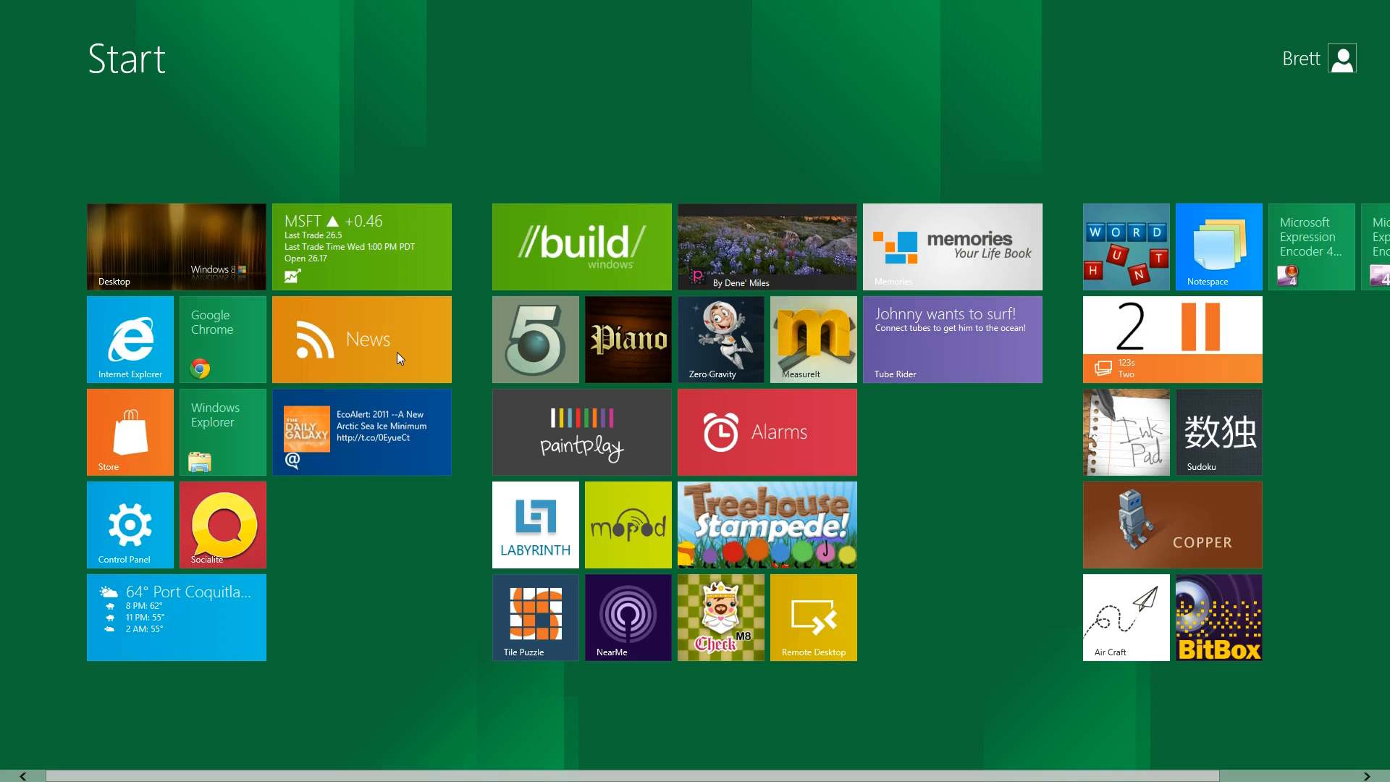
Launch News and scroll through the Add feeds categories
left_click(359, 338)
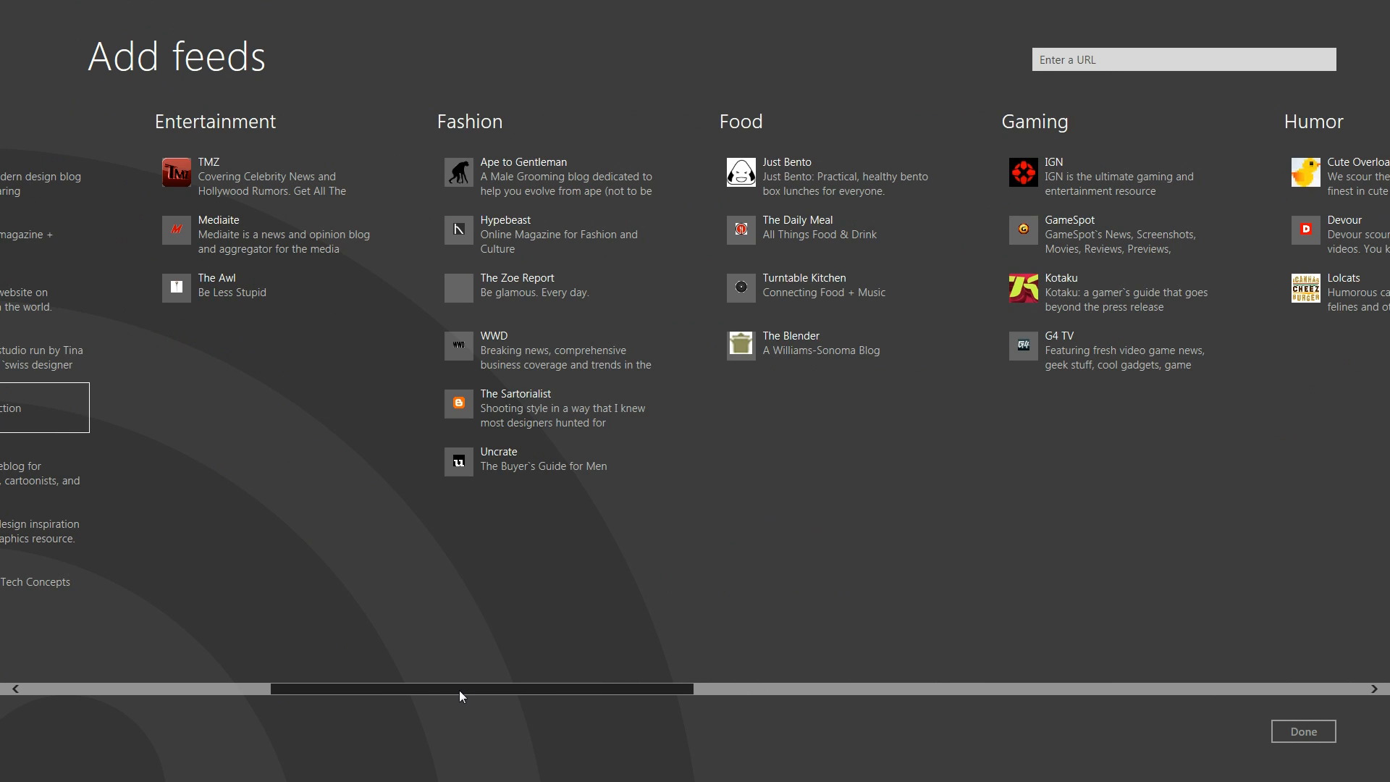
left_click_drag(461, 688, 1150, 694)
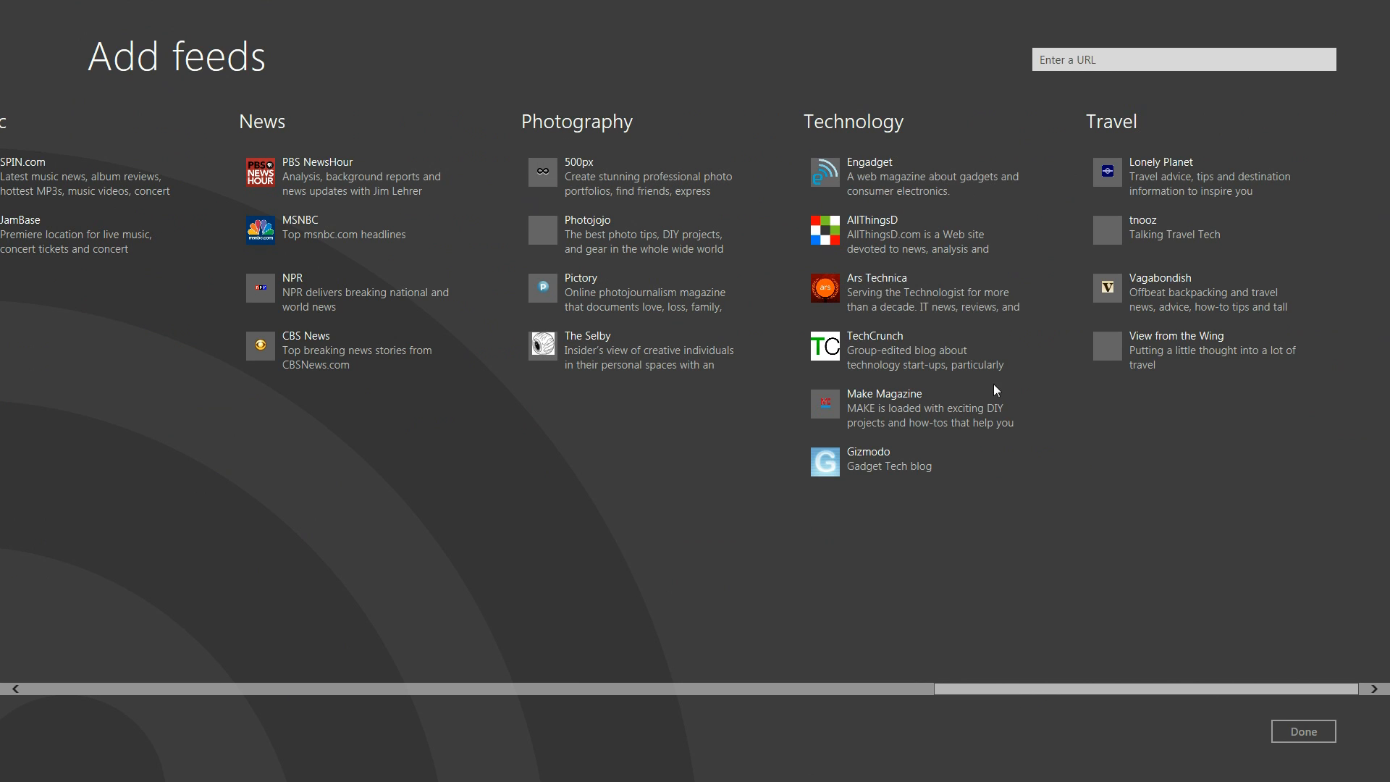
mouse_move(1092, 87)
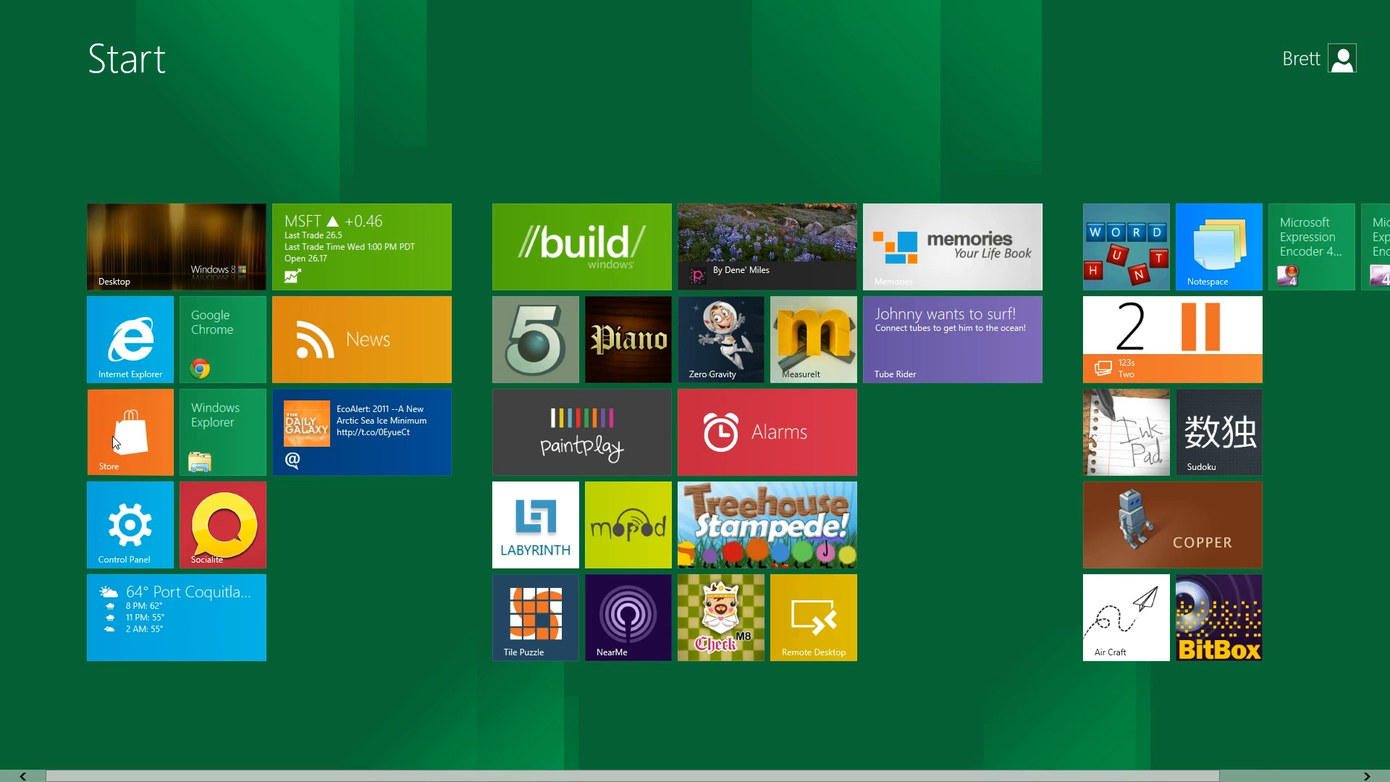
Open the Windows Store to its Coming soon page
left_click(129, 432)
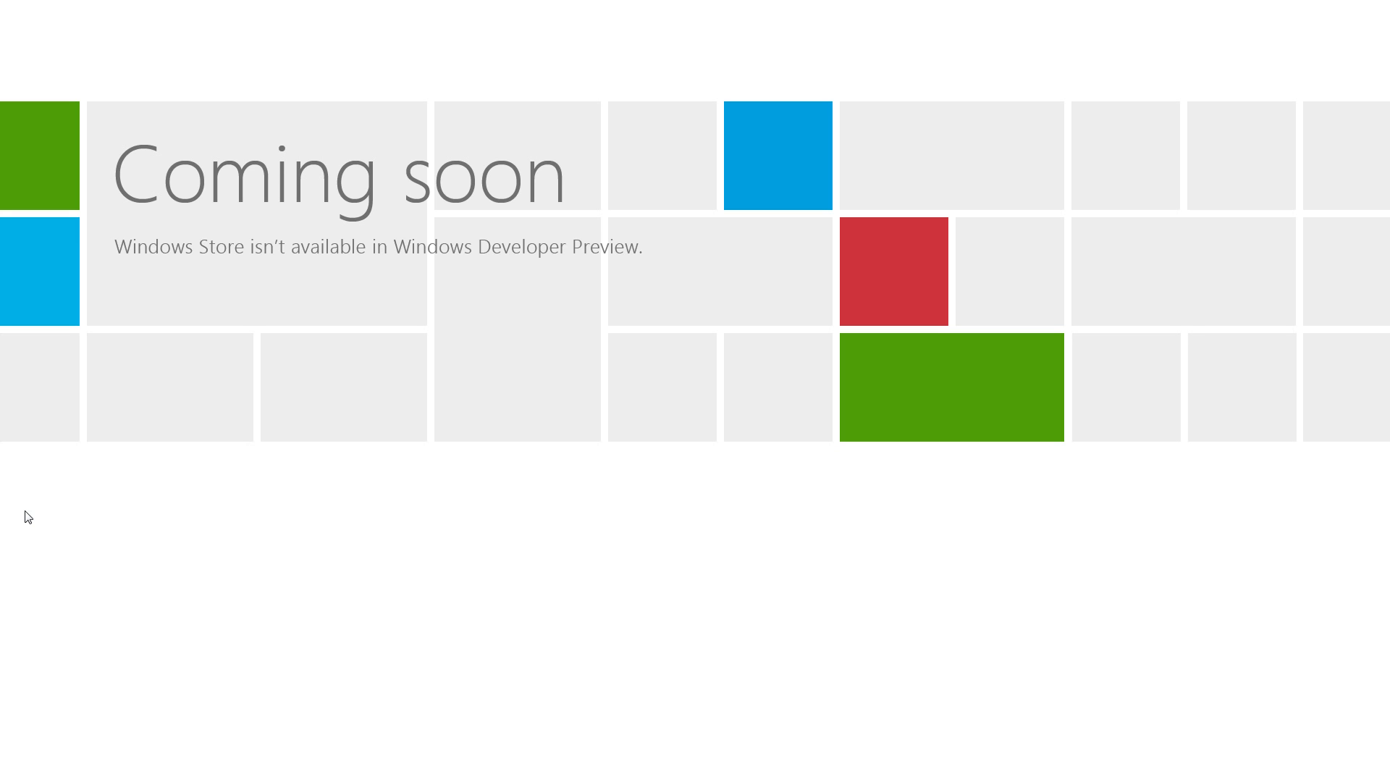
mouse_move(202, 284)
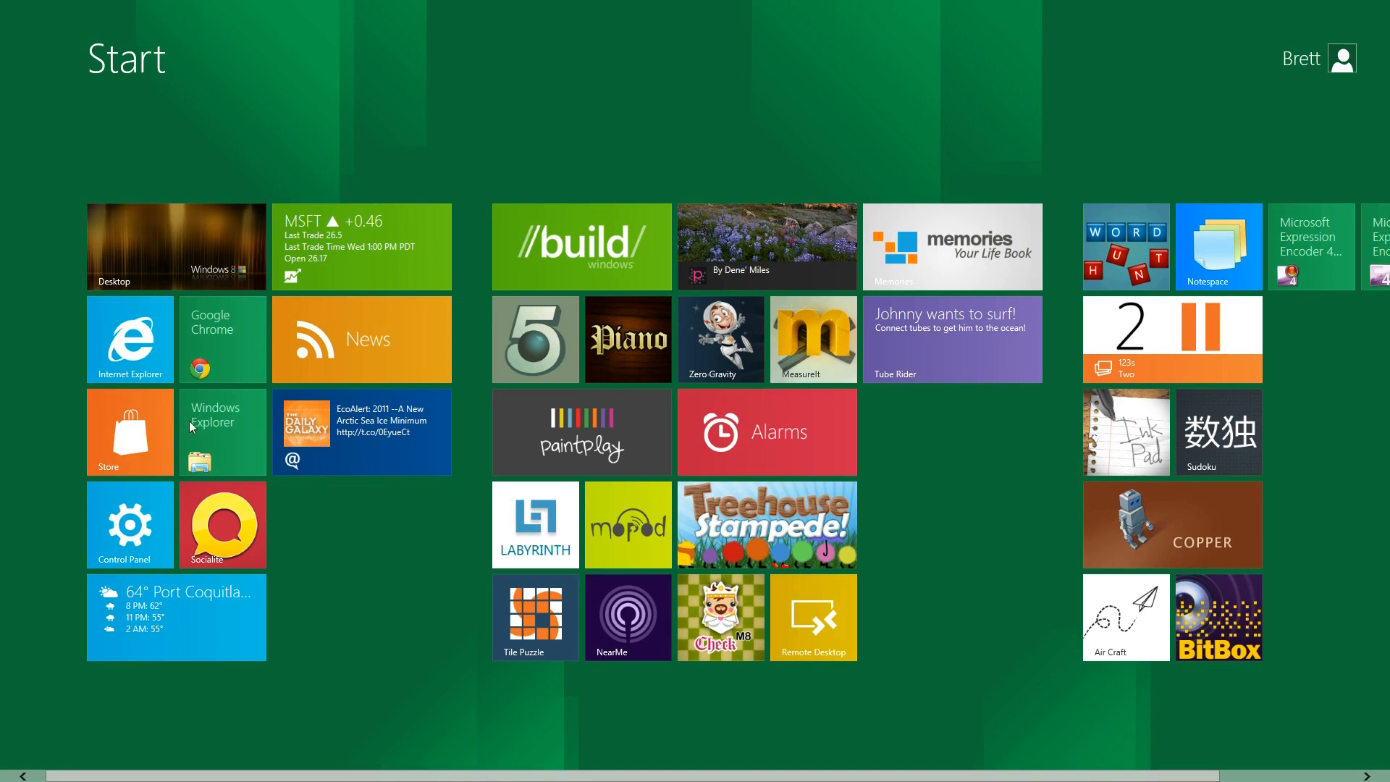
Launch Tweet@rama to view the timeline and following list
left_click(130, 338)
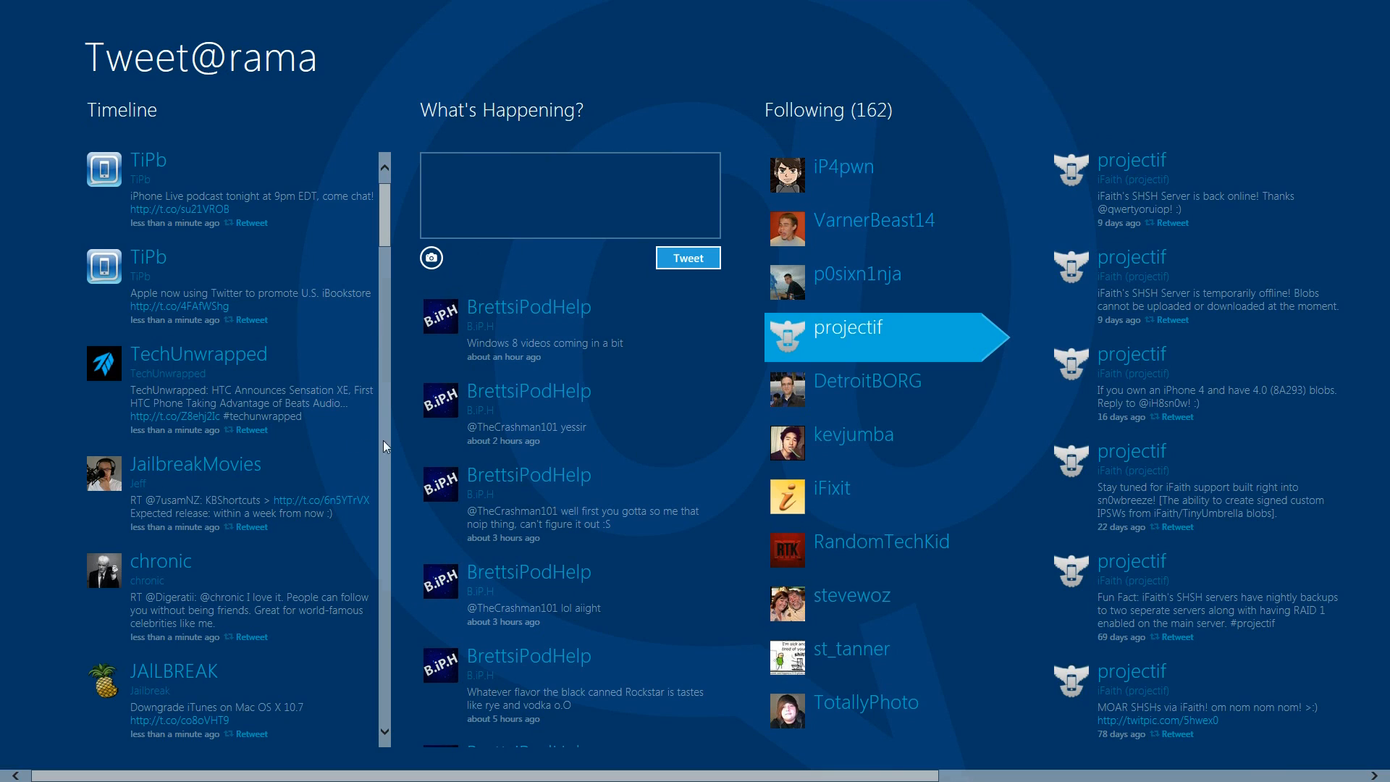
mouse_move(384, 224)
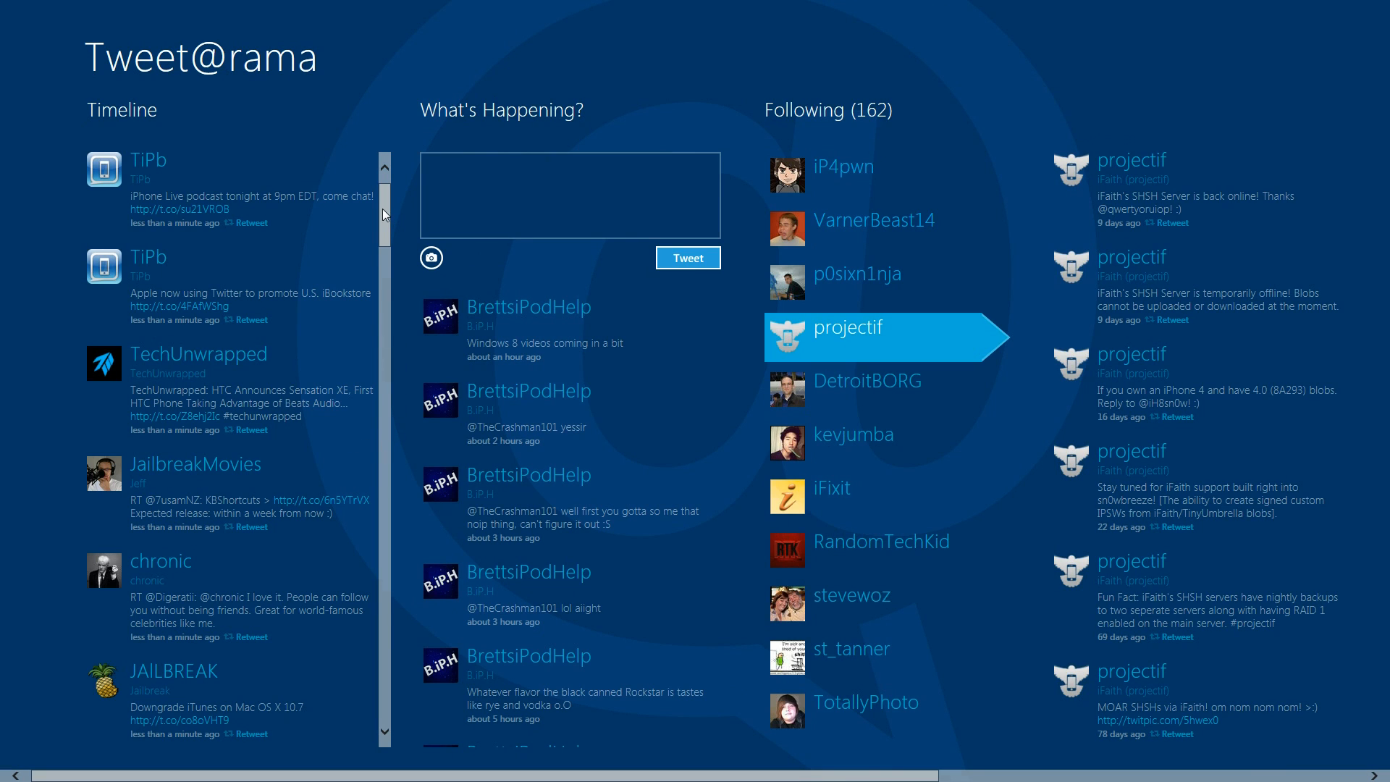
mouse_move(386, 202)
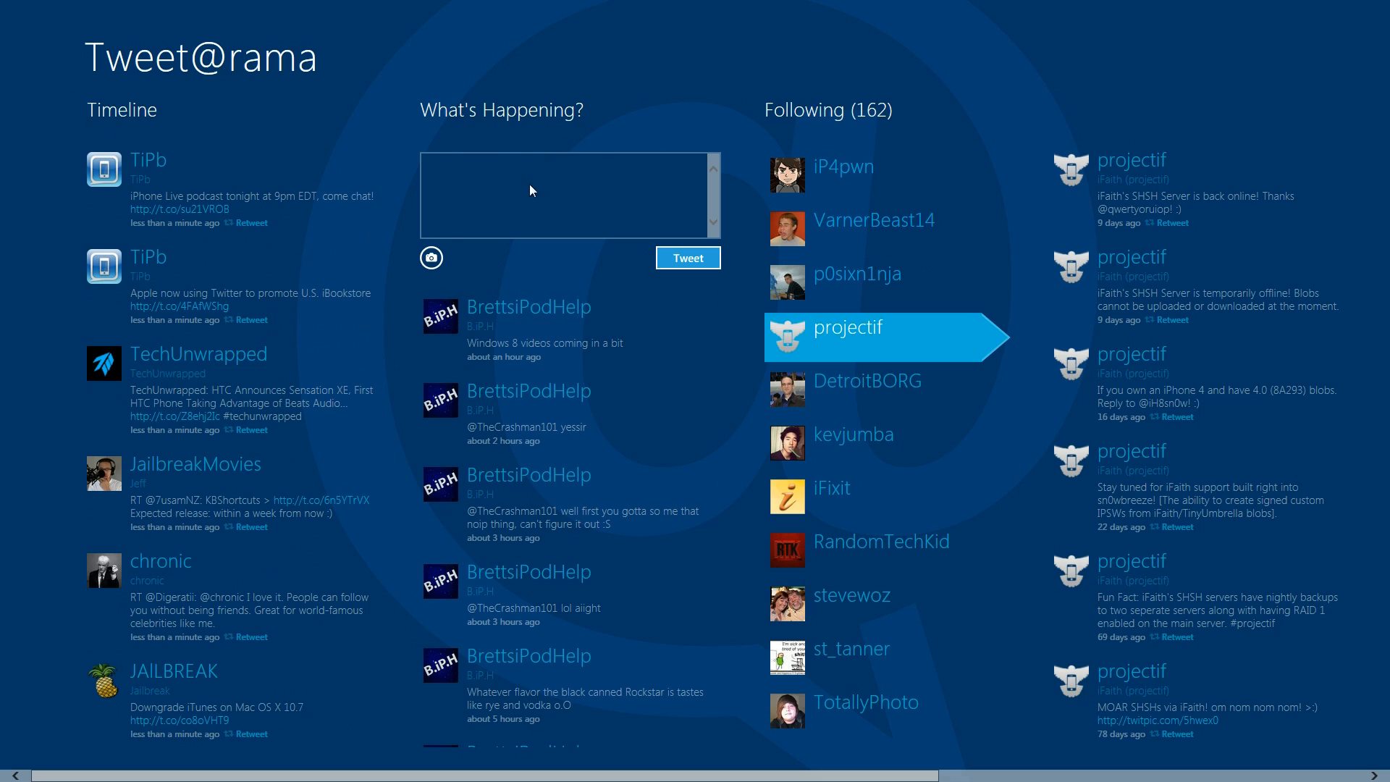
mouse_move(509, 223)
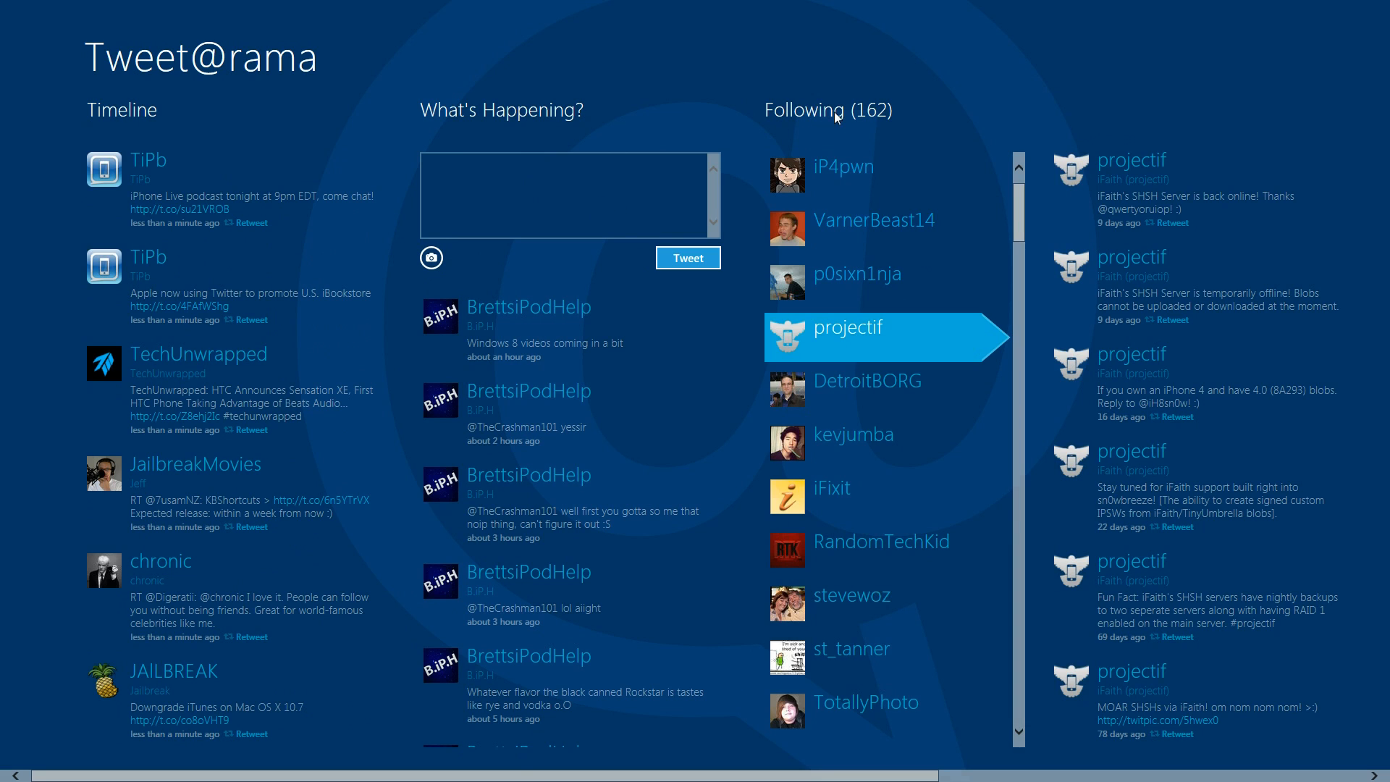
mouse_move(892, 240)
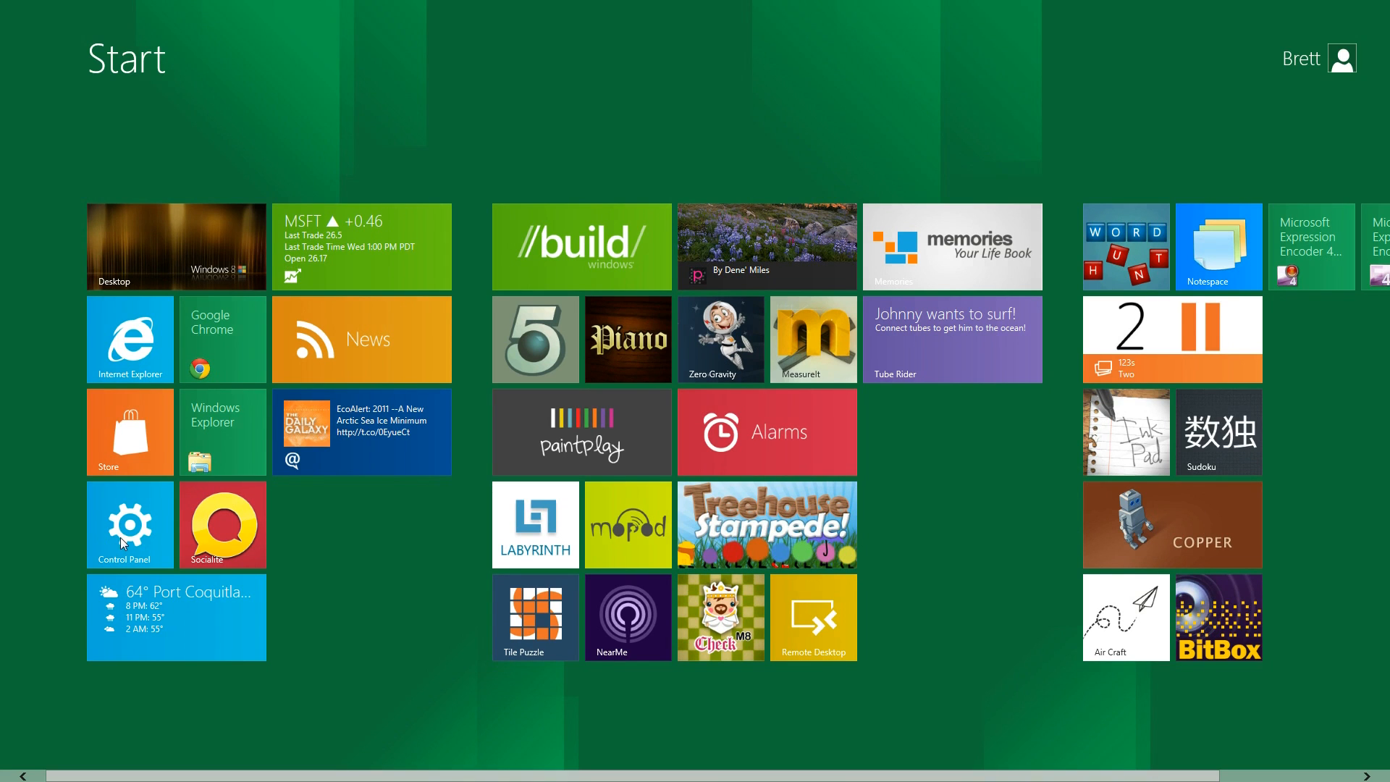
Browse the Users, Privacy and Devices pages, then open the desktop Control Panel
left_click(130, 524)
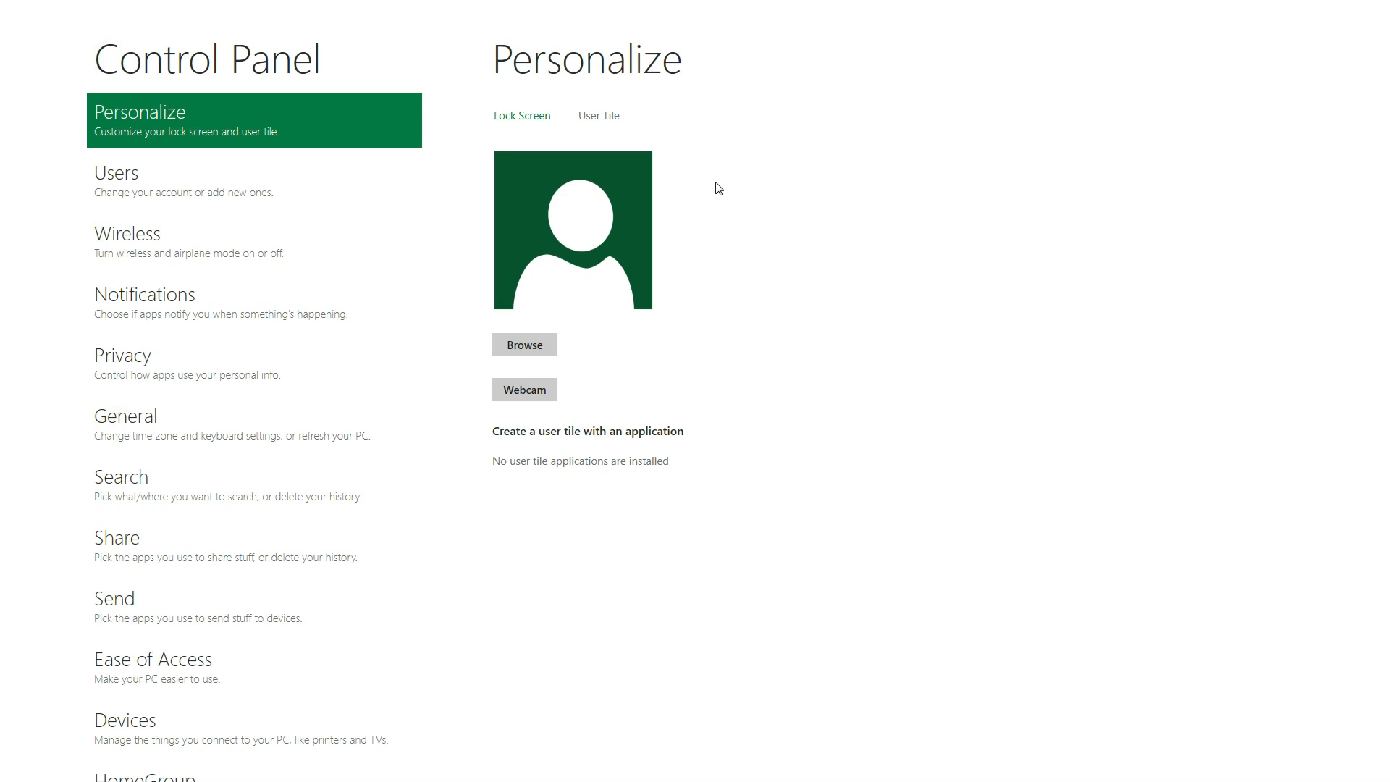
left_click(115, 173)
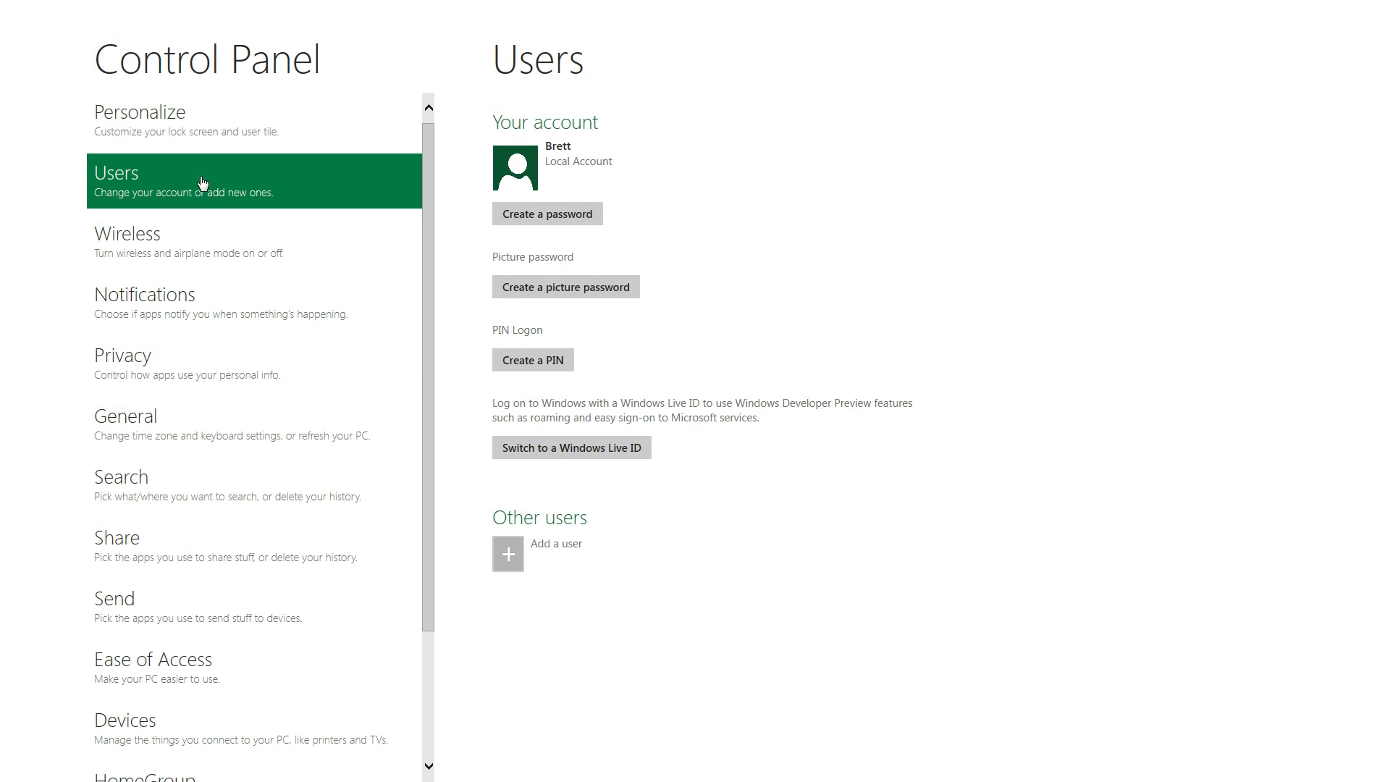
left_click(178, 301)
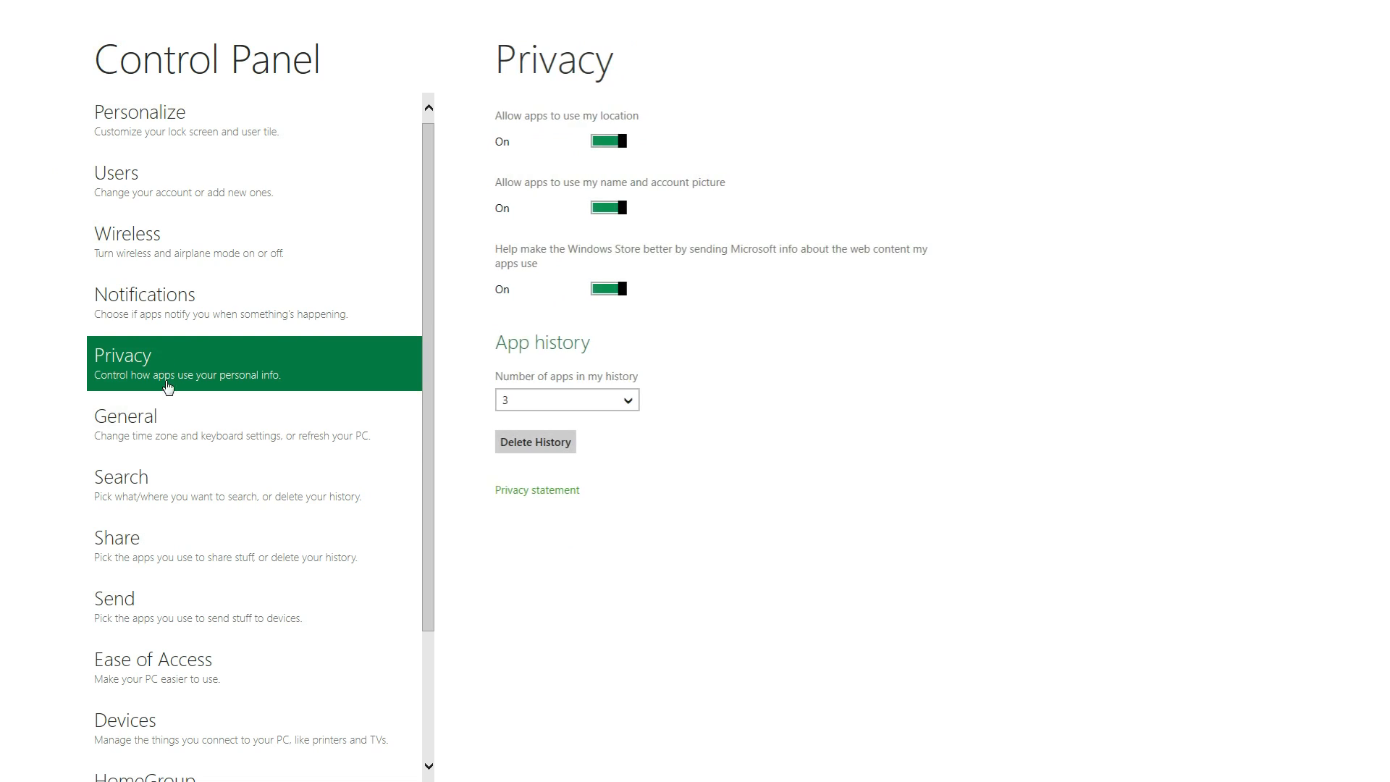
left_click(122, 477)
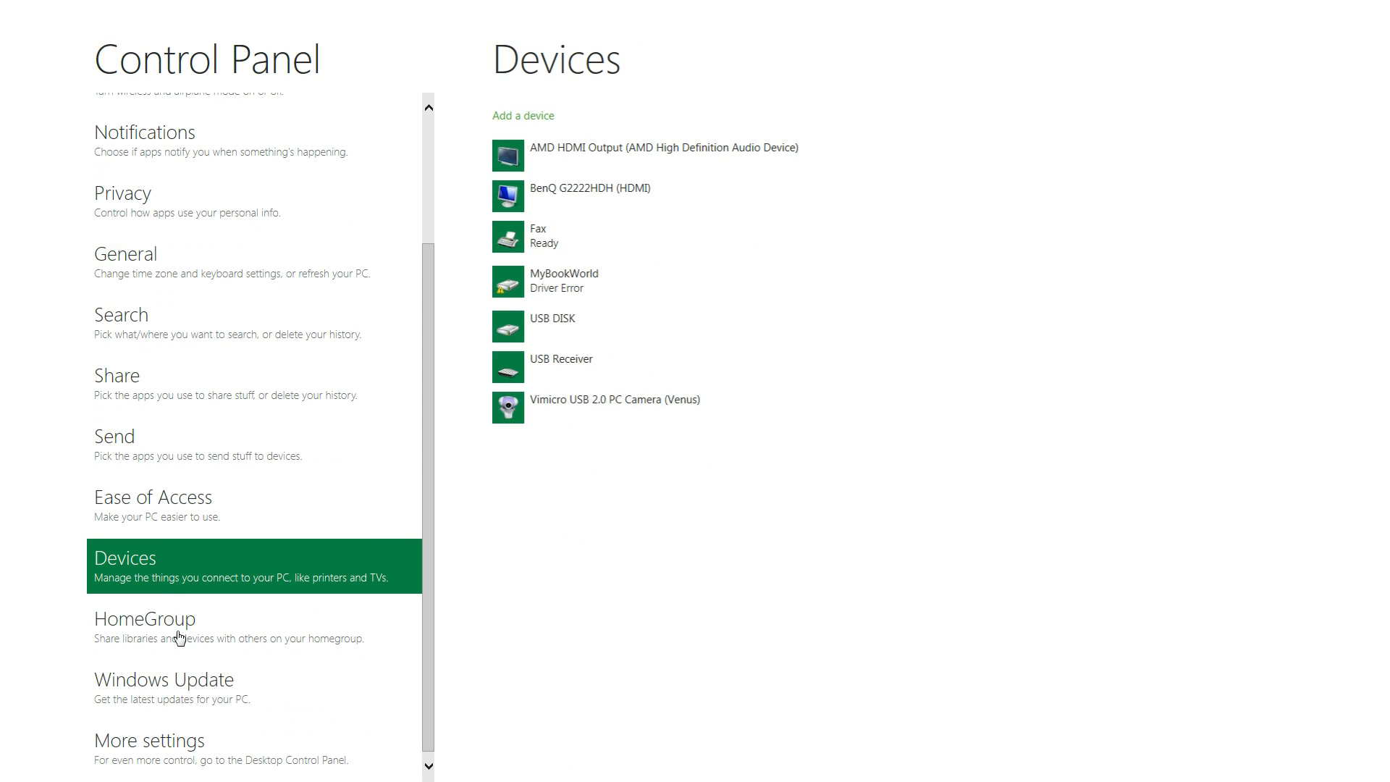
left_click(177, 625)
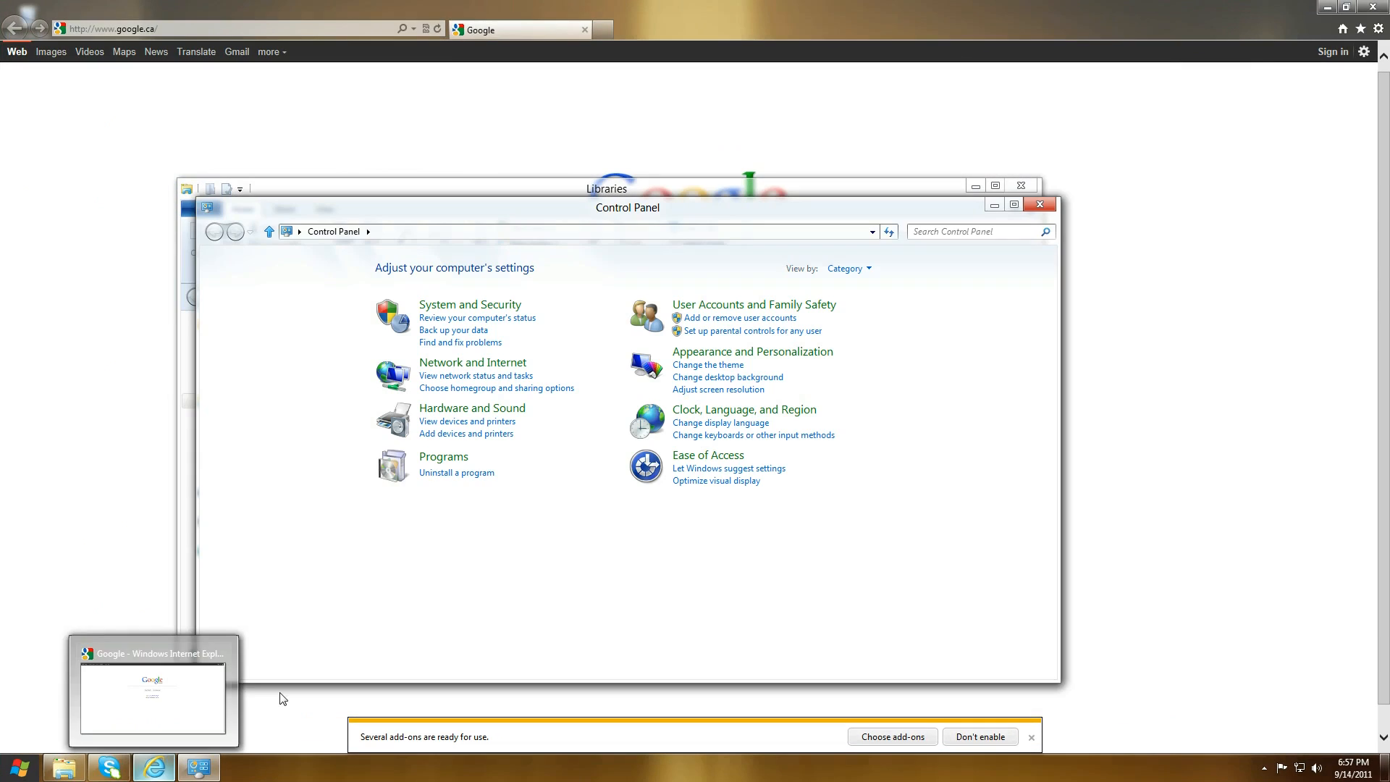
mouse_move(530, 395)
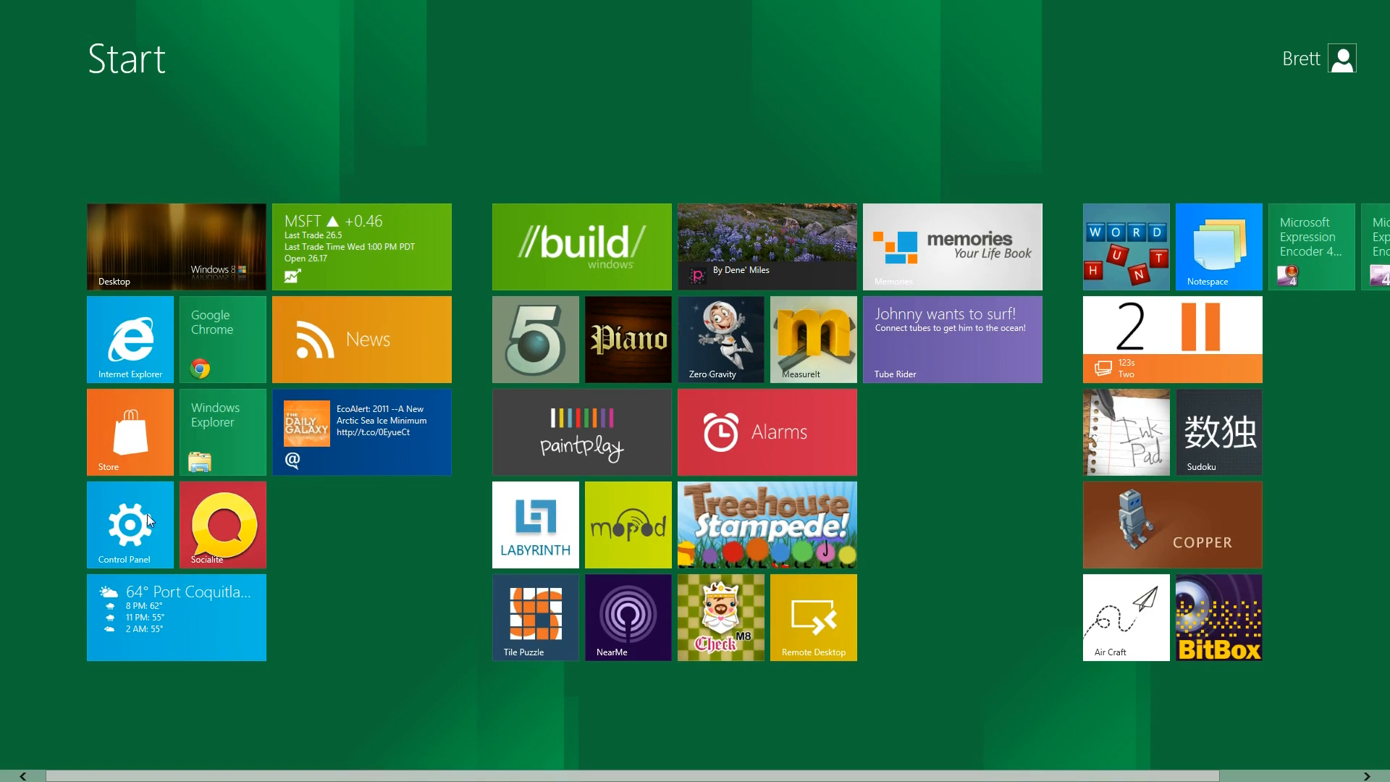
Reopen Control Panel and view the lock screen personalization page
left_click(130, 524)
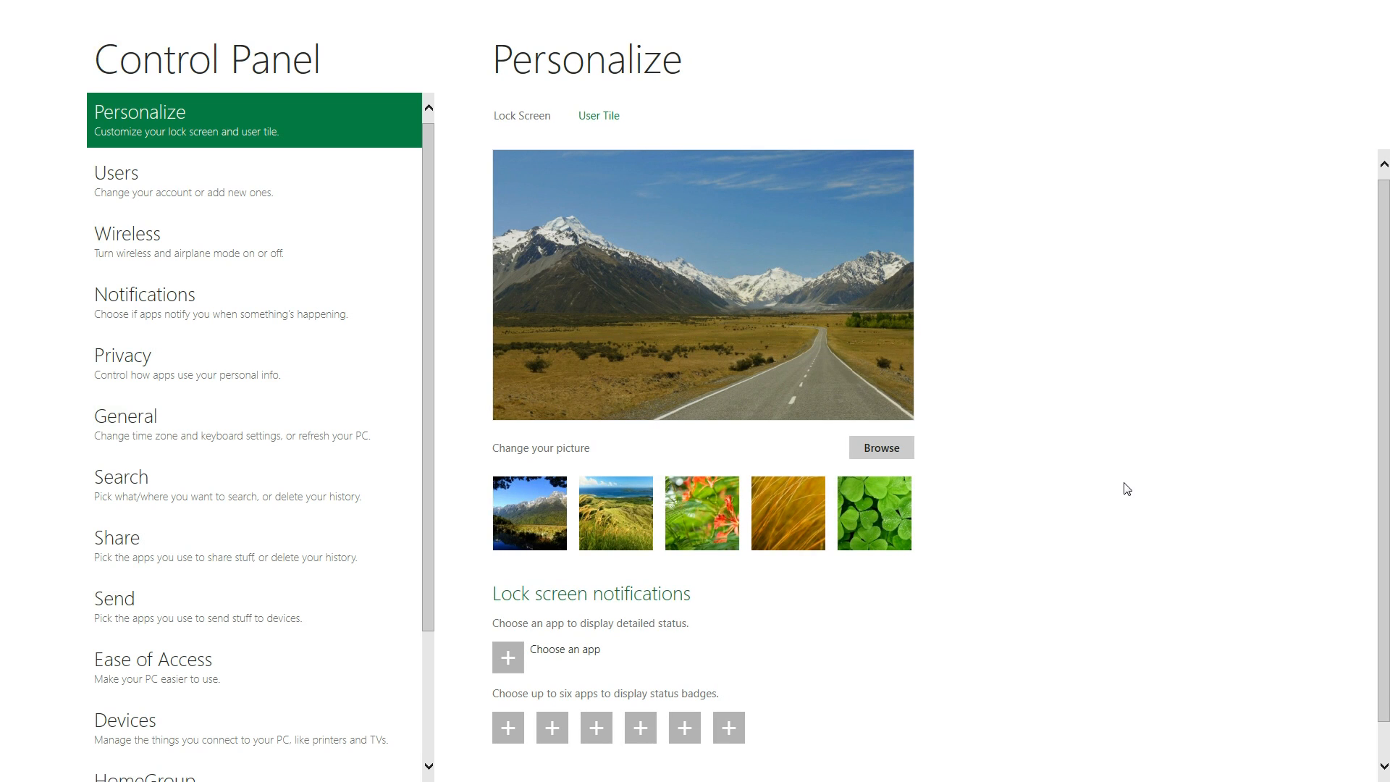
left_click(873, 512)
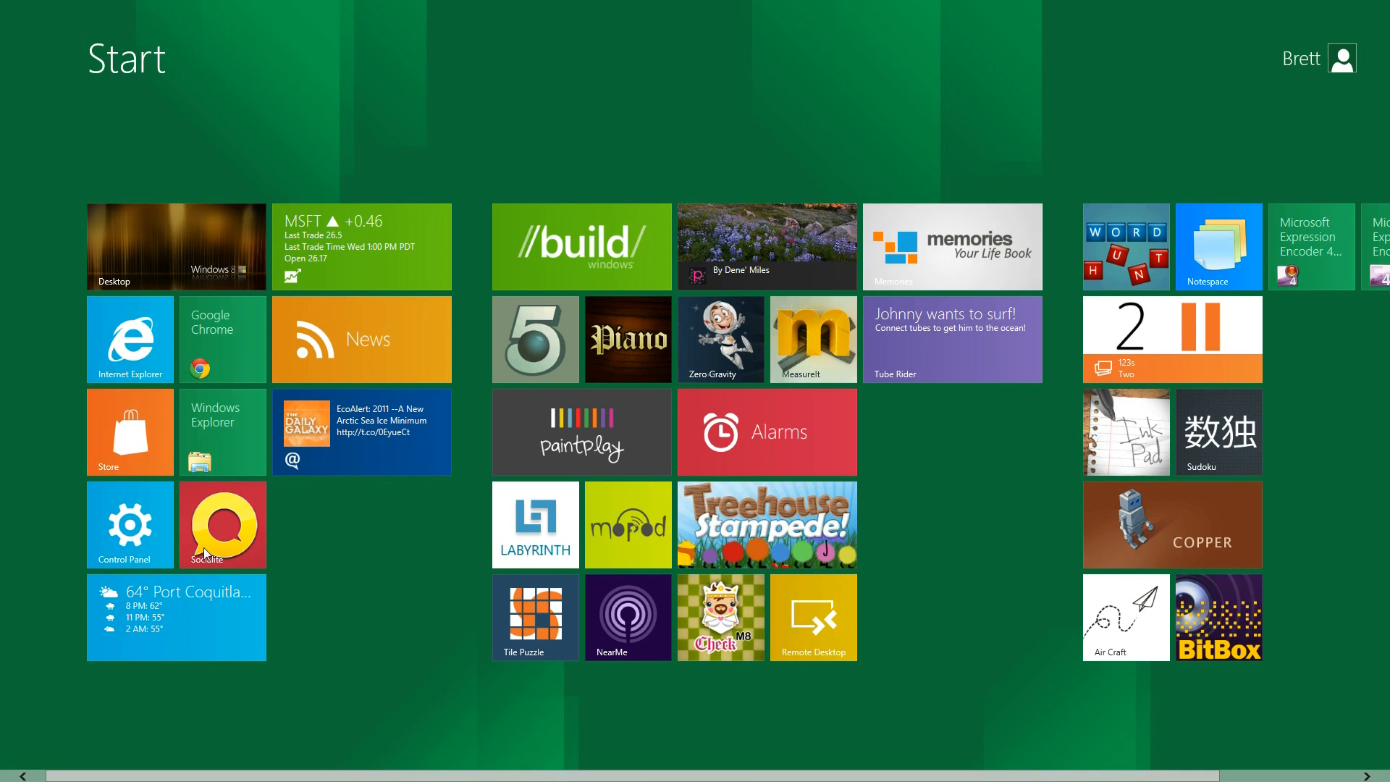
mouse_move(272, 519)
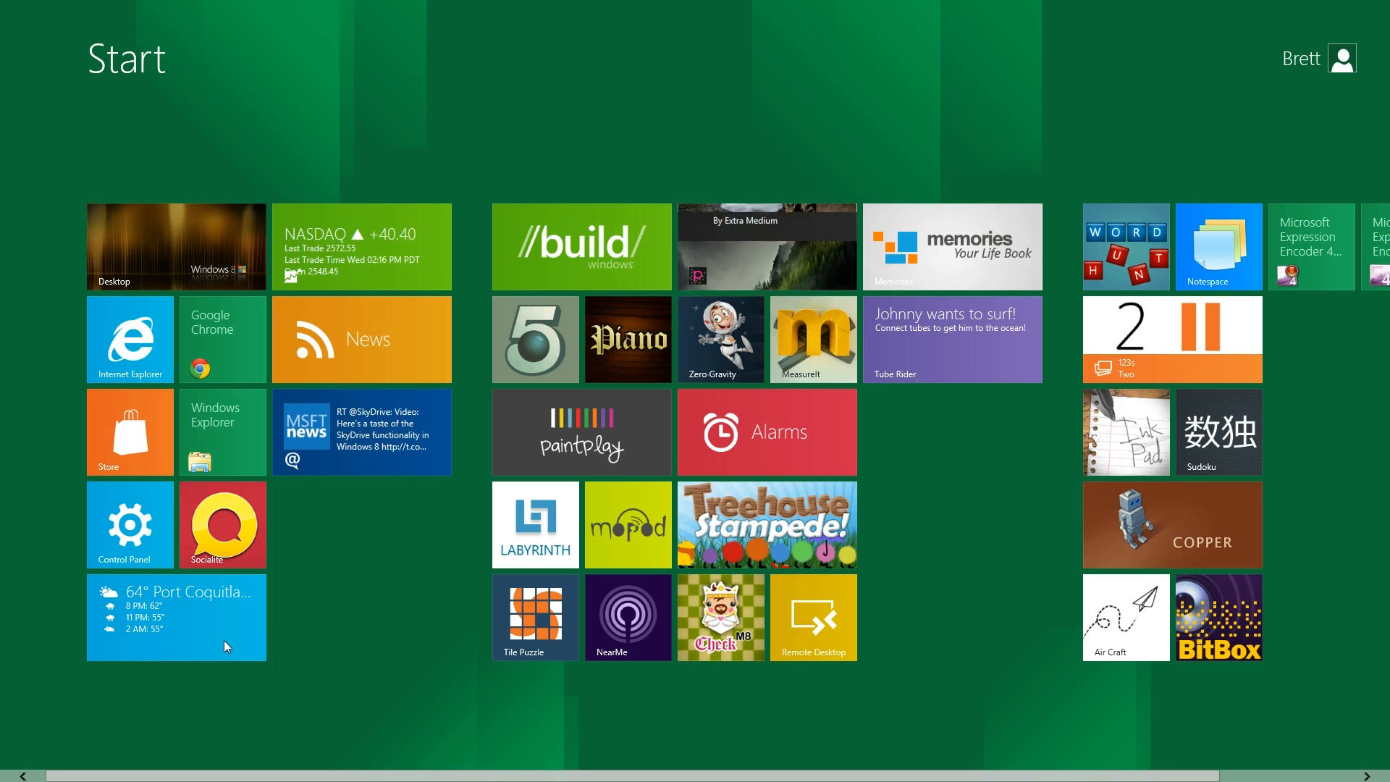
Open the Weather app to show Port Coquitlam's current conditions and hourly forecast
left_click(176, 616)
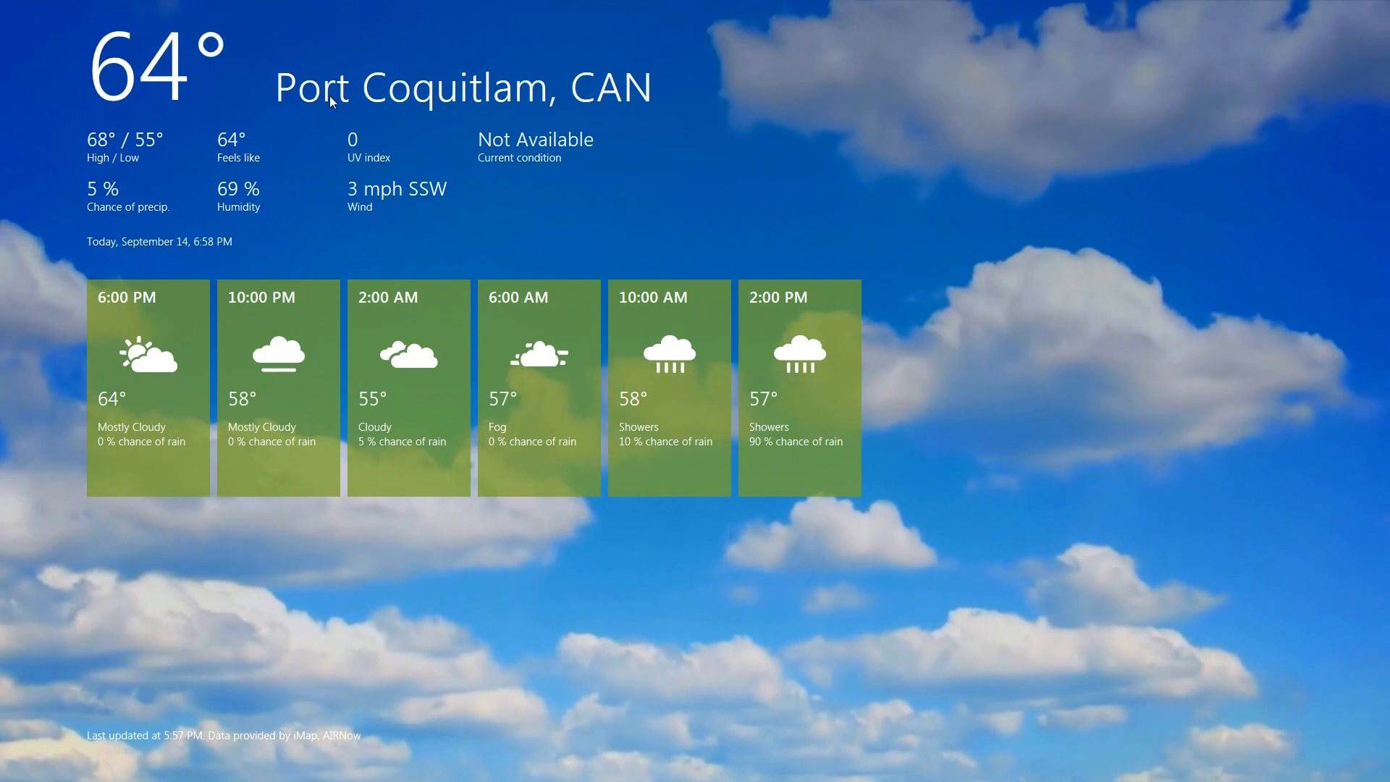
mouse_move(346, 370)
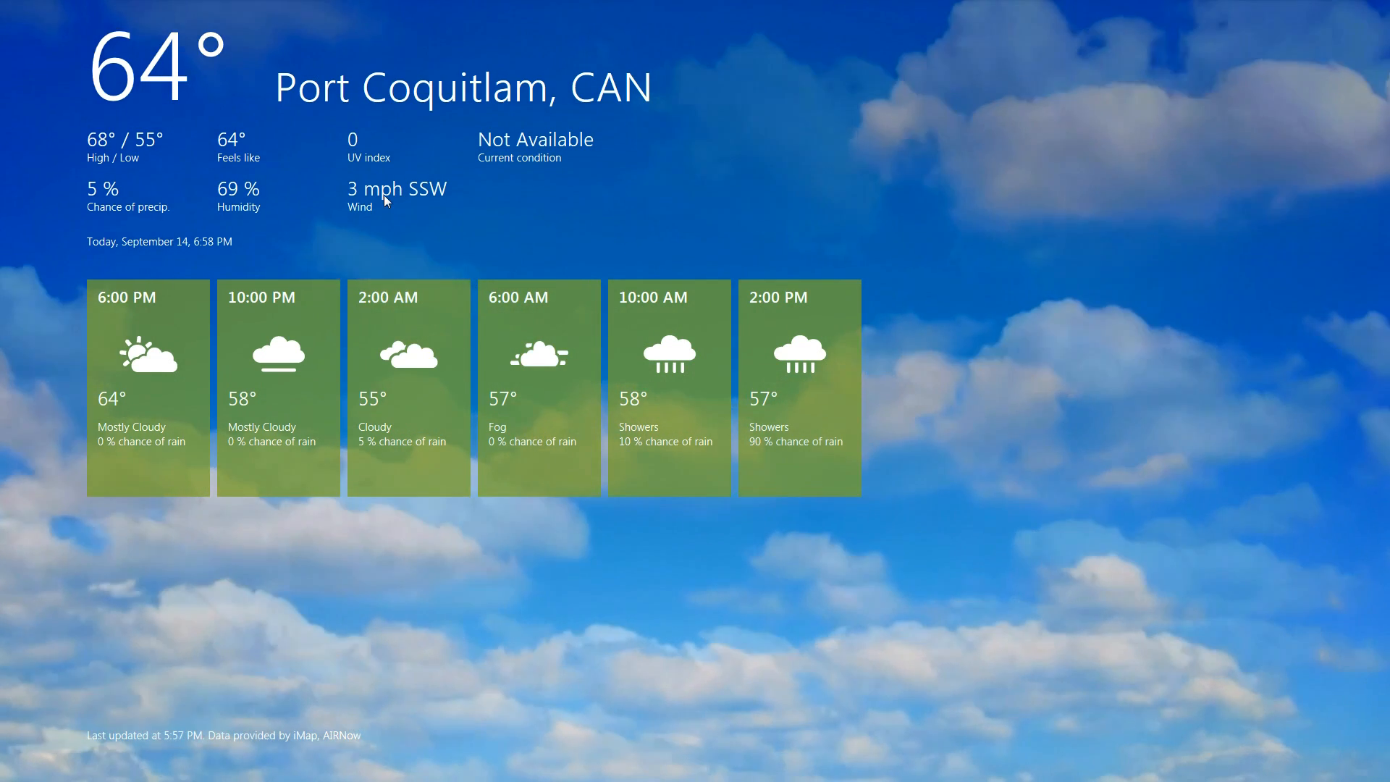
mouse_move(396, 225)
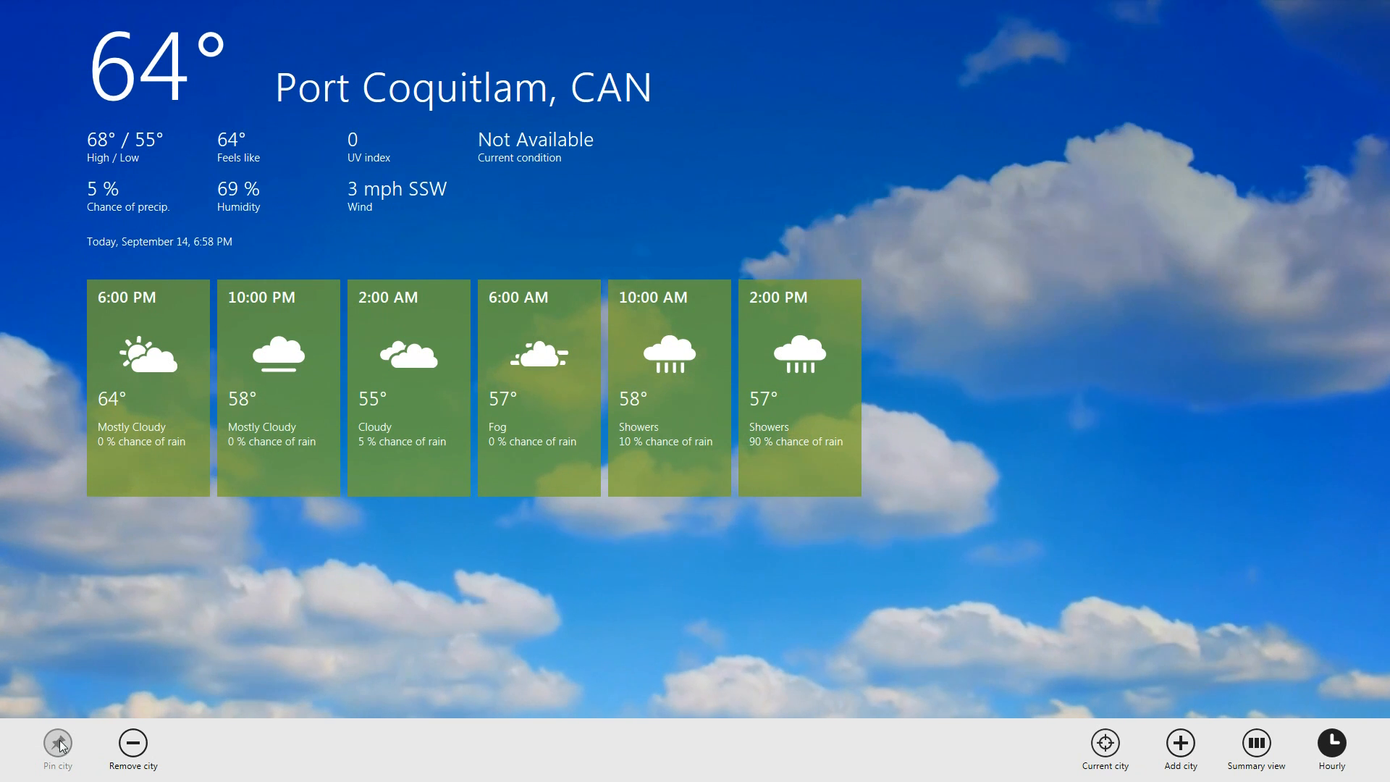
mouse_move(92, 745)
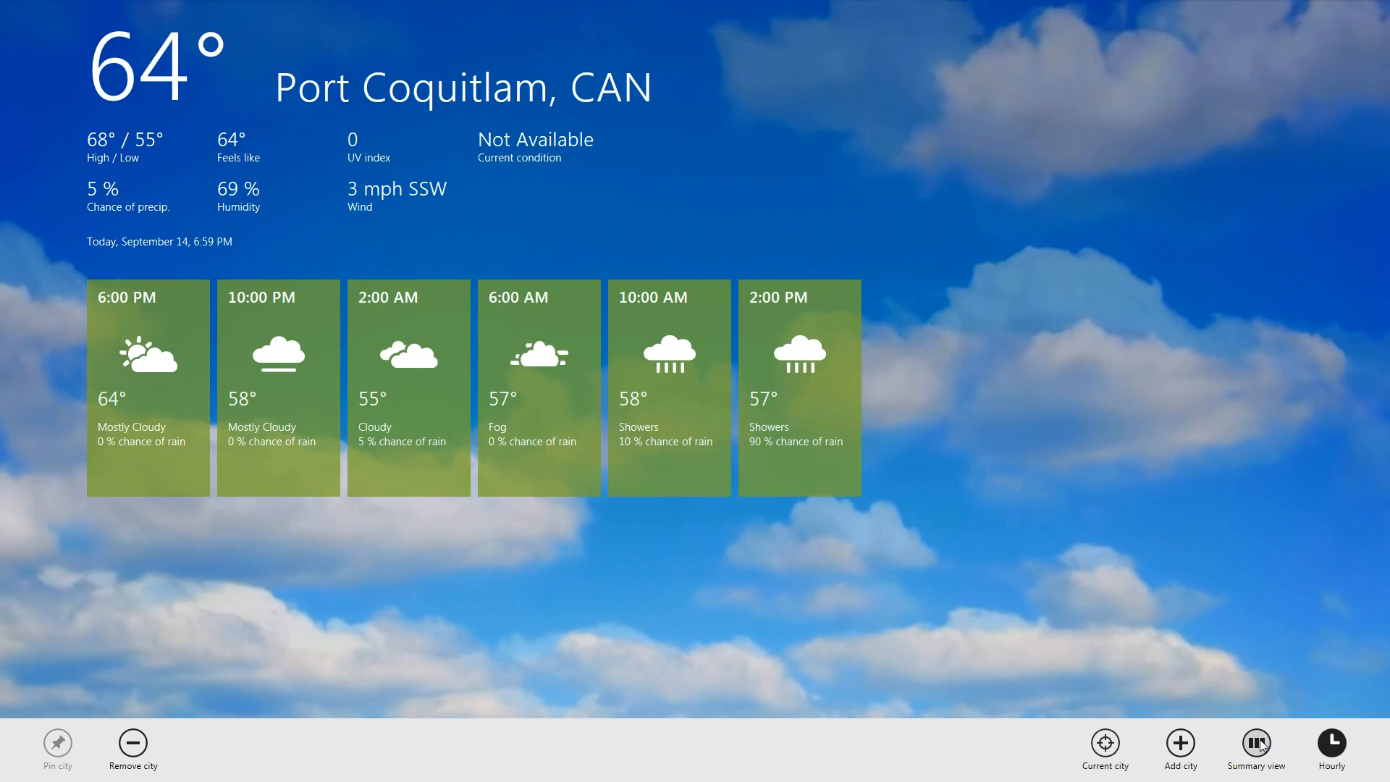
Switch Port Coquitlam's forecast to the condensed summary view from the app bar
left_click(1255, 746)
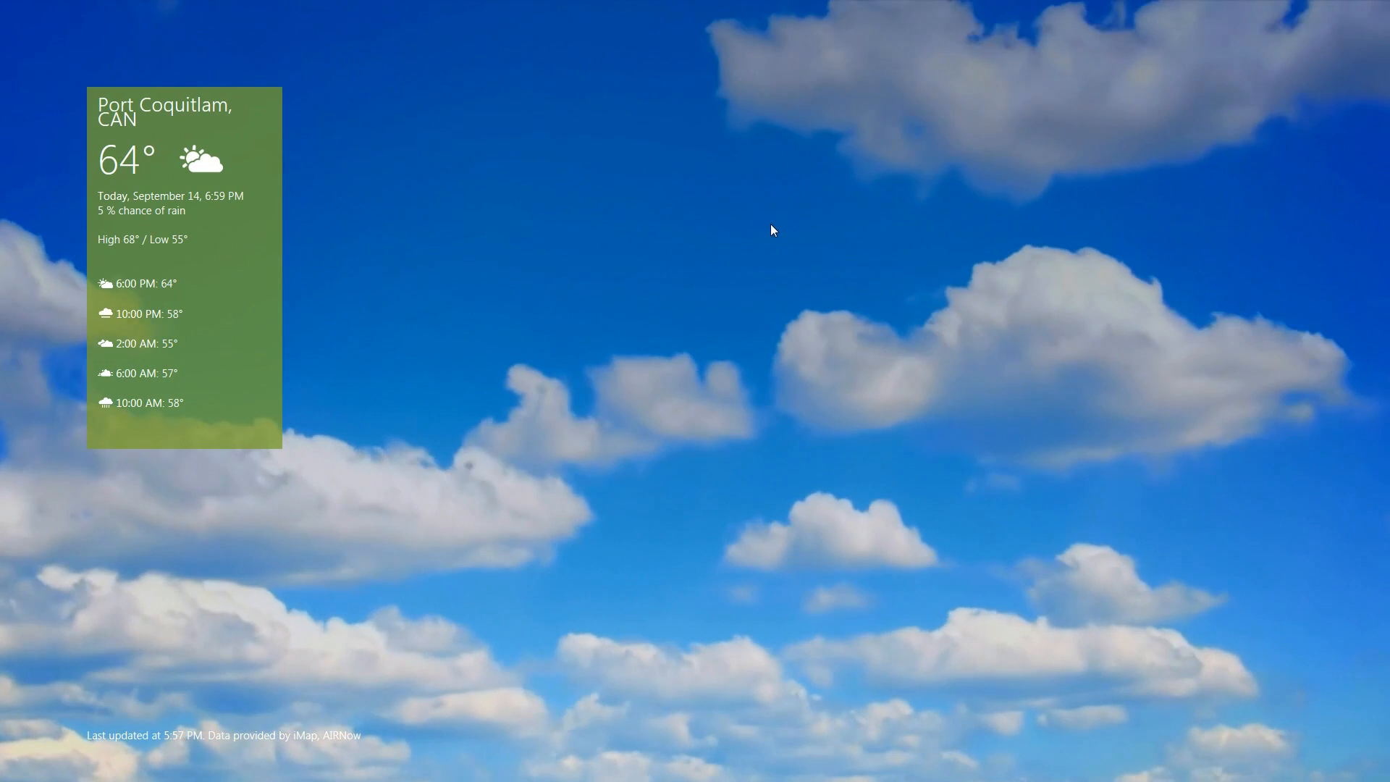
mouse_move(893, 364)
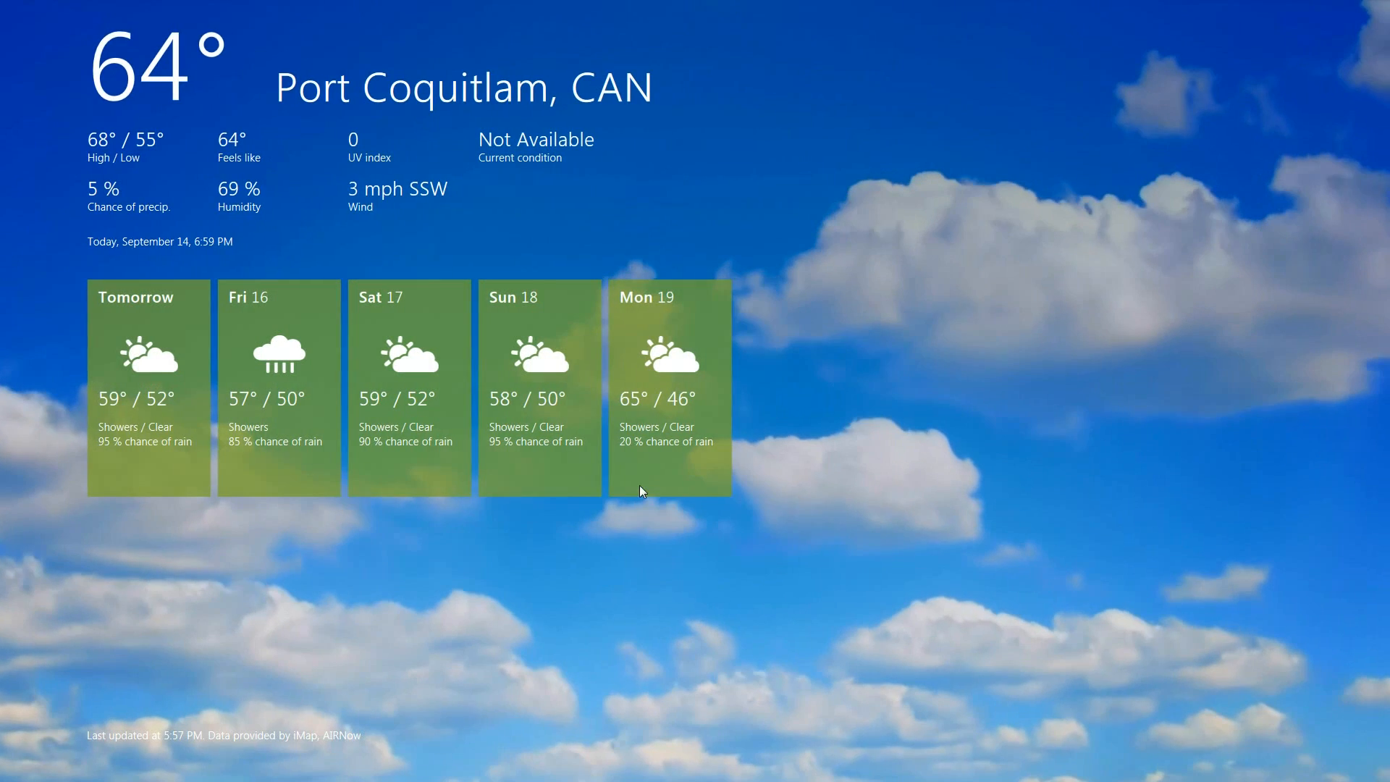
mouse_move(537, 335)
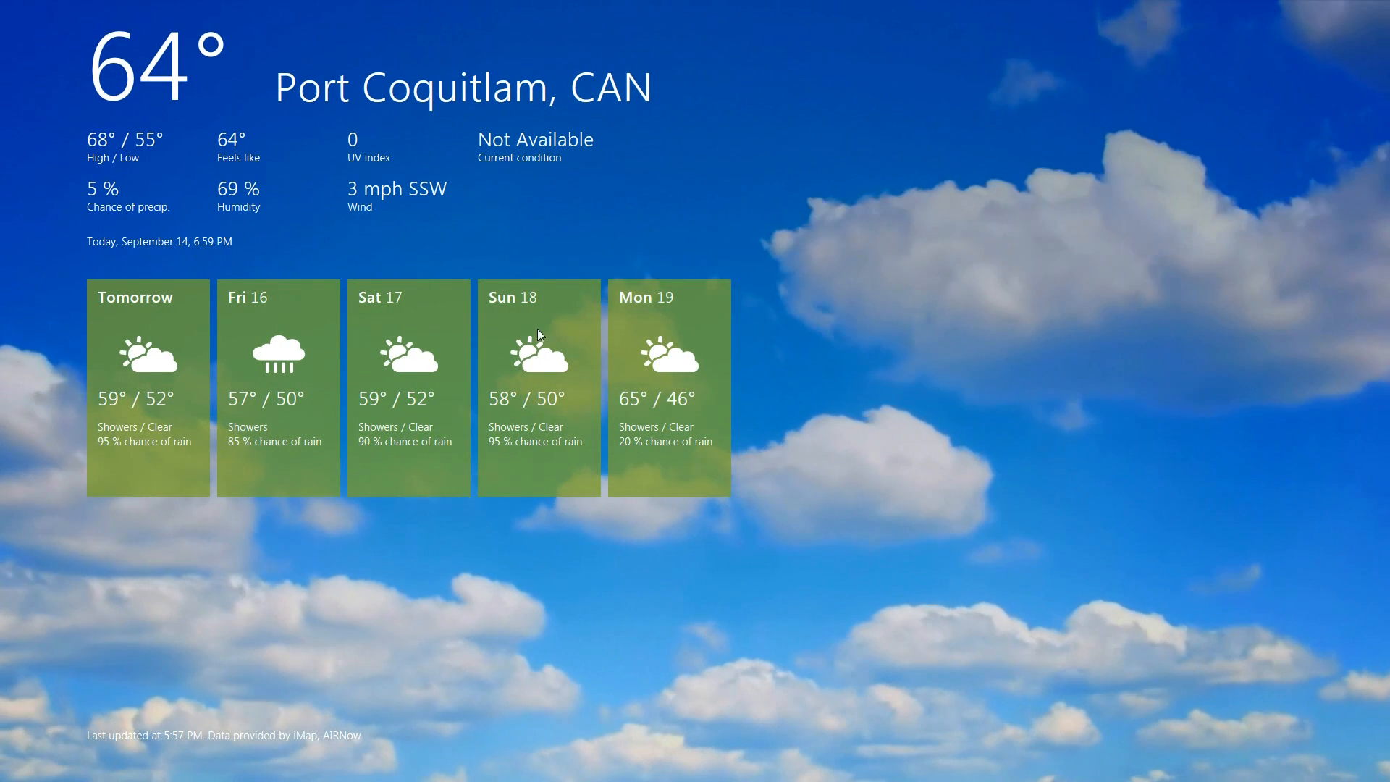
mouse_move(647, 513)
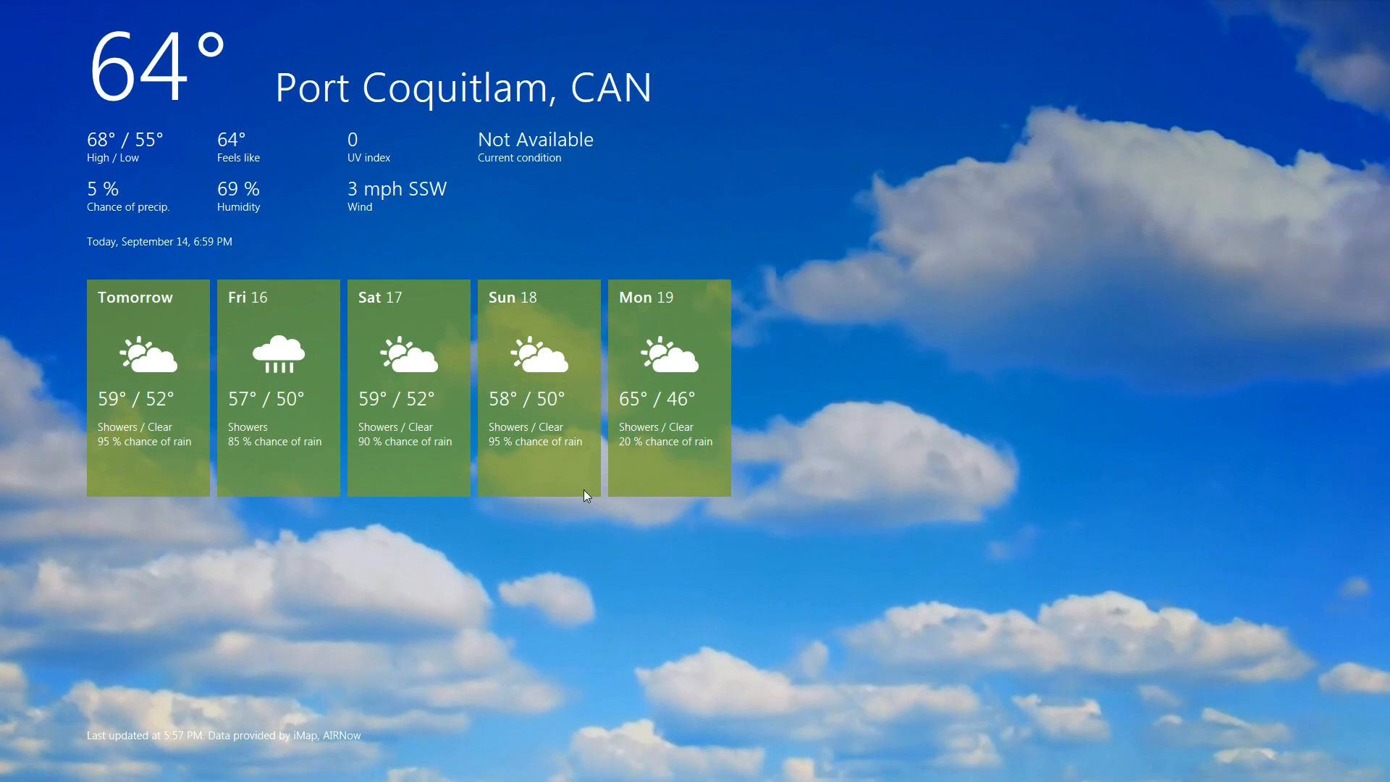
mouse_move(710, 517)
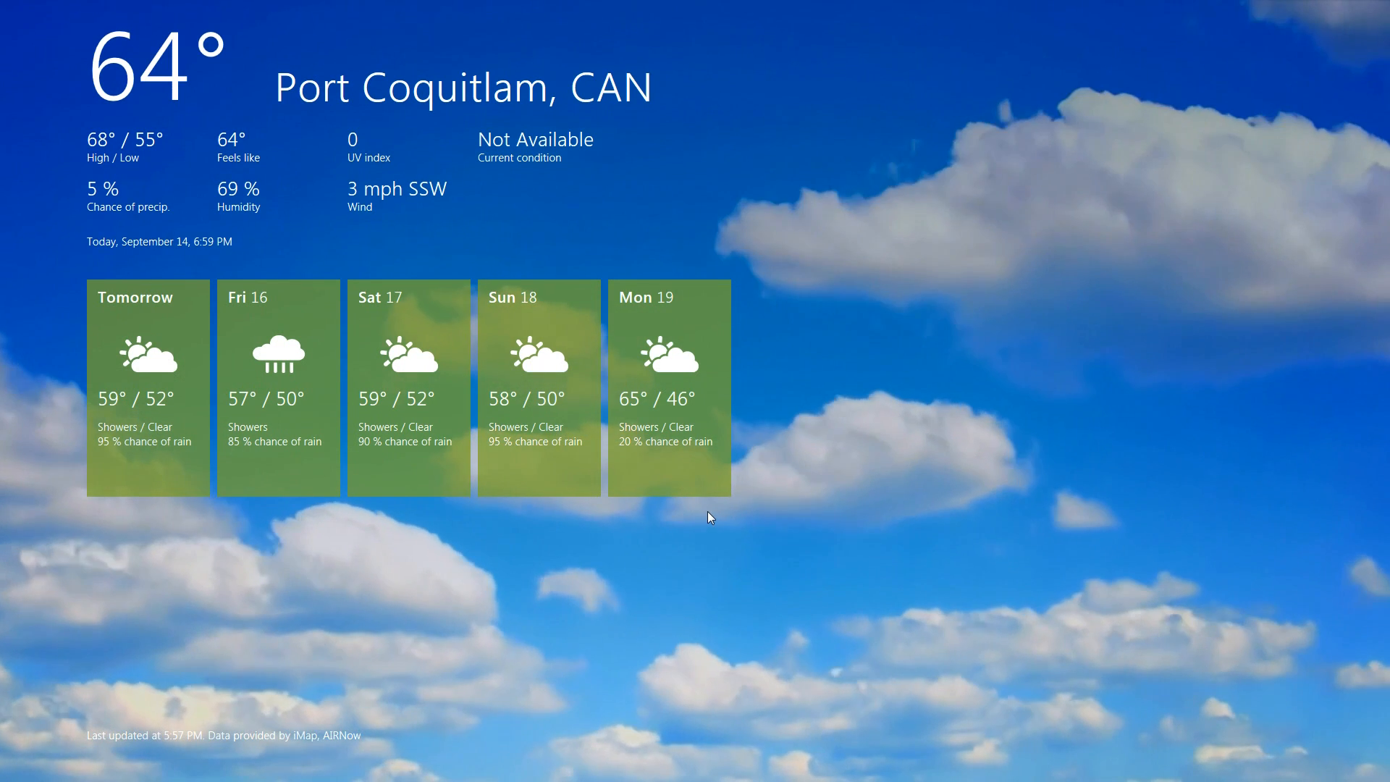